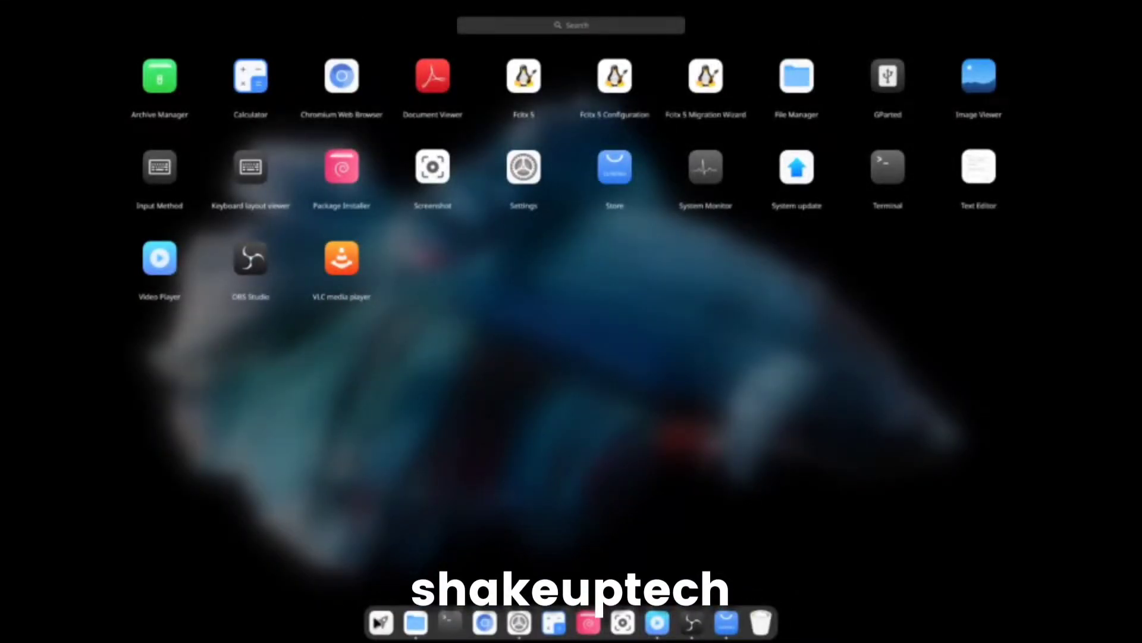
# Launch File Manager, the video player and the Store from the dock to browse Graphics apps
pyautogui.click(416, 622)
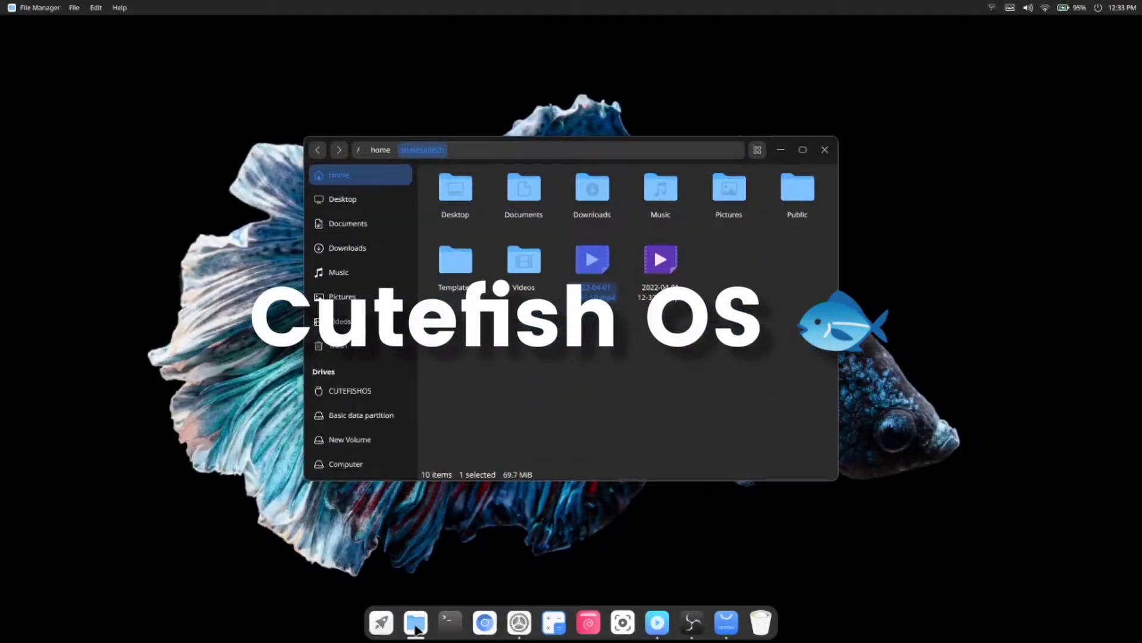
pyautogui.click(519, 623)
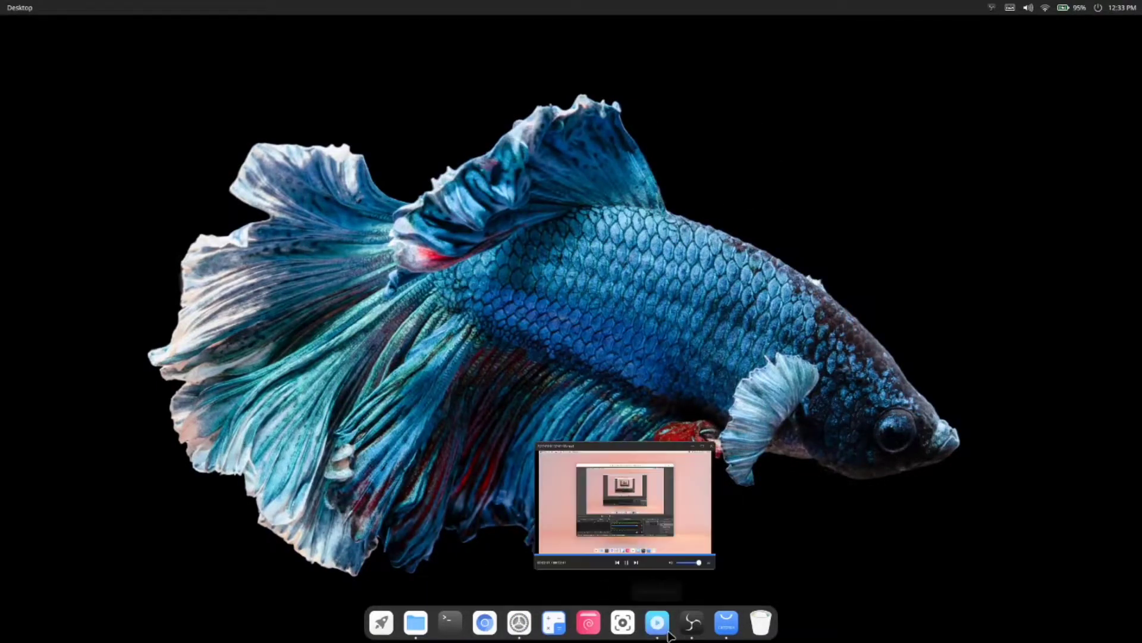
pyautogui.click(725, 622)
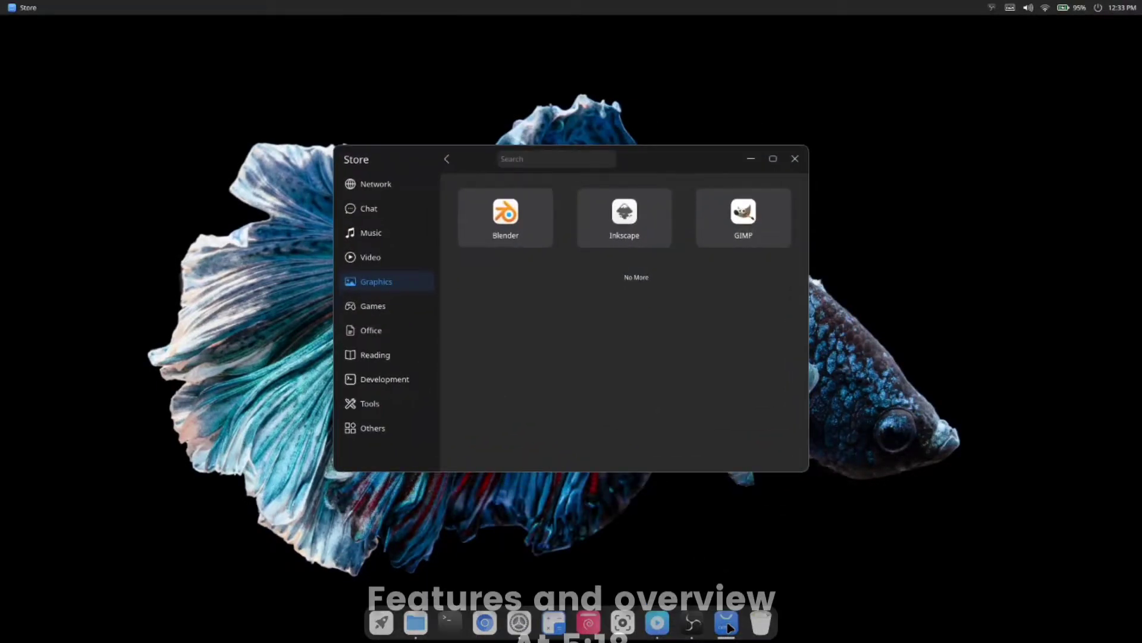
pyautogui.click(657, 623)
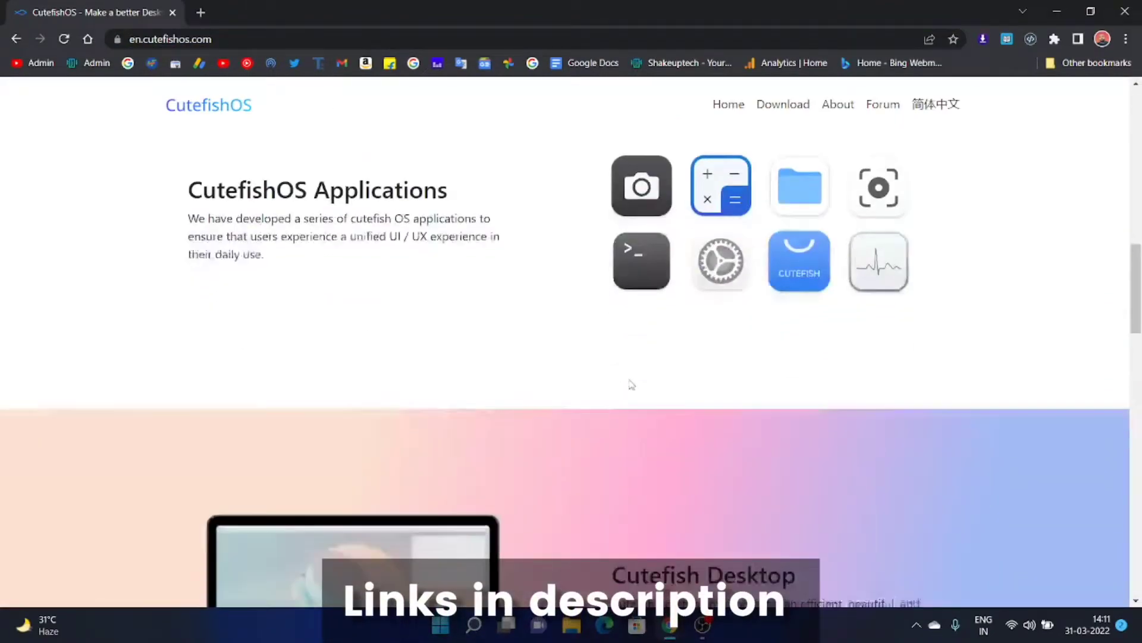
# Reach the CutefishOS download page and download cutefishos-0.8-beta-amd64.iso via the MEGA link
pyautogui.scroll(-3)
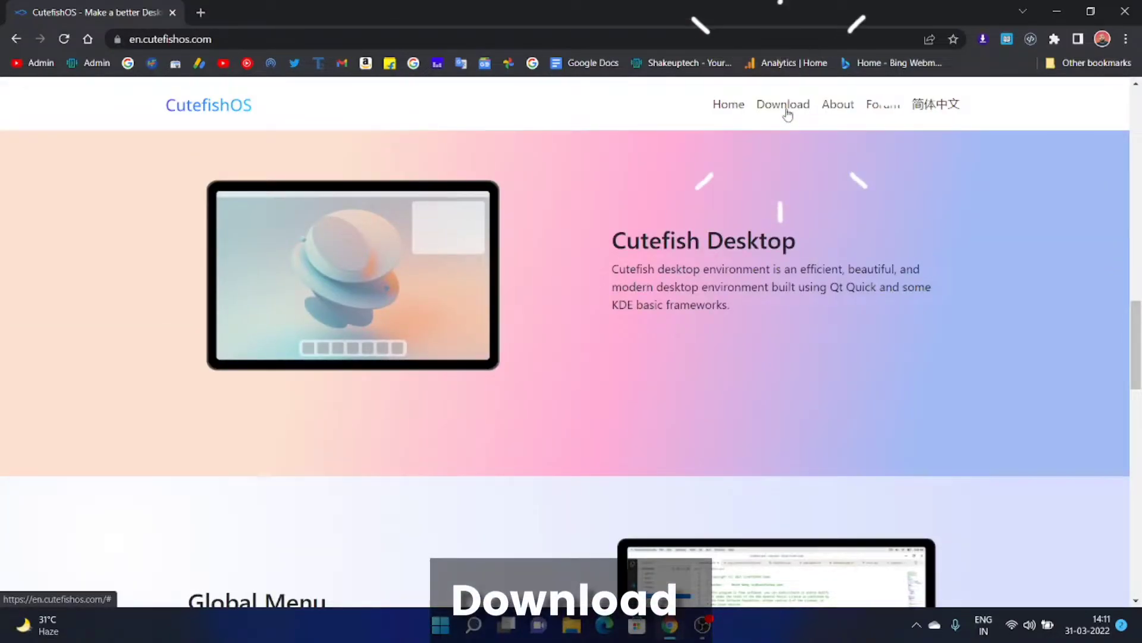
pyautogui.click(783, 105)
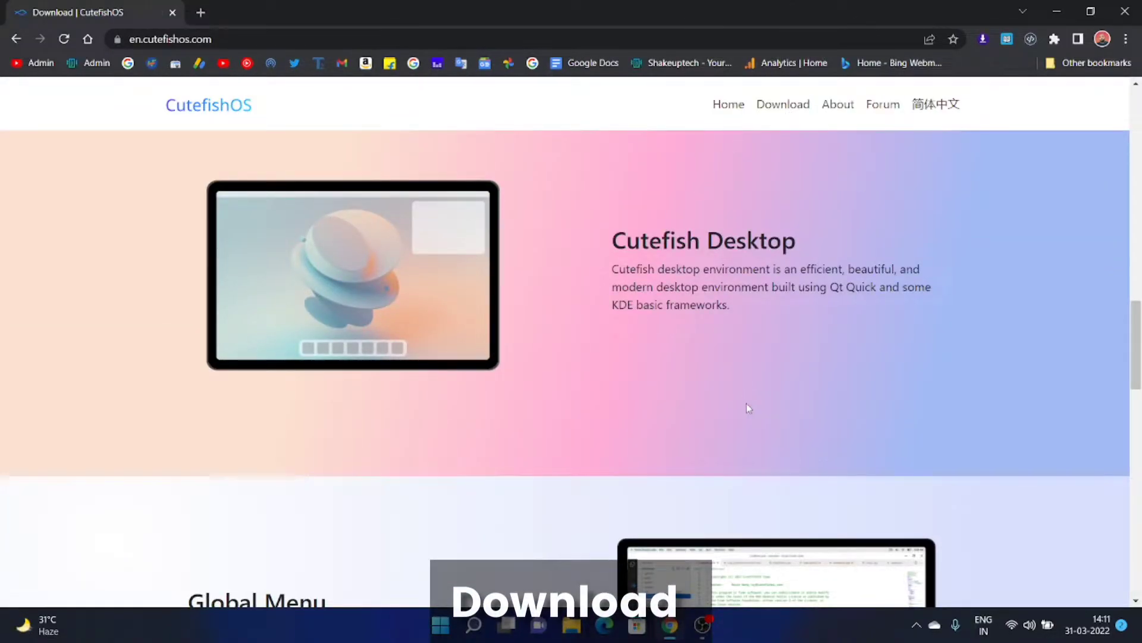
pyautogui.click(783, 105)
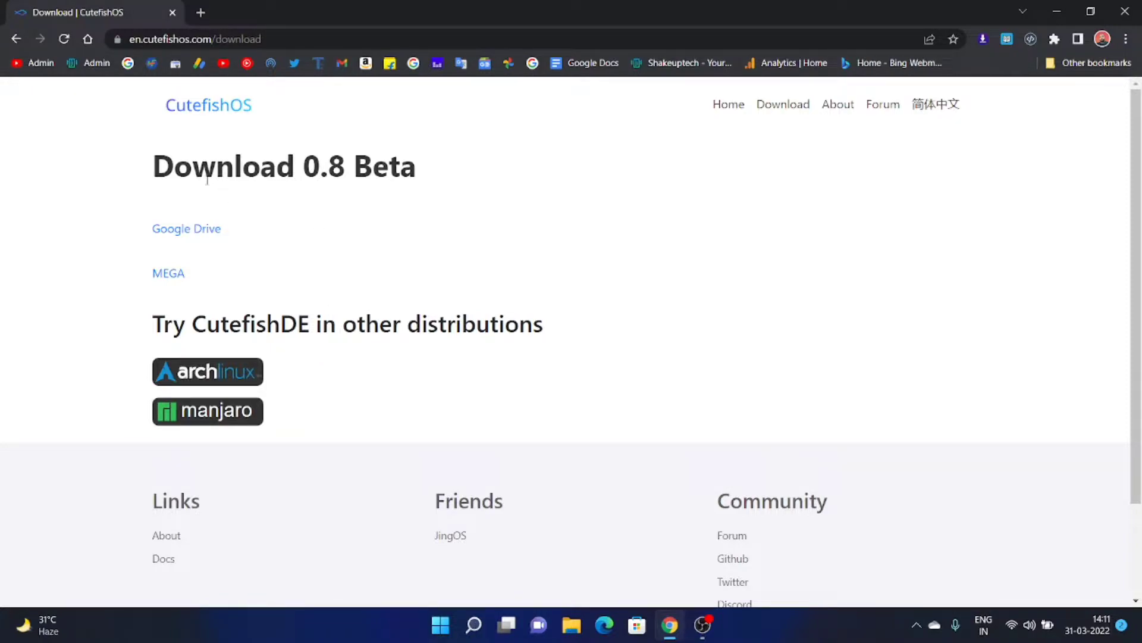
pyautogui.moveTo(237, 380)
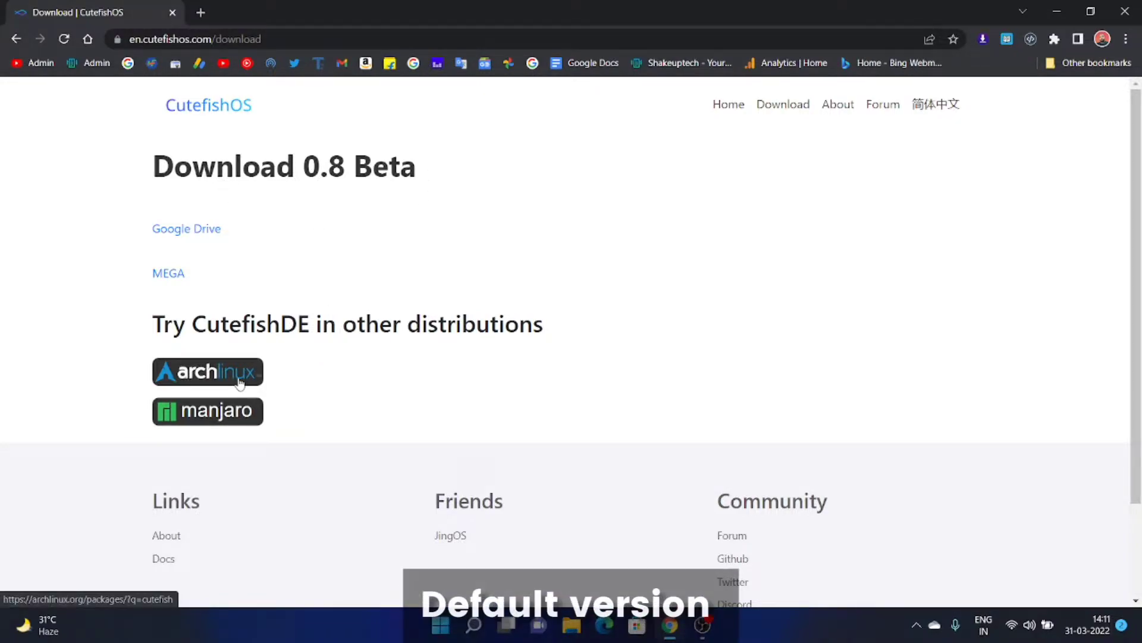
pyautogui.moveTo(247, 428)
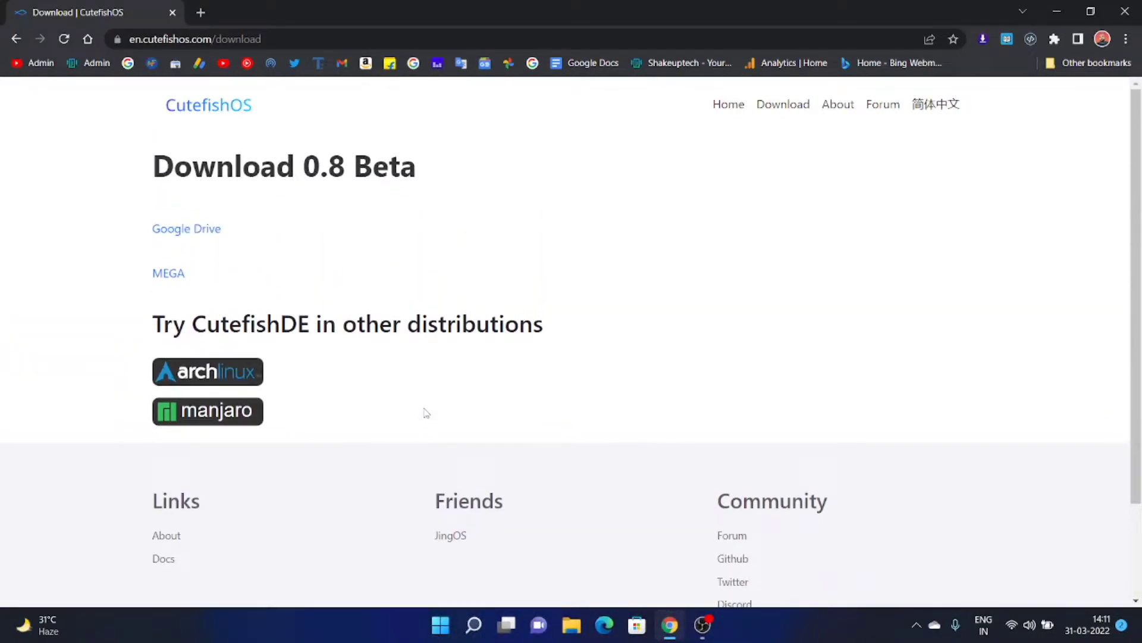
pyautogui.moveTo(187, 229)
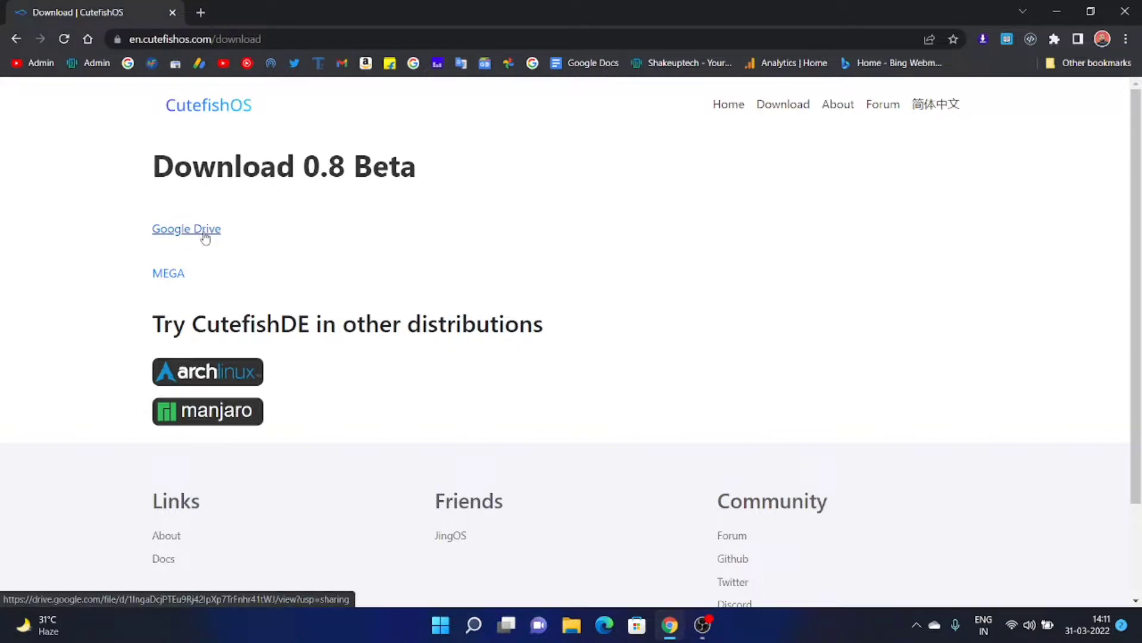
pyautogui.moveTo(168, 284)
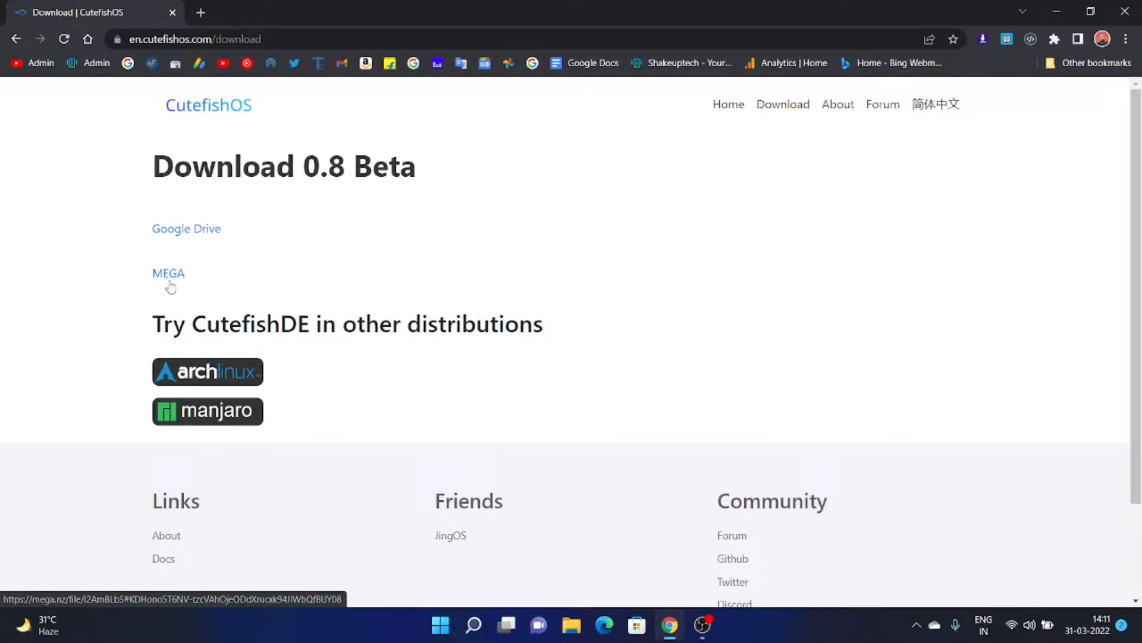
pyautogui.moveTo(168, 273)
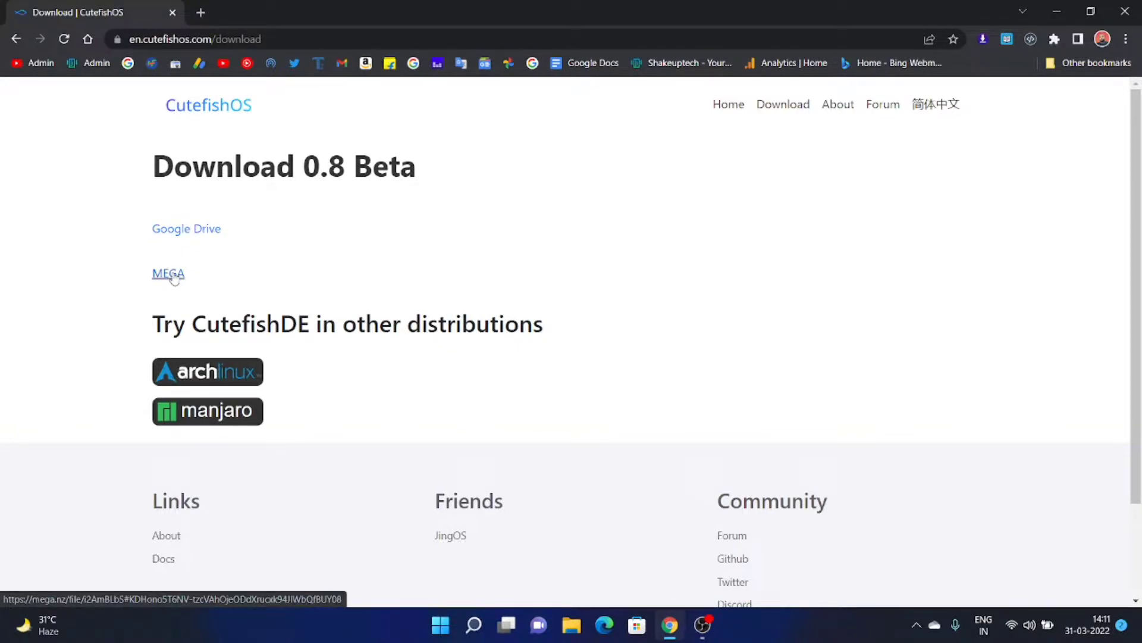
pyautogui.click(168, 273)
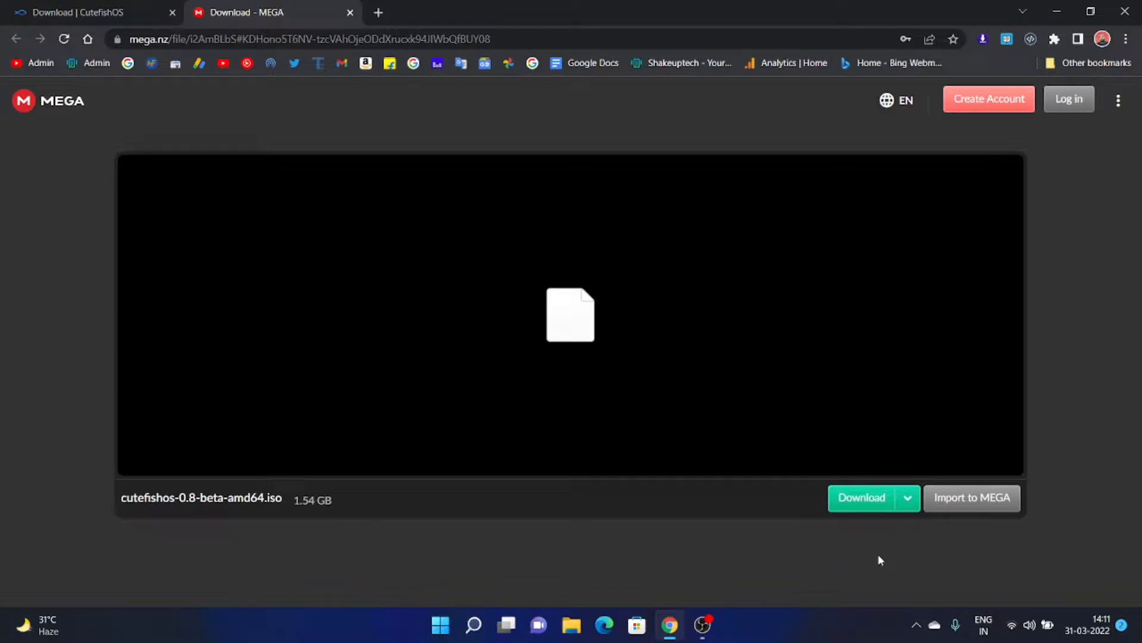
pyautogui.click(862, 497)
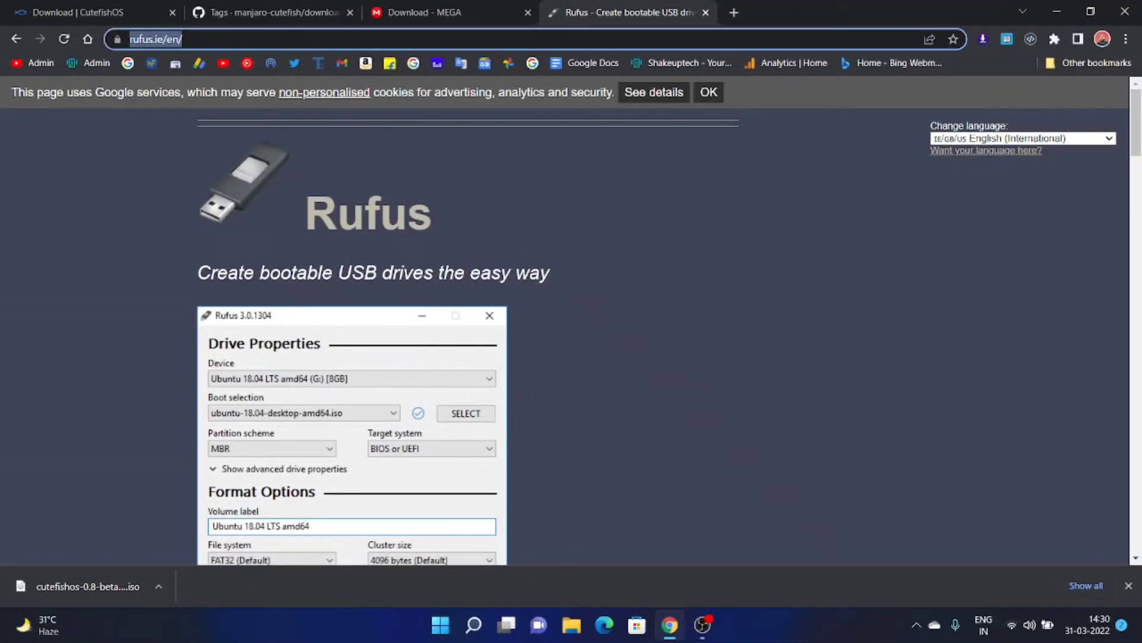
# Bring up the rufus.ie home page in a new browser tab
pyautogui.click(449, 12)
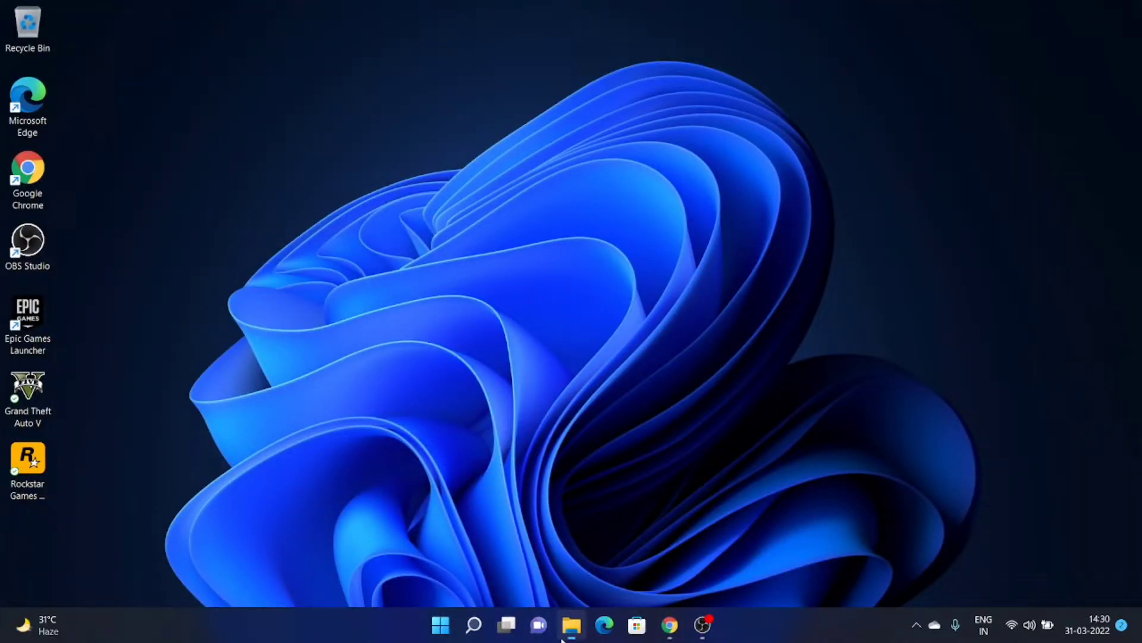
# Show the CutefishOS ISO in Downloads and launch rufus-3.18 from there
pyautogui.click(571, 625)
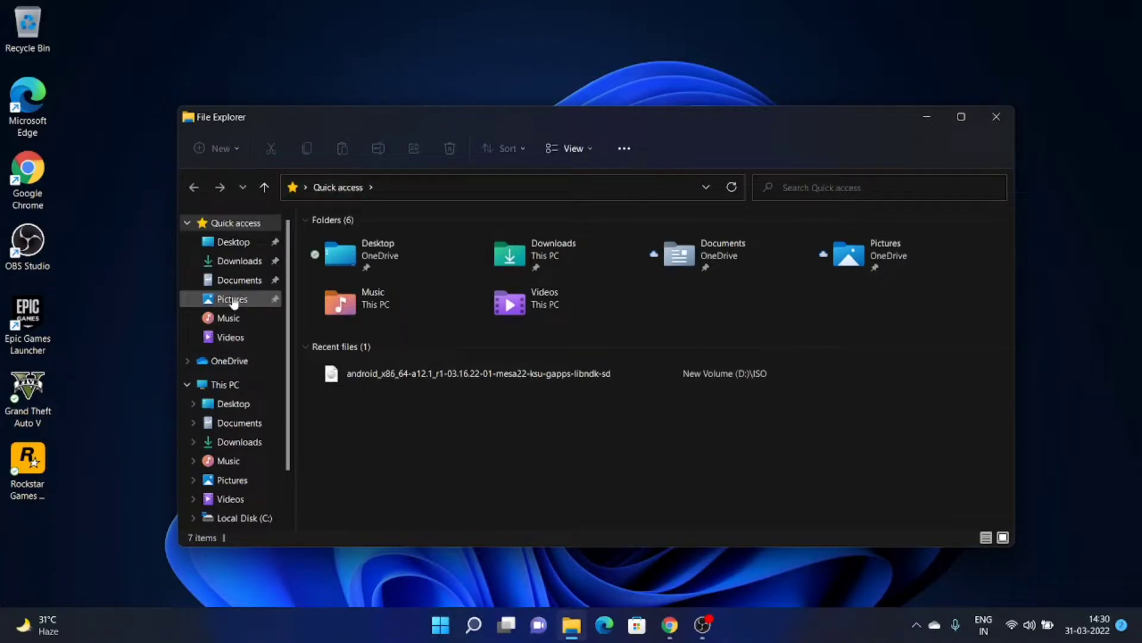
pyautogui.click(239, 260)
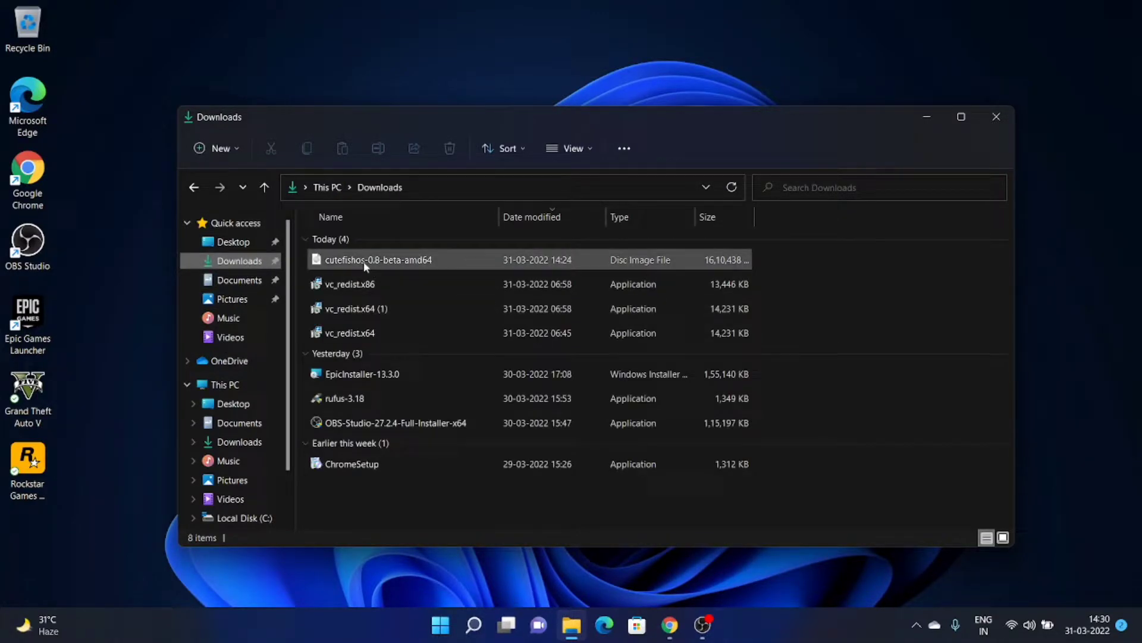
pyautogui.click(346, 397)
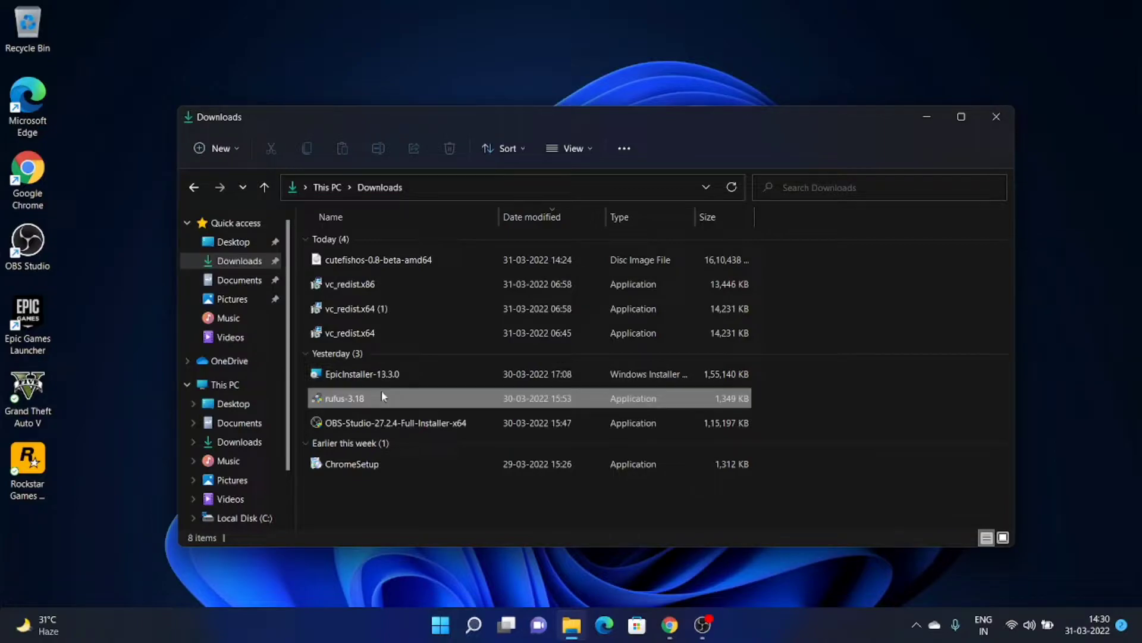
pyautogui.click(344, 397)
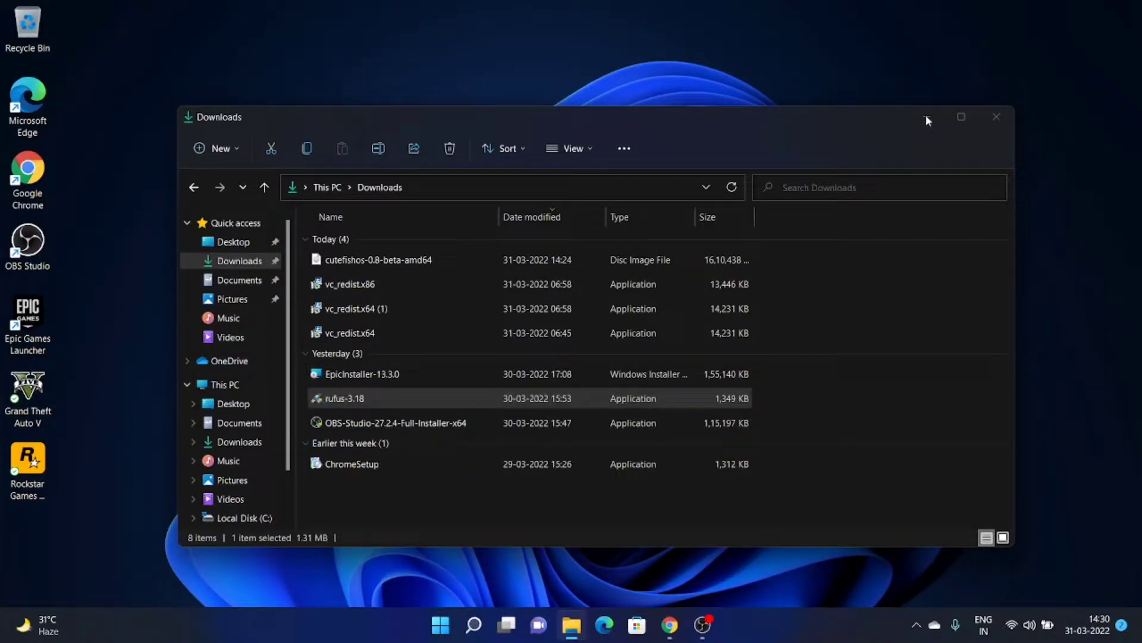
pyautogui.doubleClick(343, 397)
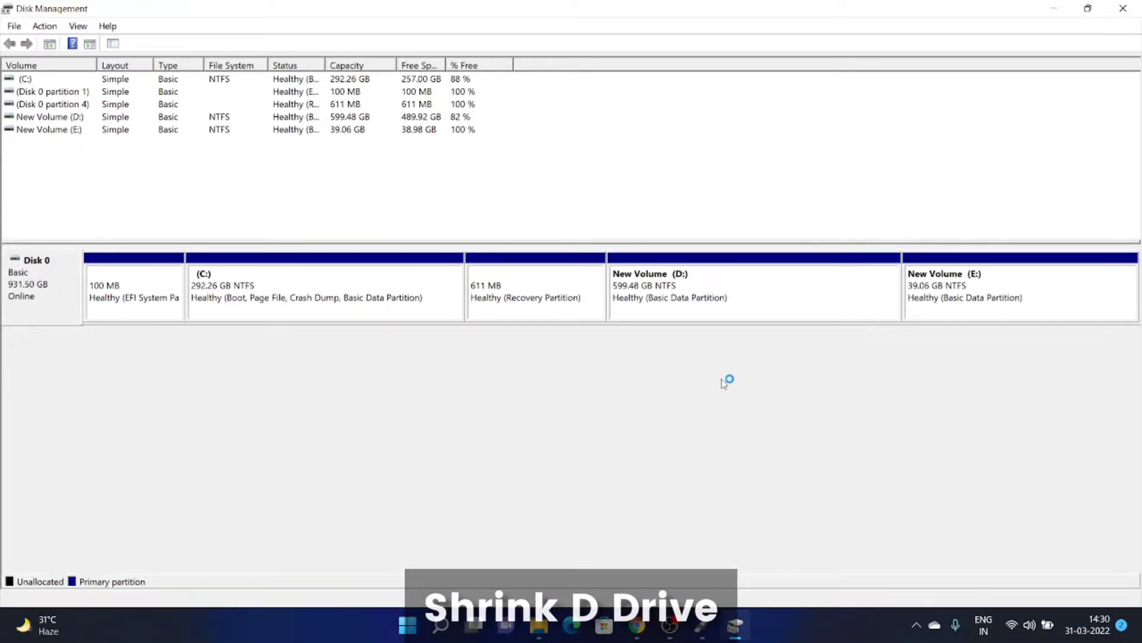
# Choose Shrink Volume… on the New Volume (D:) partition
pyautogui.click(755, 292)
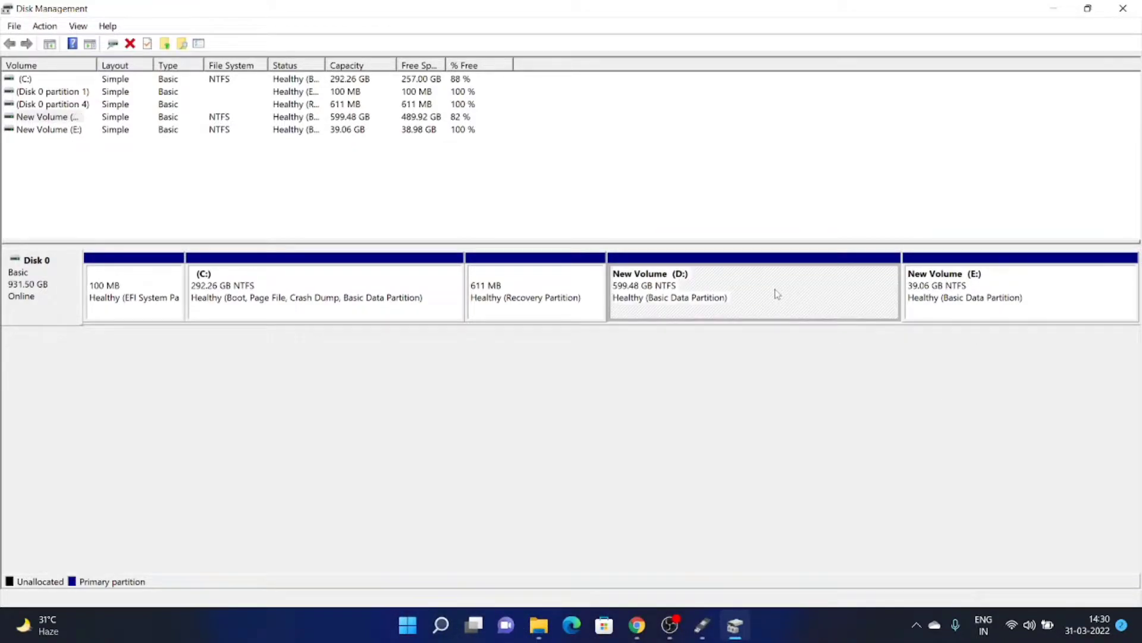
pyautogui.rightClick(755, 291)
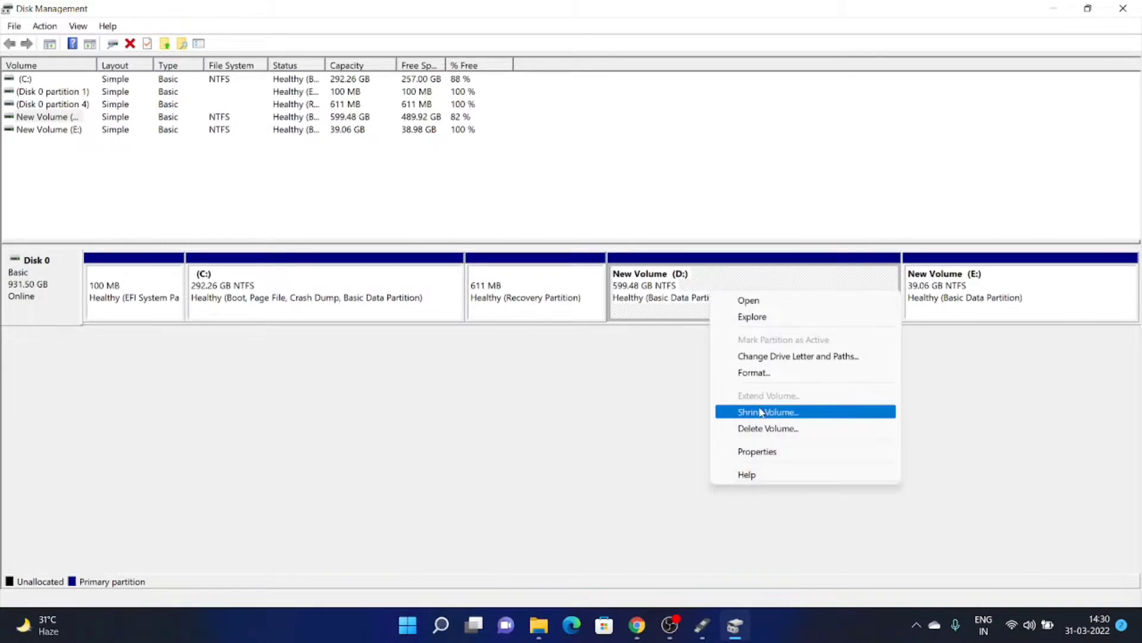
pyautogui.click(768, 412)
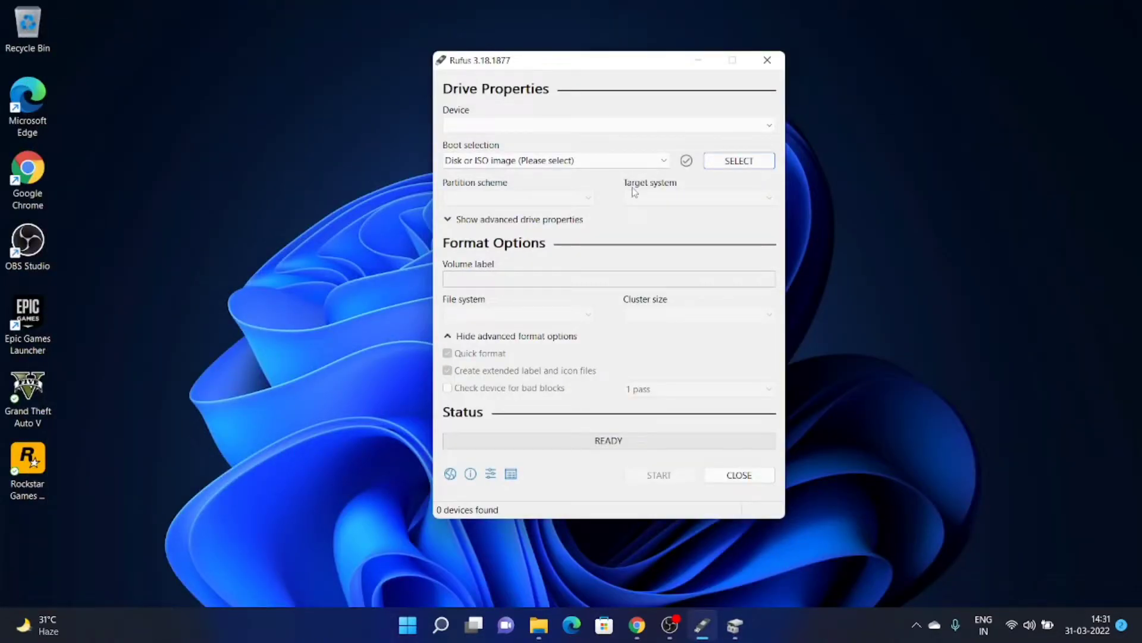
pyautogui.moveTo(734, 625)
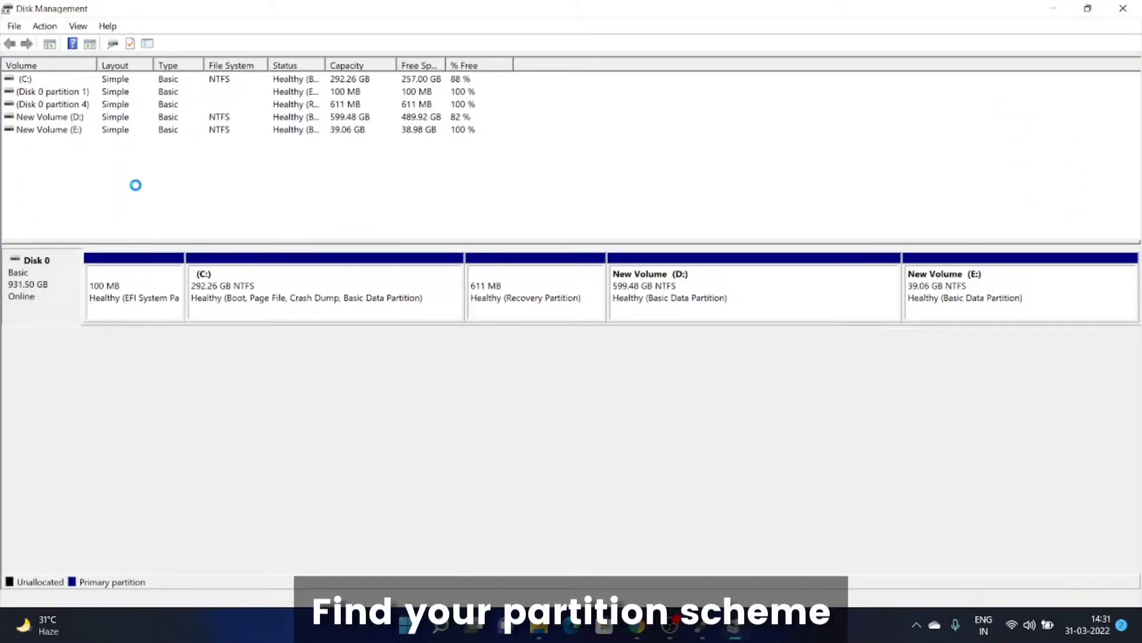
# Check Disk 0's properties for its GPT partition style and close them
pyautogui.click(239, 173)
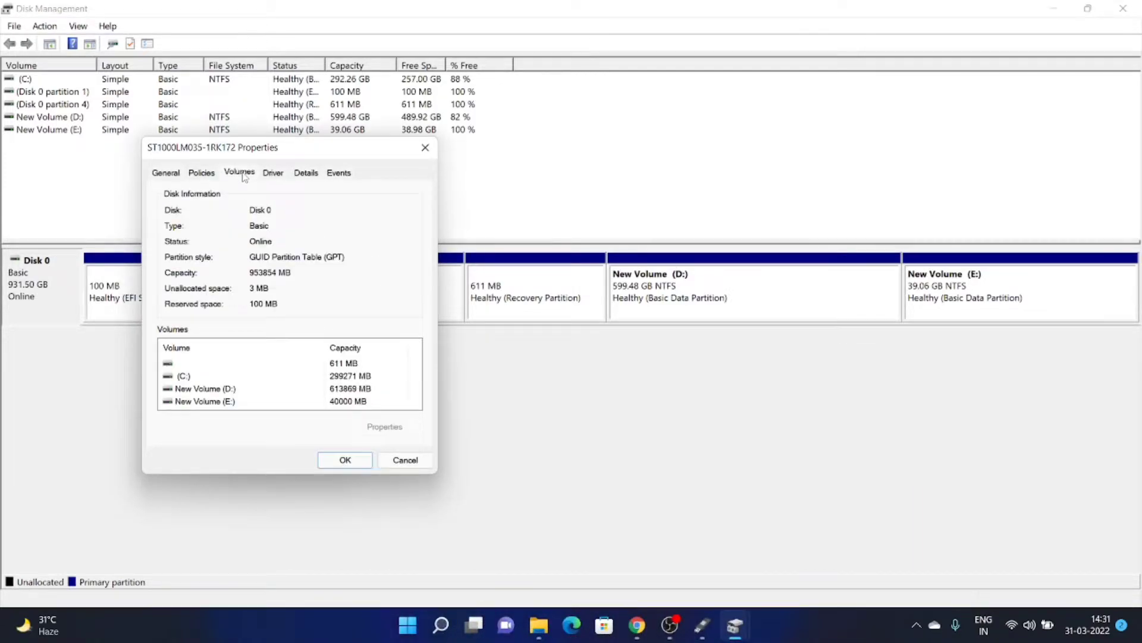
pyautogui.click(345, 459)
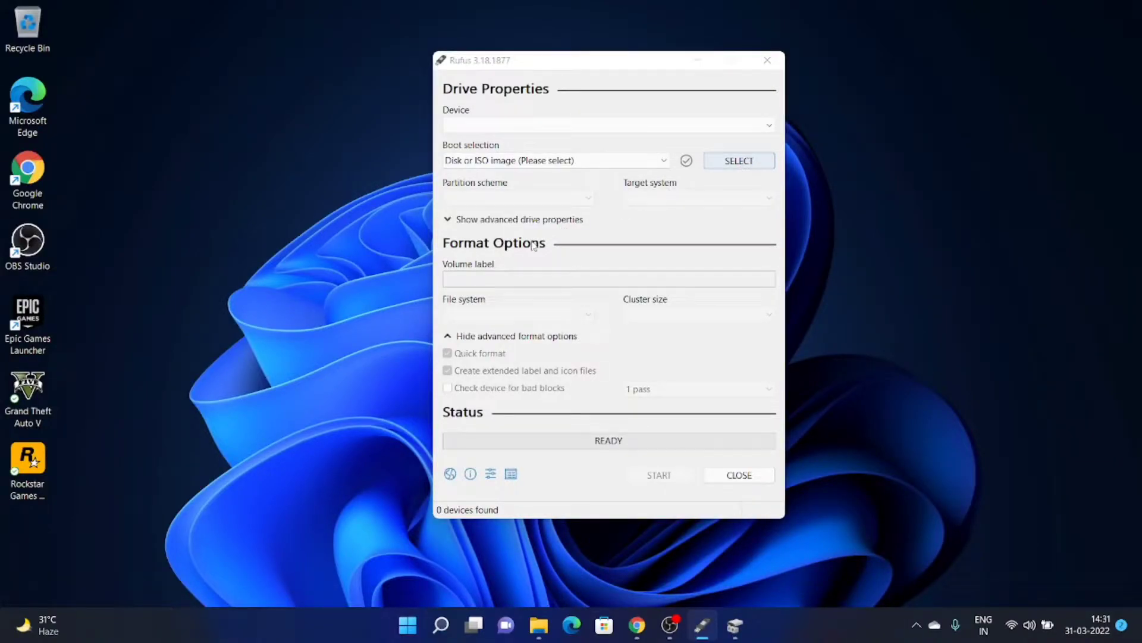
# Select the CutefishOS ISO for the 16 GB USB with GPT/UEFI, label CutefishOS, and start writing
pyautogui.click(738, 160)
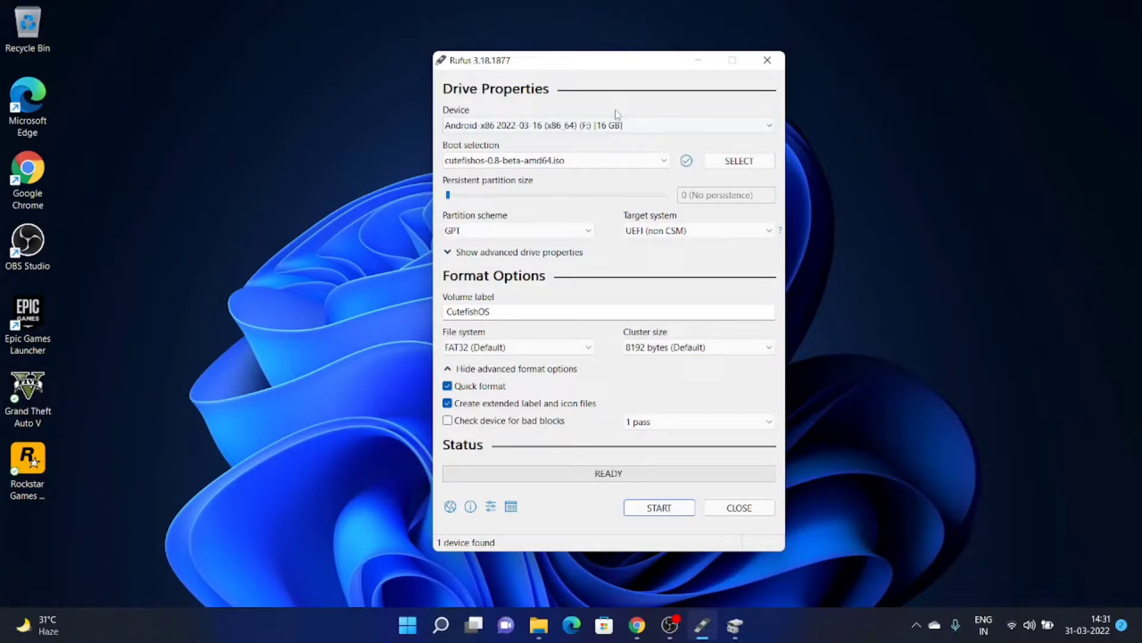
pyautogui.click(608, 125)
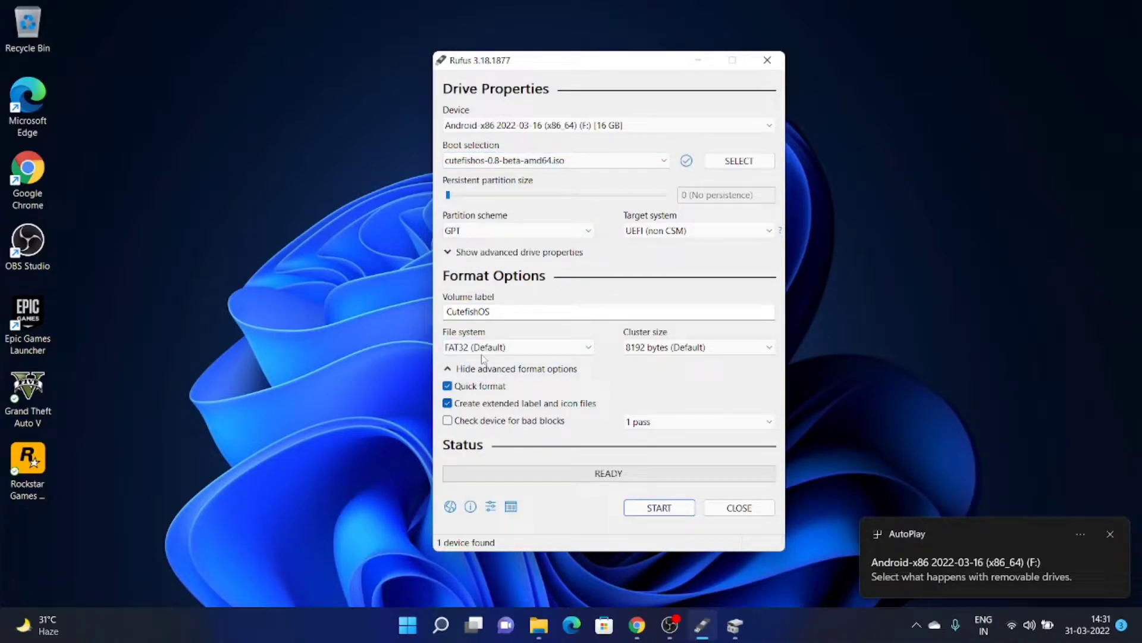
pyautogui.click(659, 507)
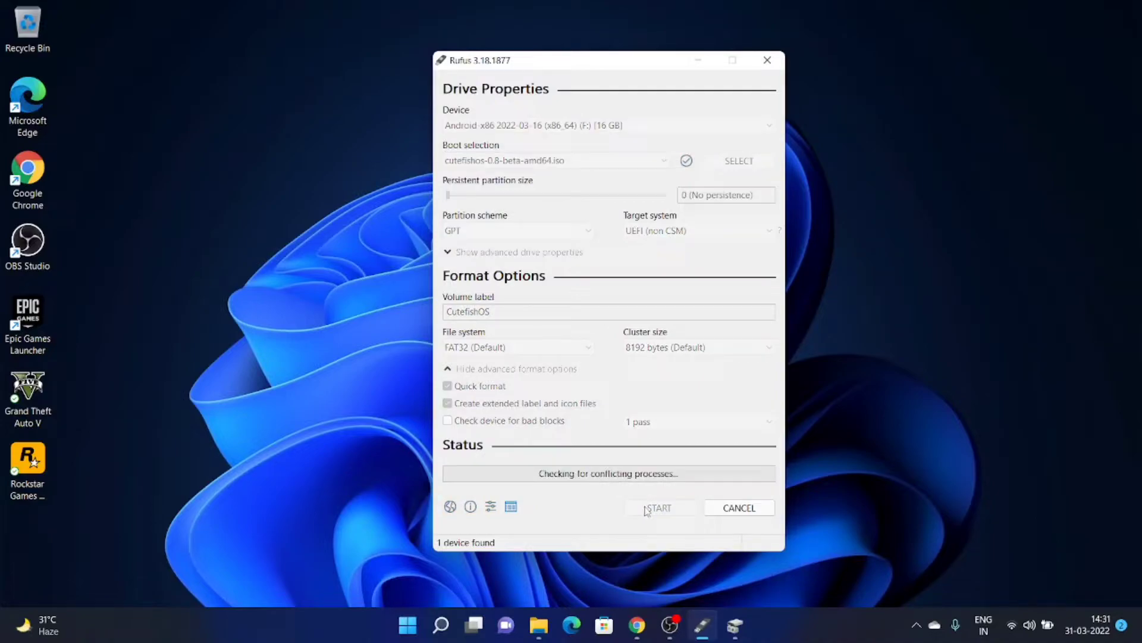
pyautogui.click(658, 507)
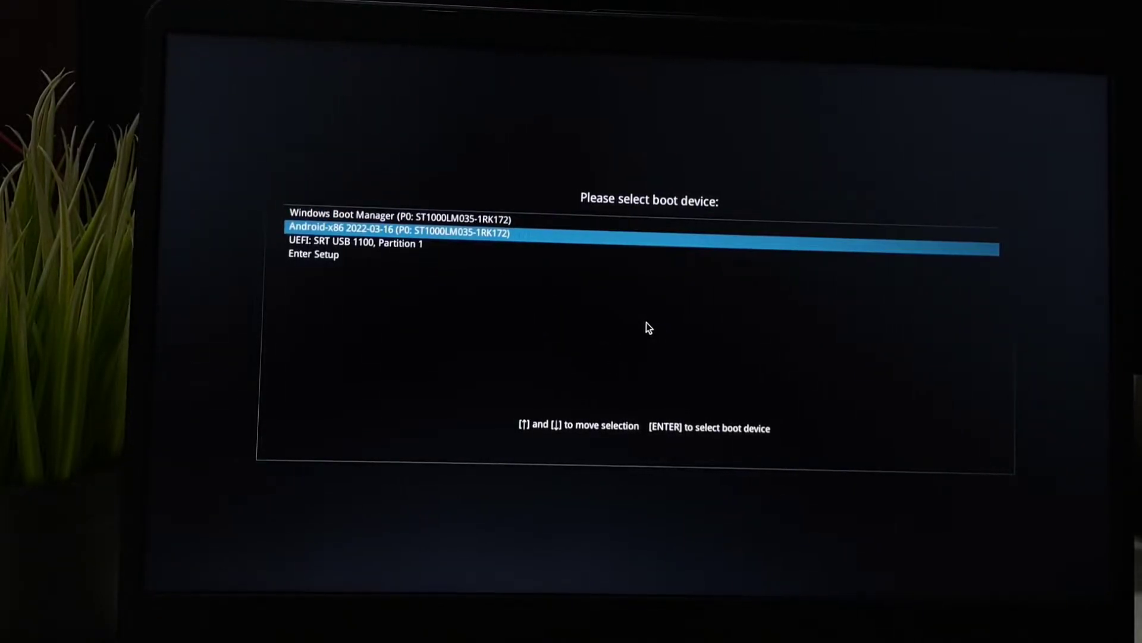
# Boot from UEFI: SRT USB 1100 and start the CutefishOS Live system entry
pyautogui.press('Down')
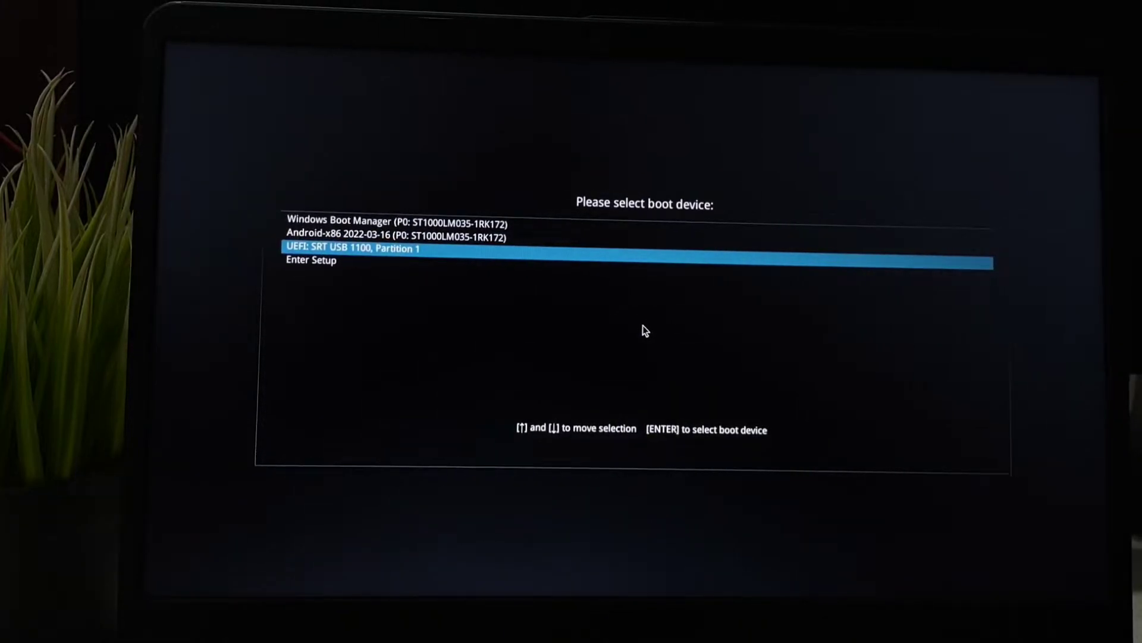
pyautogui.press('enter')
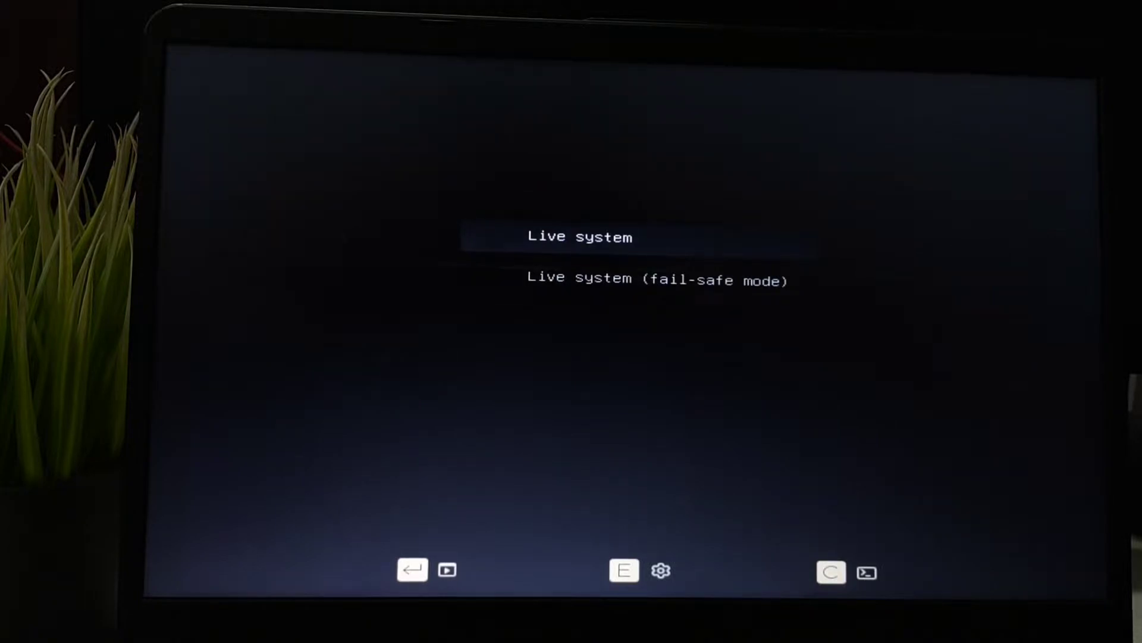
pyautogui.press('Down')
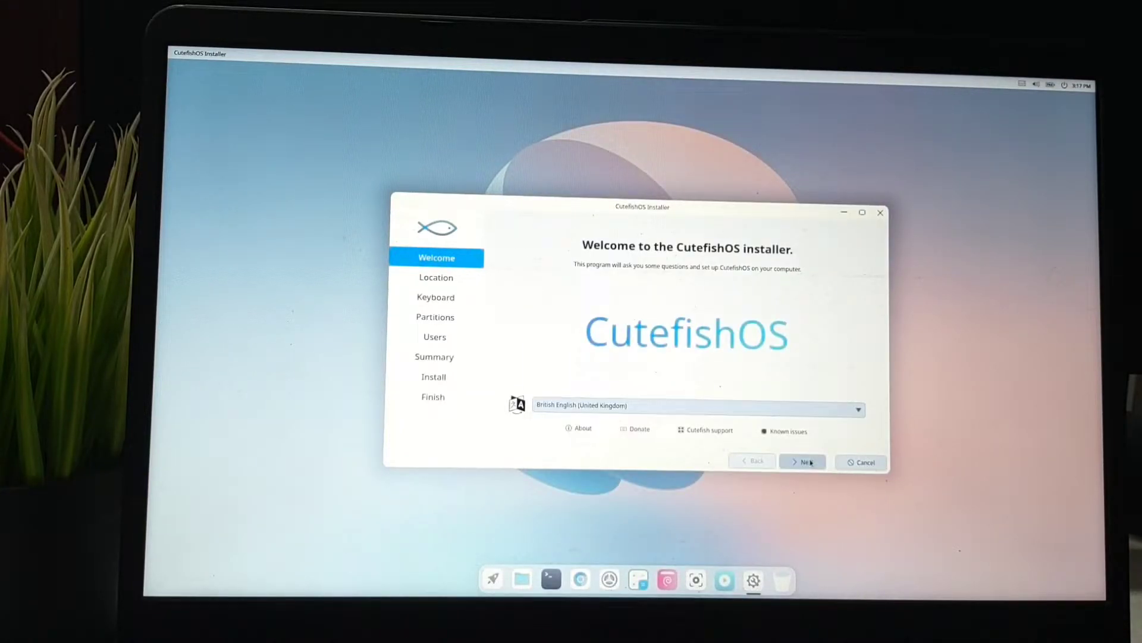
# Accept the Welcome, Asia/Kolkata location and keyboard layout pages to reach Partitions
pyautogui.click(801, 462)
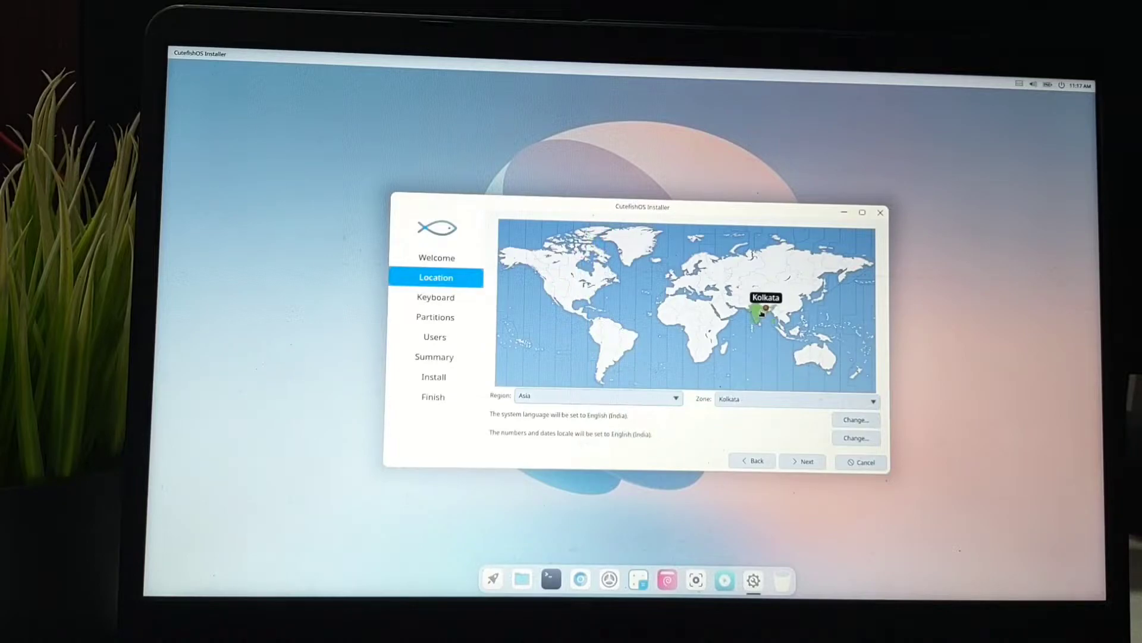
pyautogui.click(802, 460)
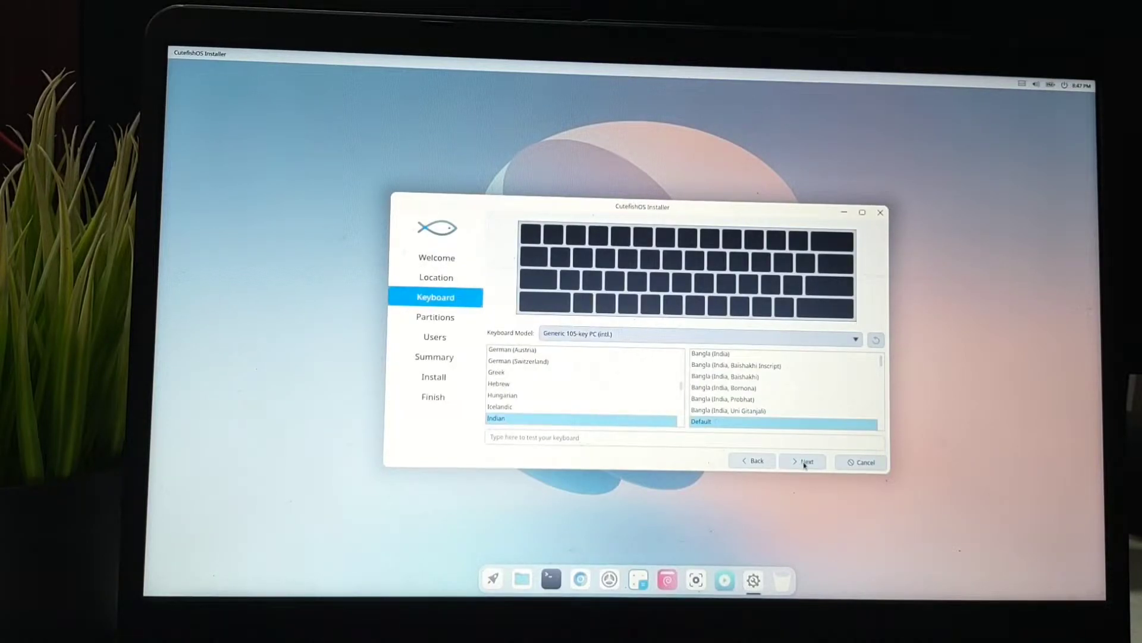
pyautogui.click(801, 461)
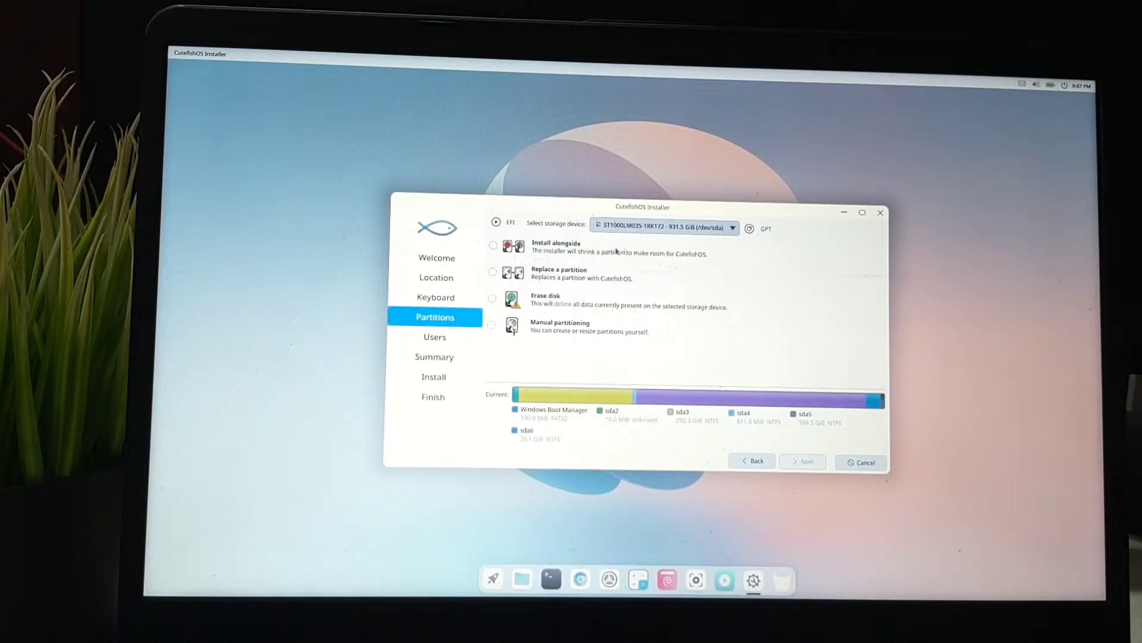
# Choose Replace a partition on the 39.1 GiB sda6 and continue to the Users page
pyautogui.click(492, 271)
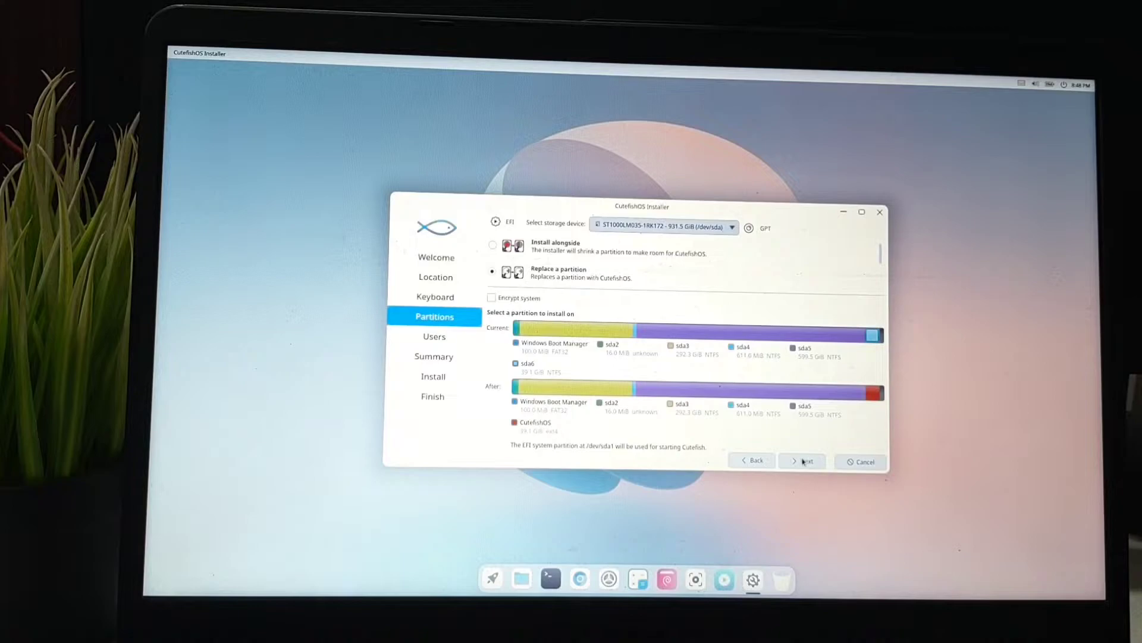
pyautogui.click(801, 460)
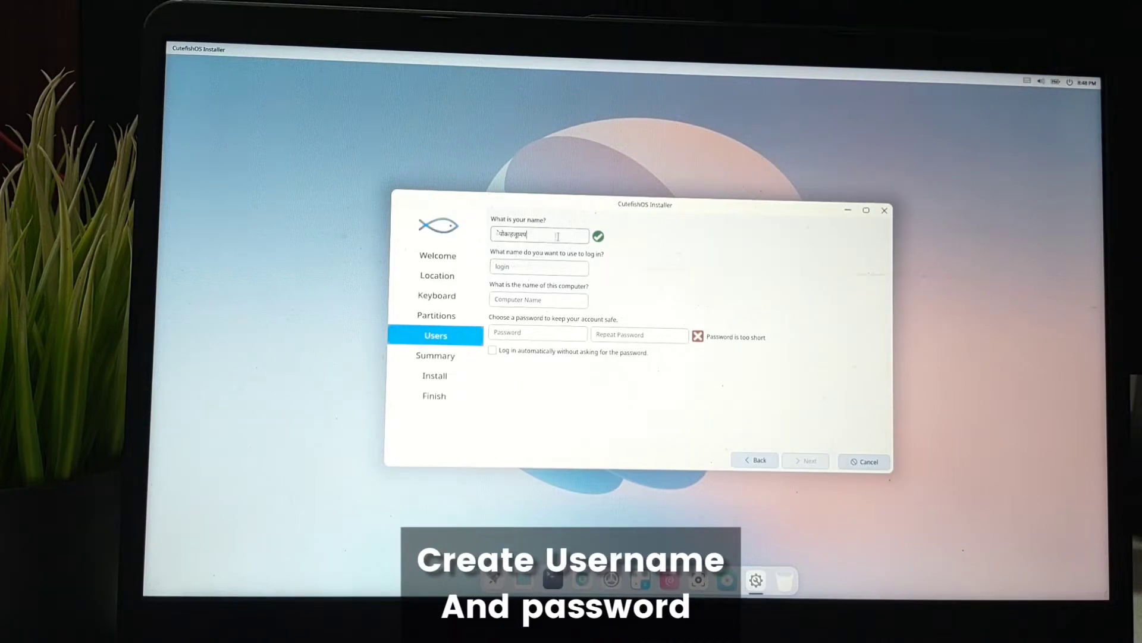
# Create the user 'shakeuptech' with login, computer name and matching password, then continue to Summary
pyautogui.click(436, 296)
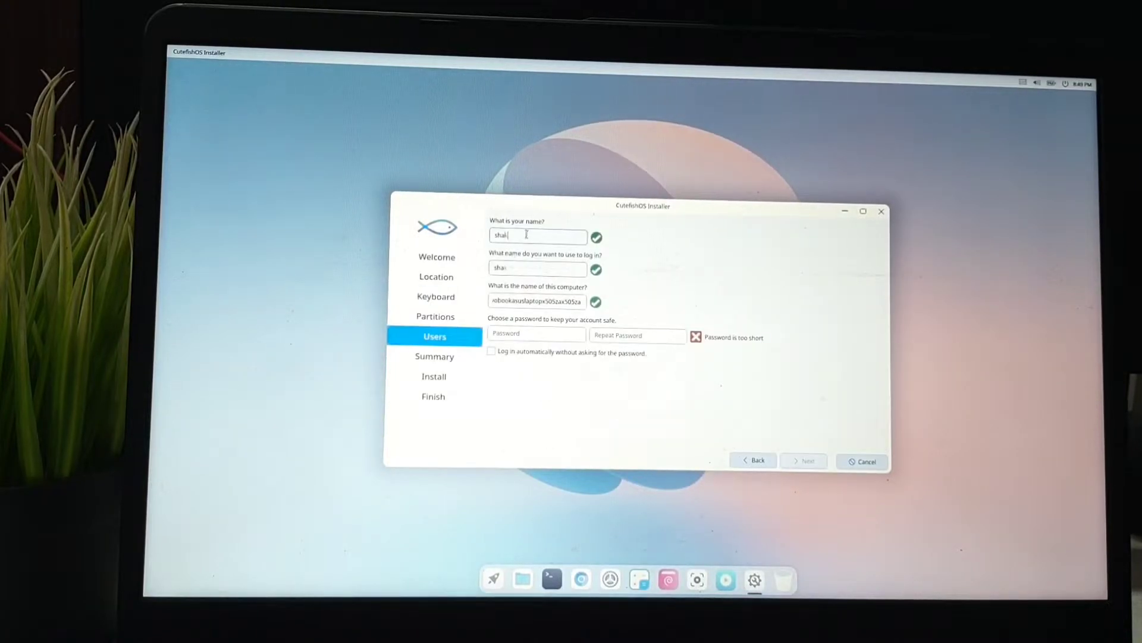
pyautogui.write('shakeuptech')
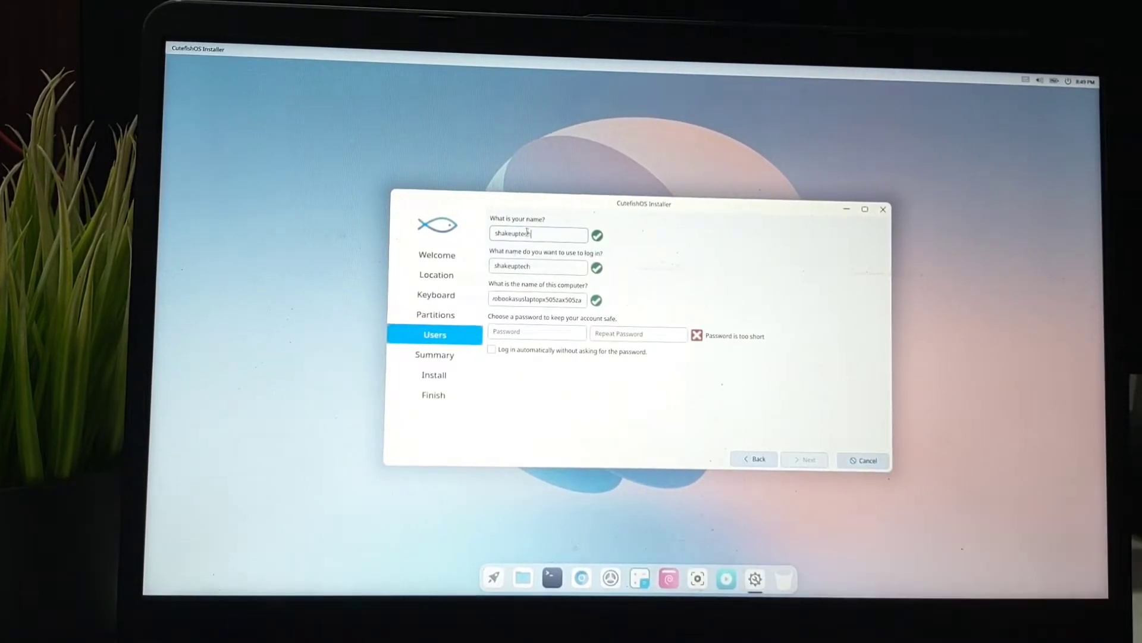
pyautogui.write('••••')
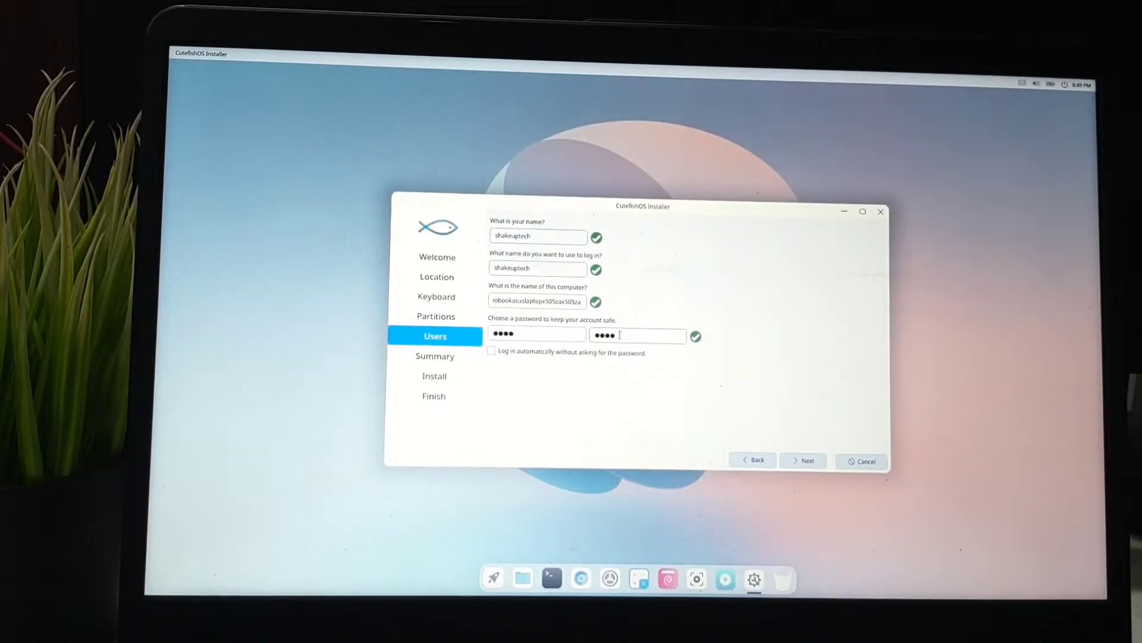
pyautogui.click(803, 460)
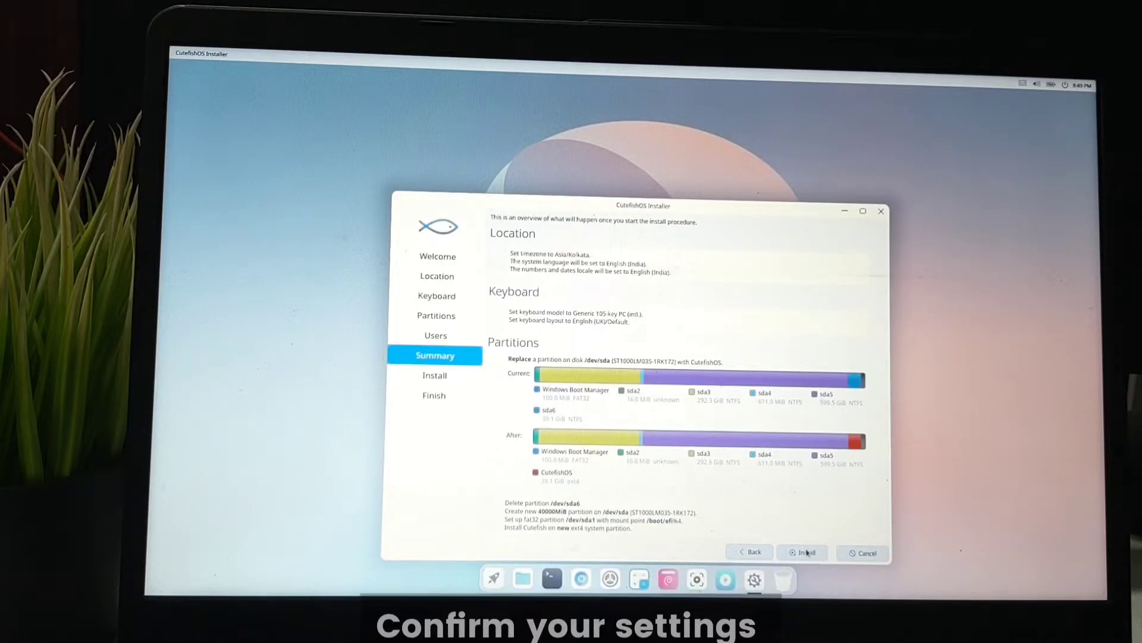
# Start the installation from the Summary page and confirm the irreversible disk changes
pyautogui.click(802, 552)
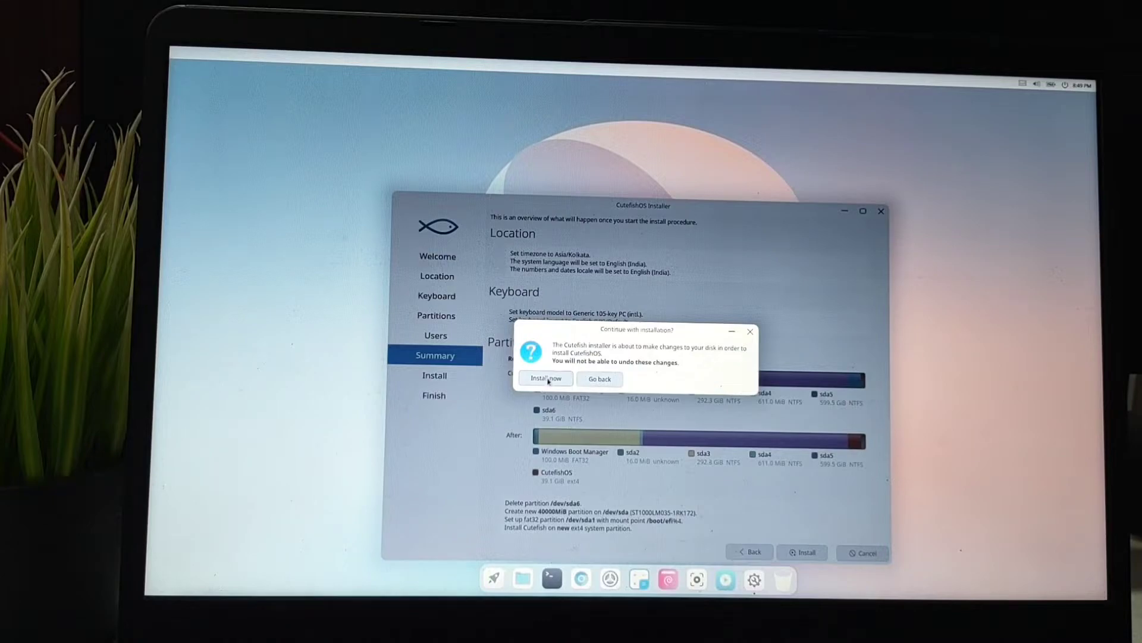
pyautogui.click(545, 379)
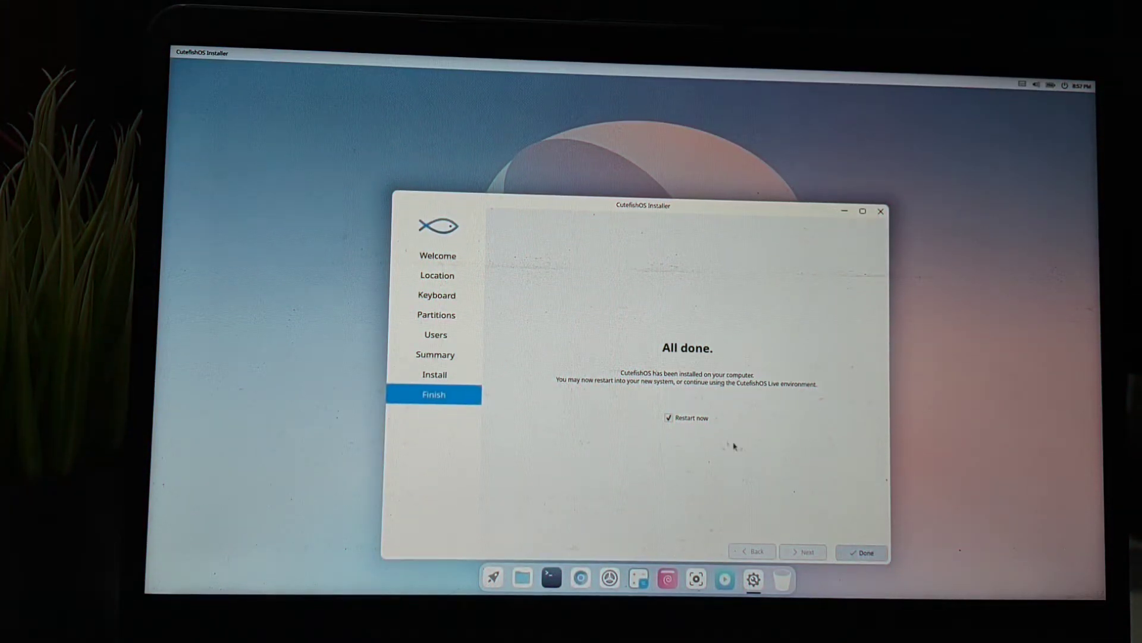
# Leave Restart now enabled and finish the installer so the machine reboots into GRUB
pyautogui.click(668, 418)
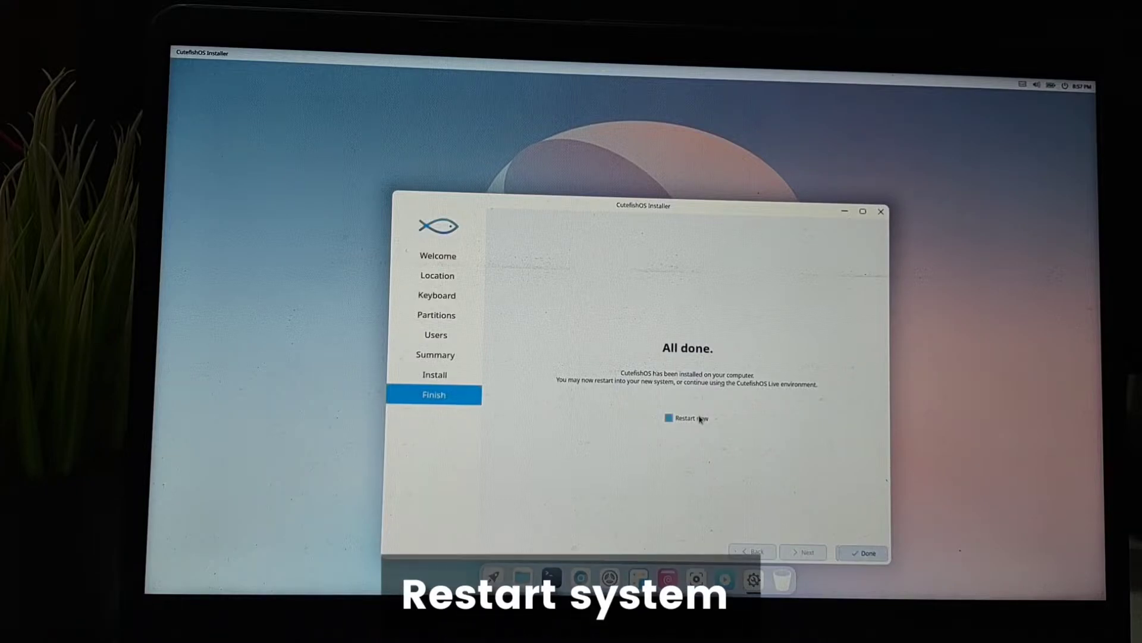
pyautogui.click(667, 418)
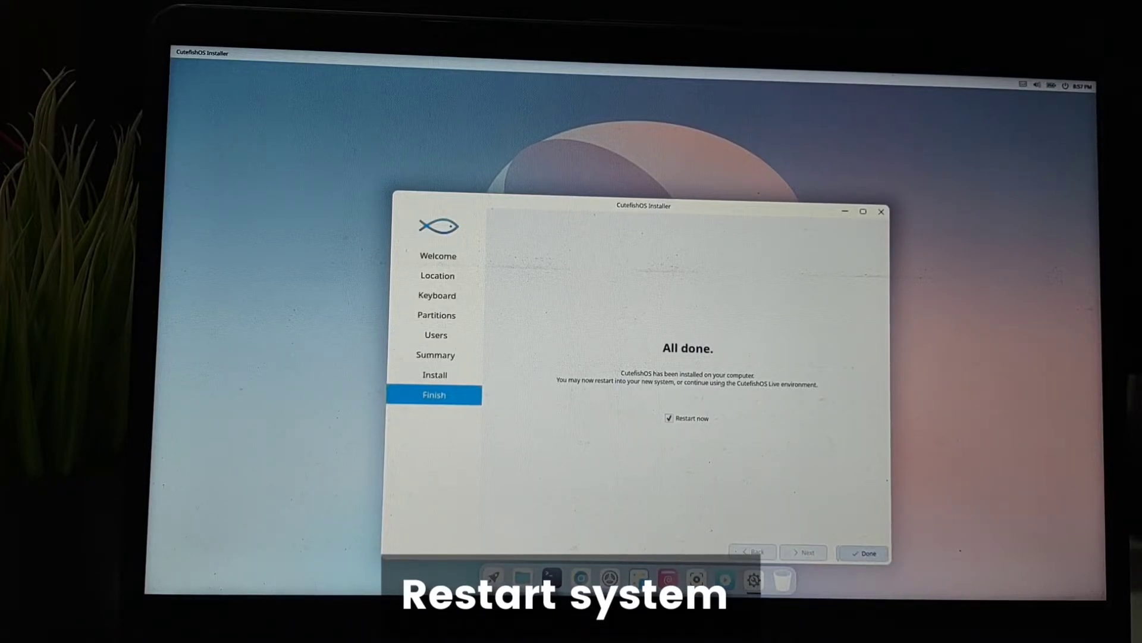
pyautogui.click(863, 554)
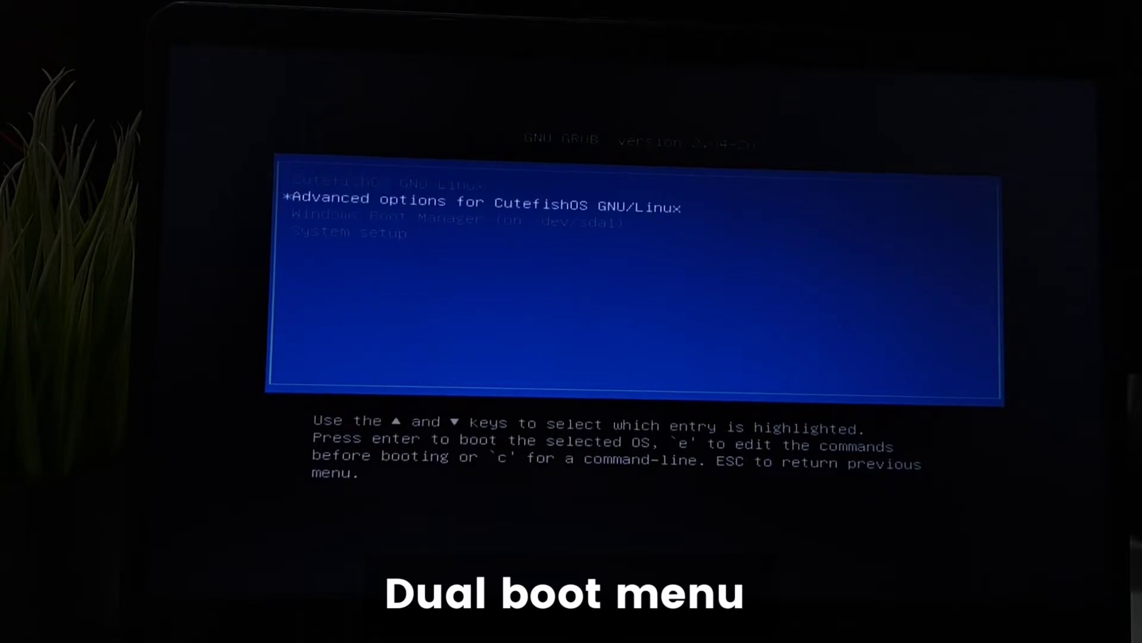
# Boot CutefishOS from GRUB, log in with the password and pick the Light style in first-run setup
pyautogui.press('Down')
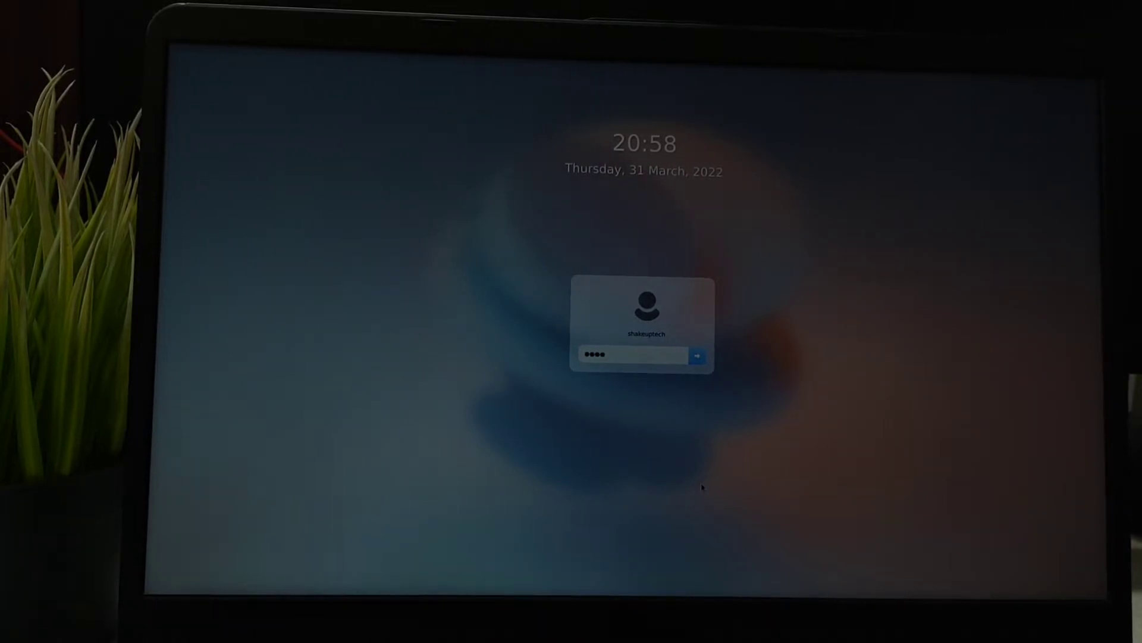
pyautogui.click(698, 354)
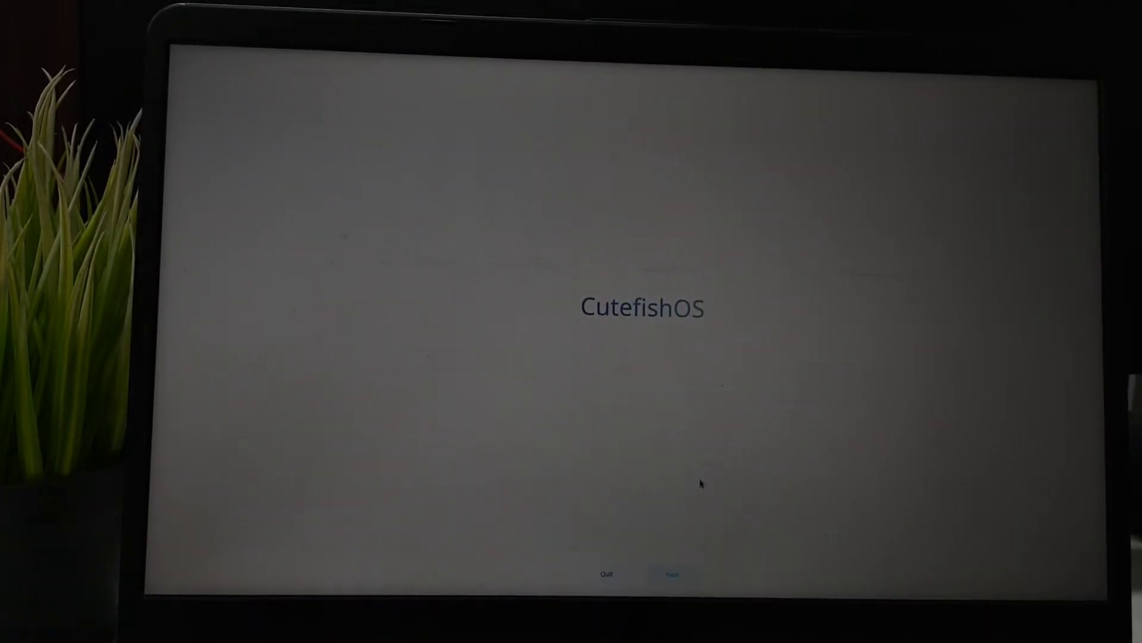
pyautogui.click(671, 573)
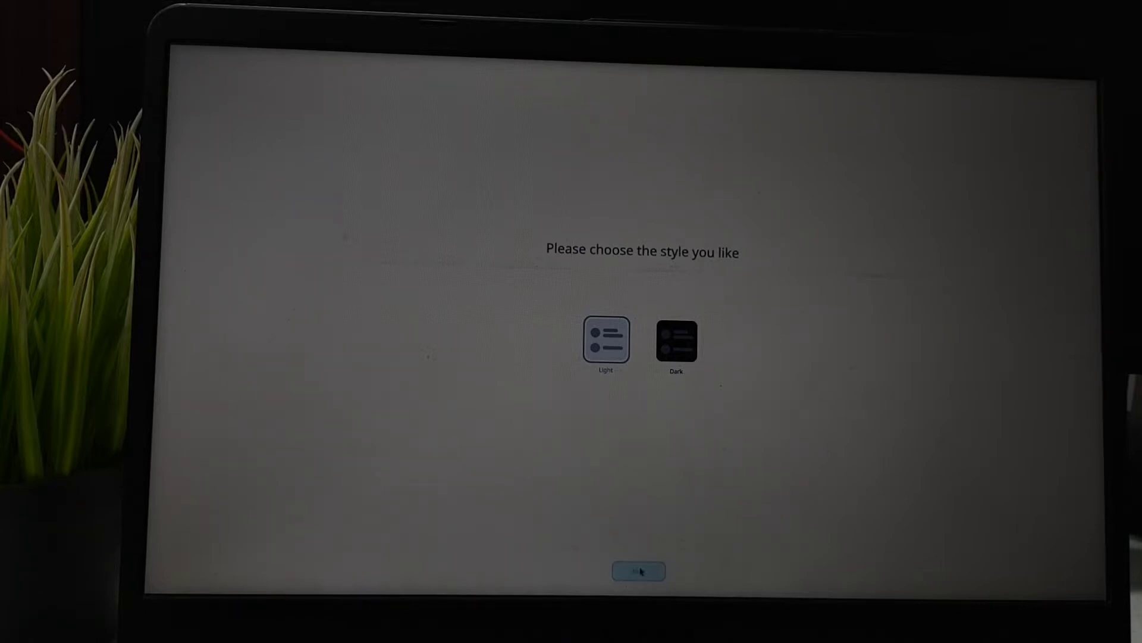
pyautogui.click(638, 570)
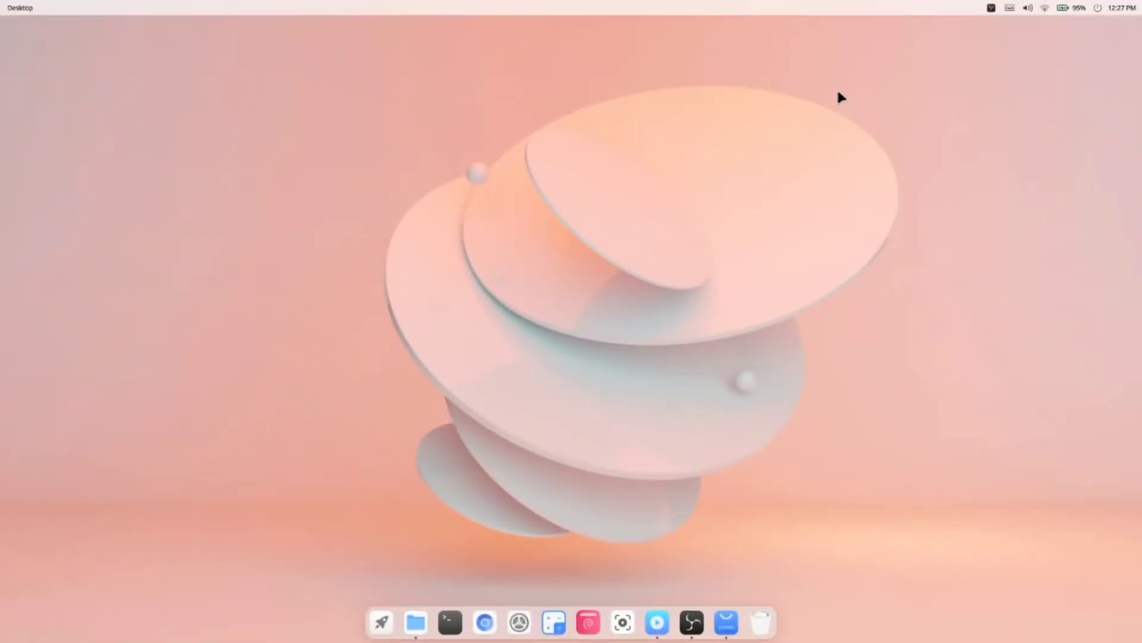
pyautogui.moveTo(381, 621)
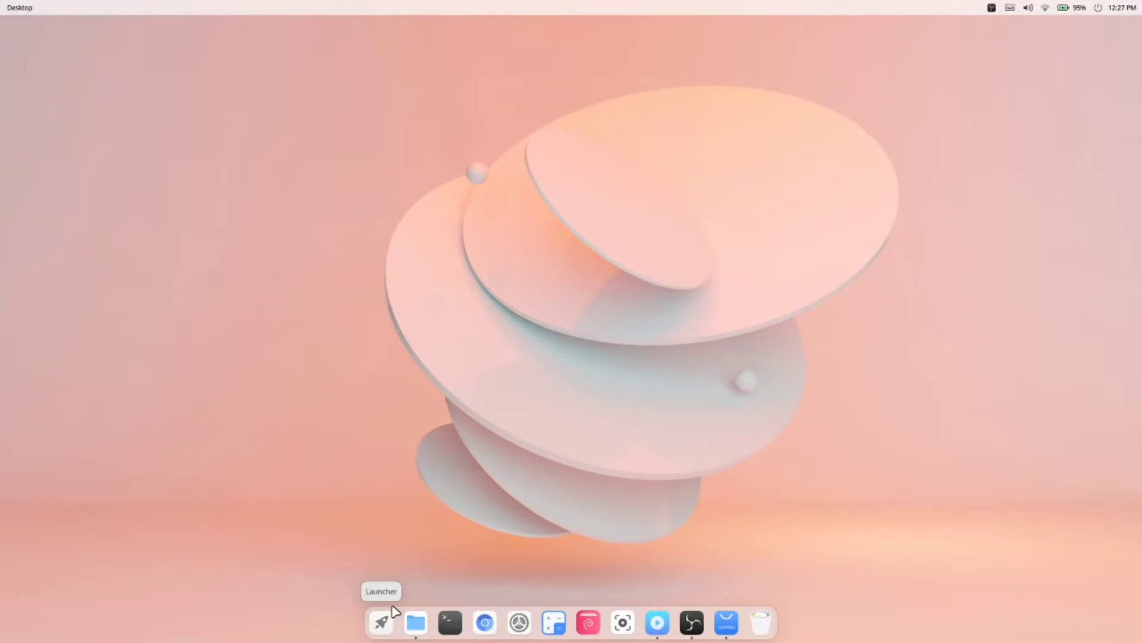
# Show the launcher's app grid from the dock and start the Settings app
pyautogui.click(380, 622)
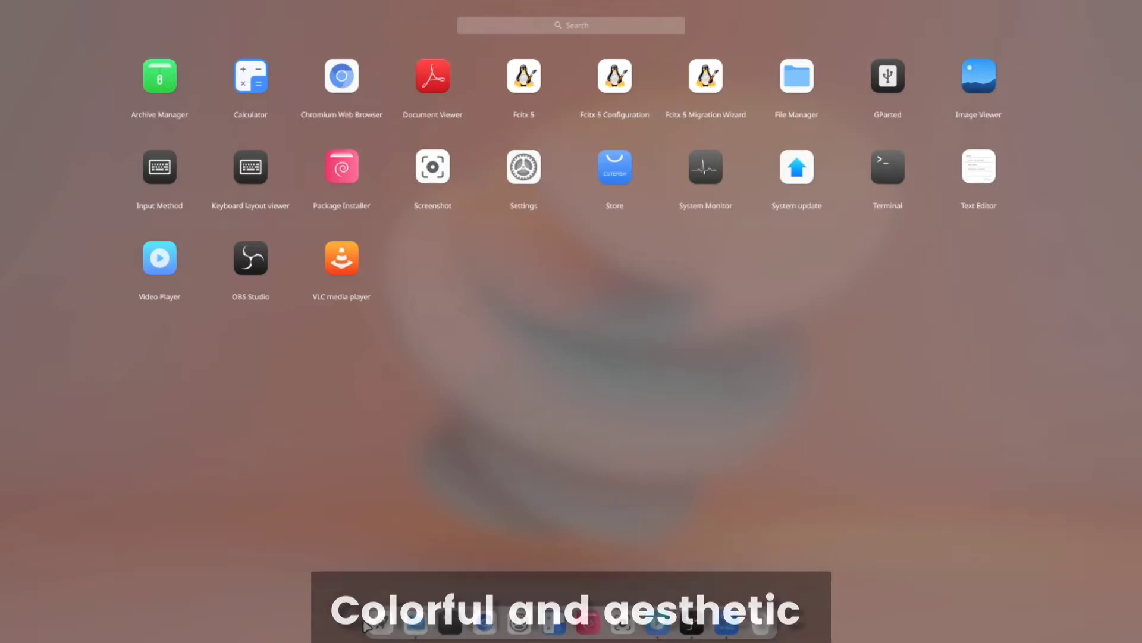
pyautogui.click(522, 167)
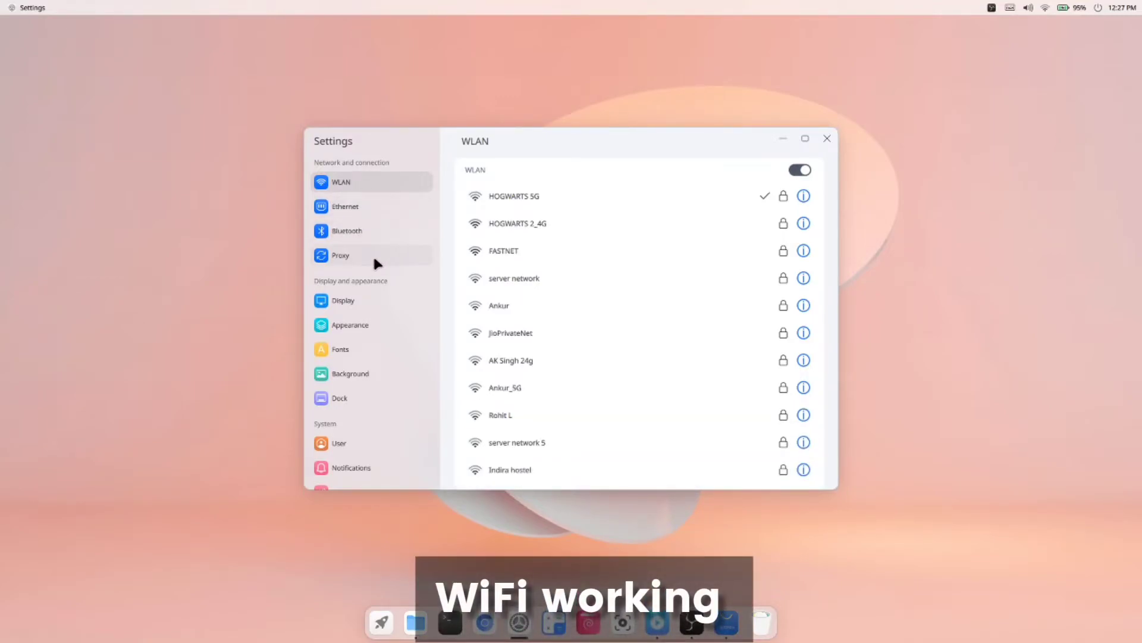
# In Display > Appearance, switch the system to the Dark theme
pyautogui.click(343, 300)
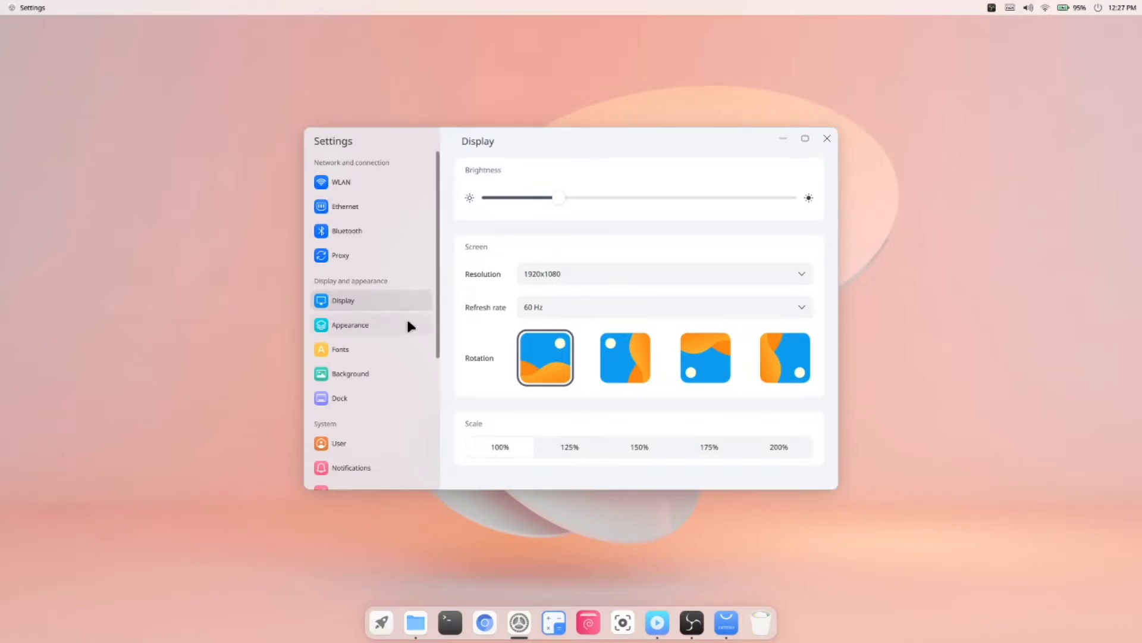
pyautogui.click(350, 323)
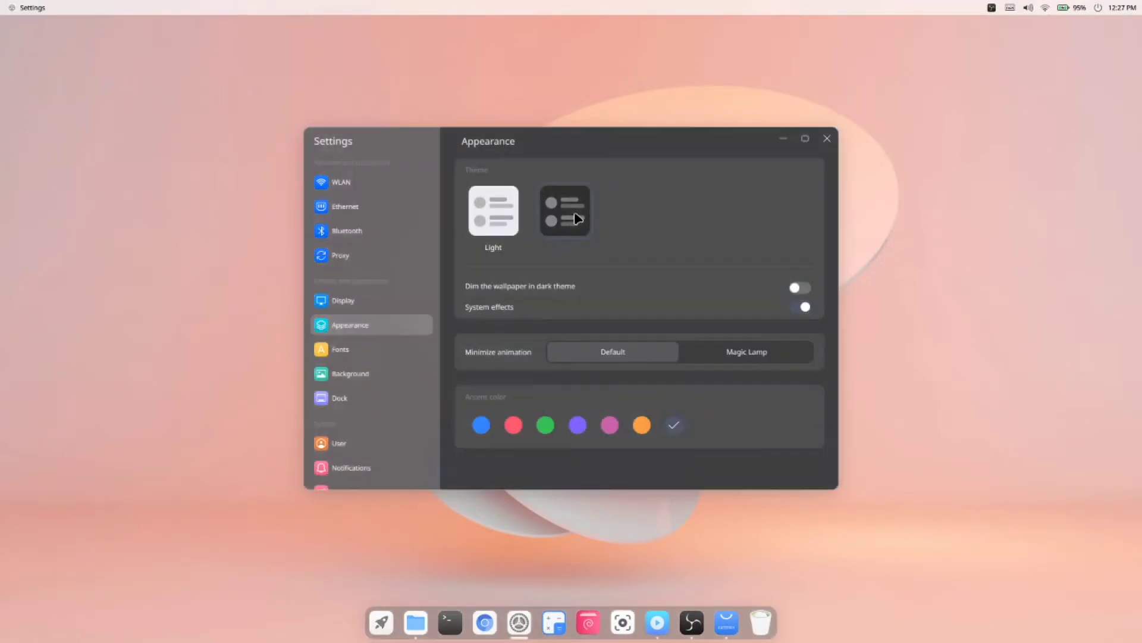
pyautogui.click(564, 212)
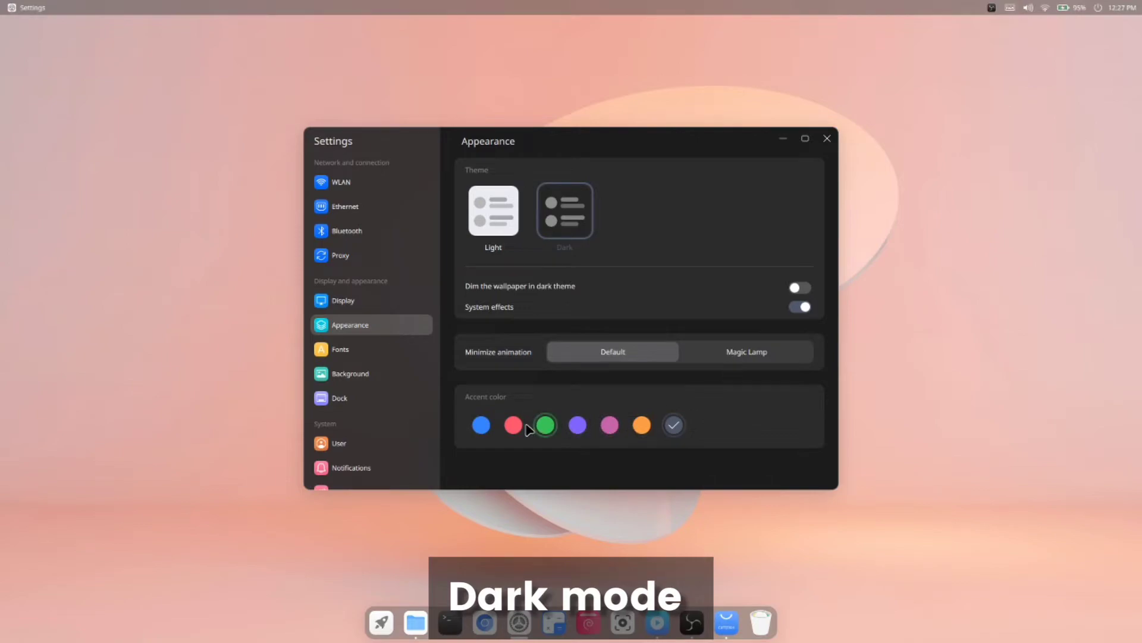
pyautogui.click(564, 212)
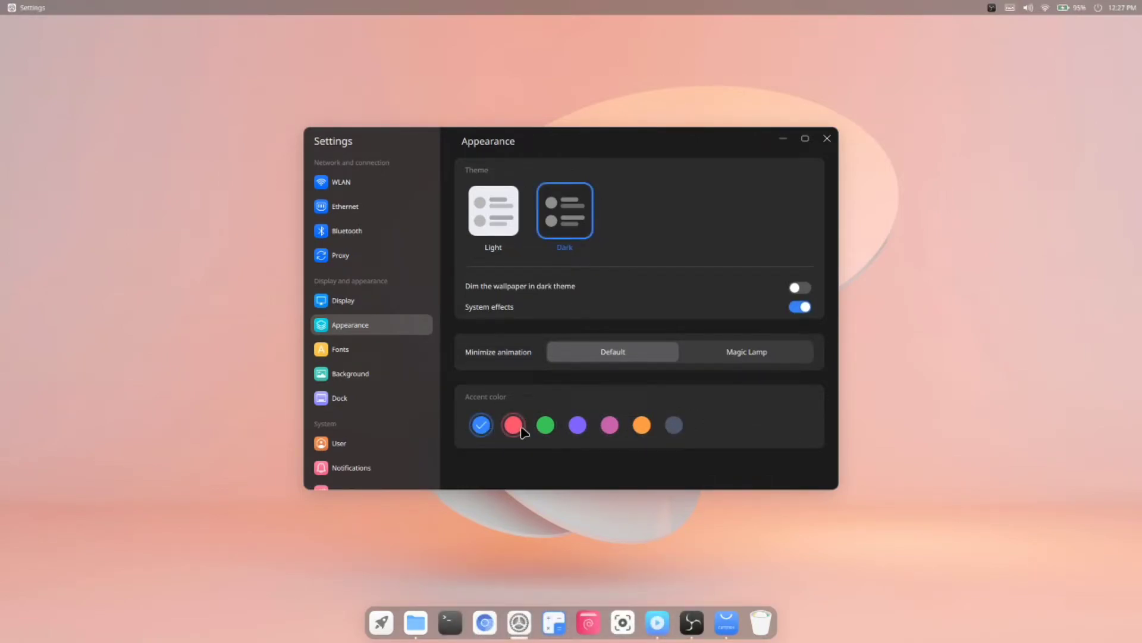
# Try the red accent, settle on the blue accent, and move on to Background
pyautogui.click(512, 425)
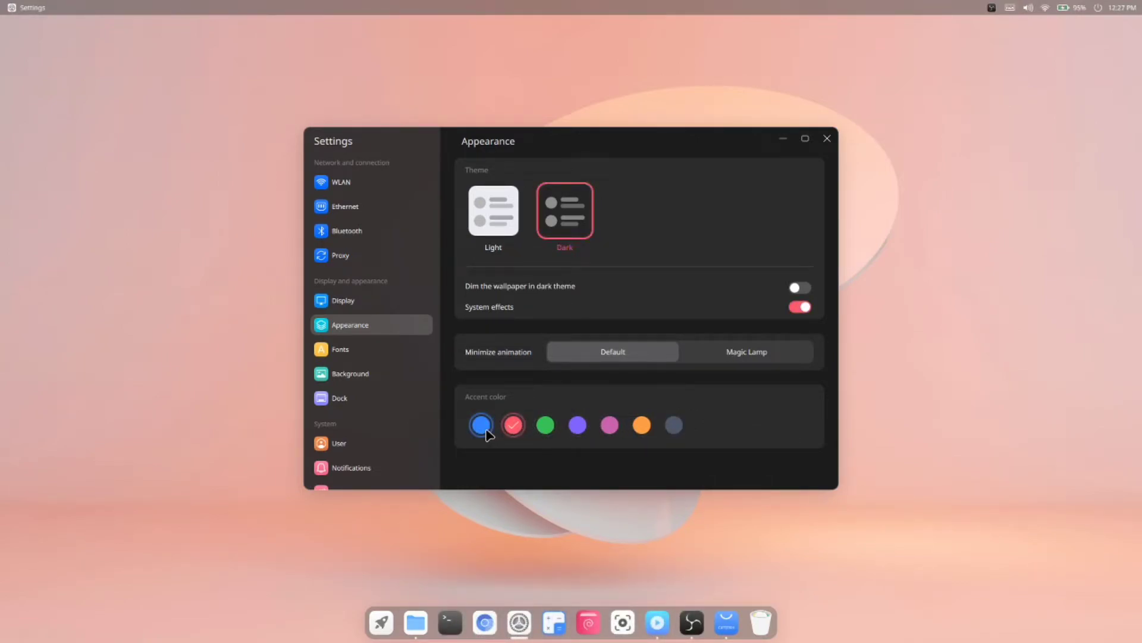
pyautogui.click(480, 425)
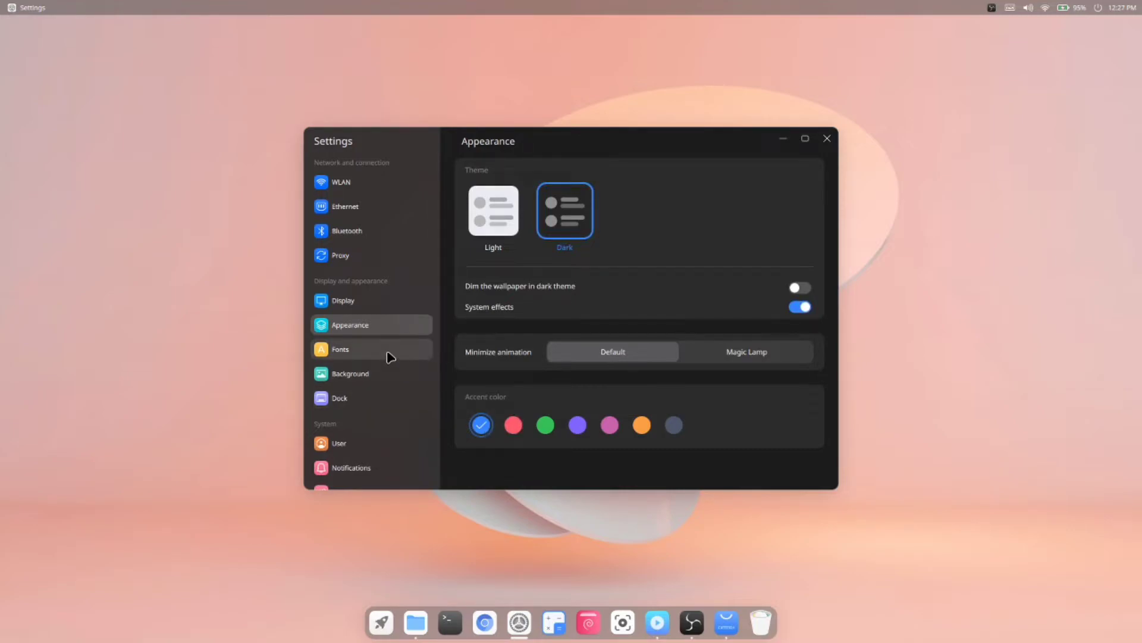
pyautogui.click(350, 372)
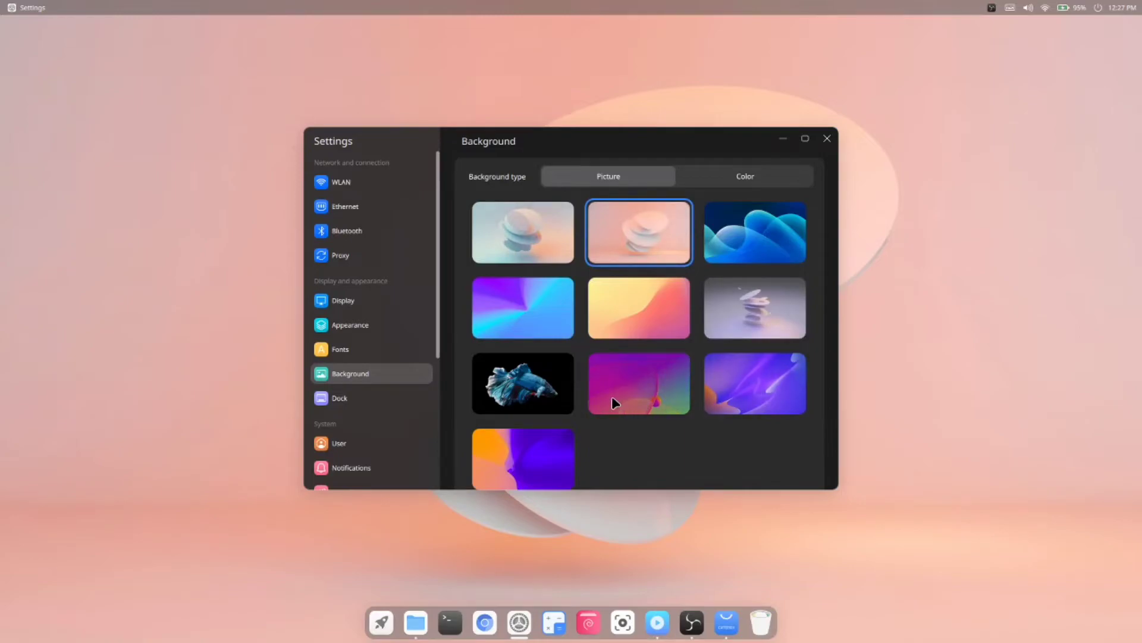
# Apply the betta fish picture as the desktop wallpaper from the Background page
pyautogui.click(521, 382)
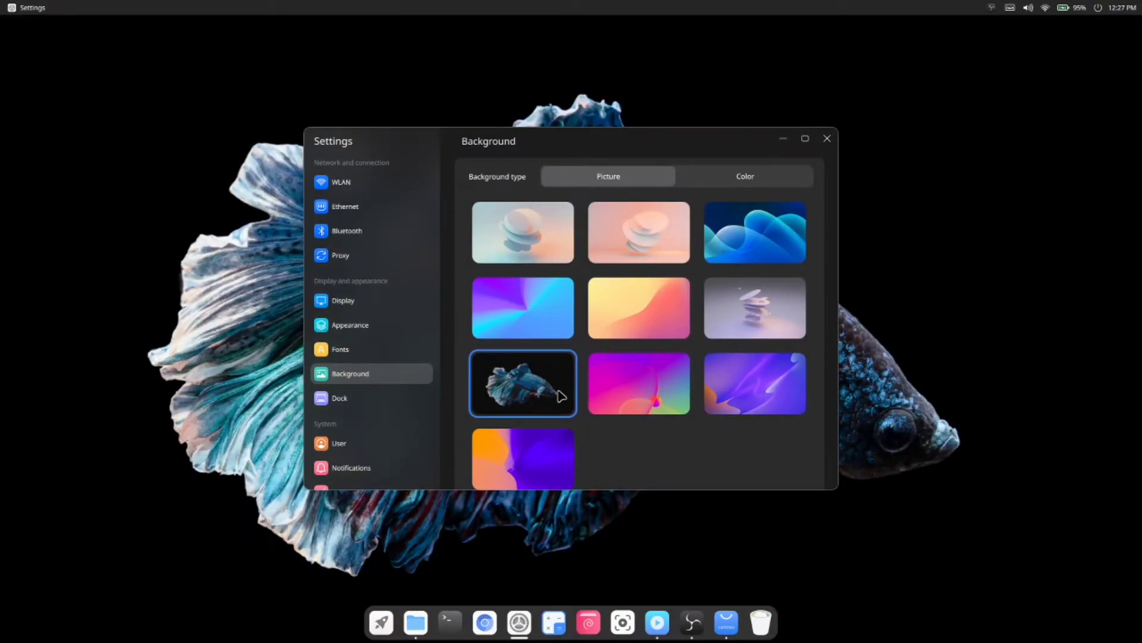
pyautogui.click(827, 138)
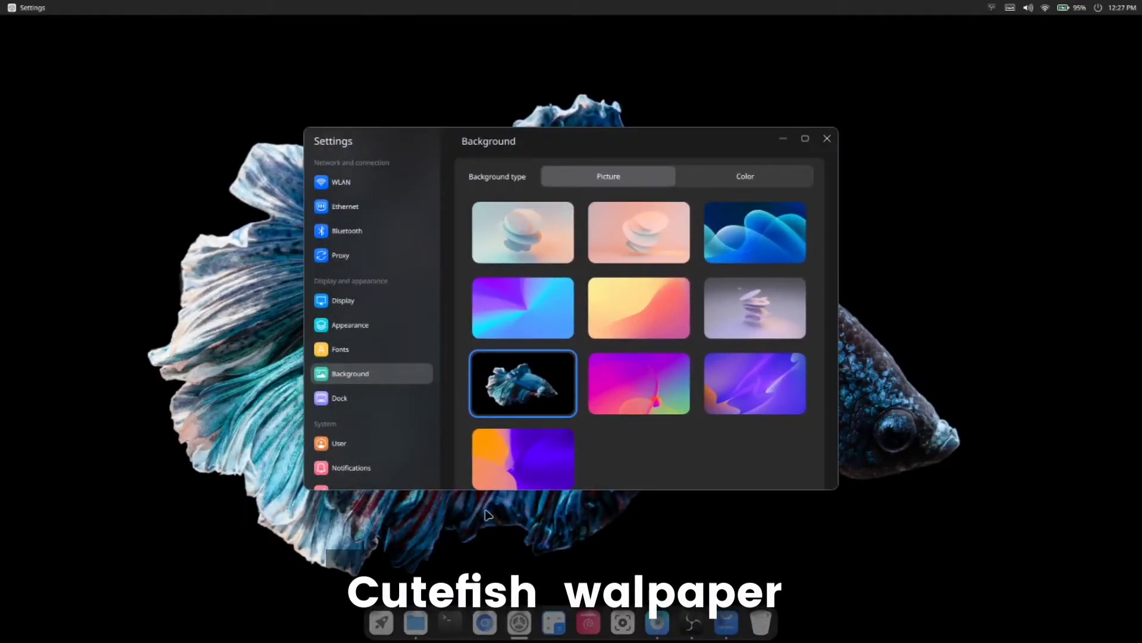
# Review the Dock page keeping the centred style, then revisit Appearance
pyautogui.click(339, 398)
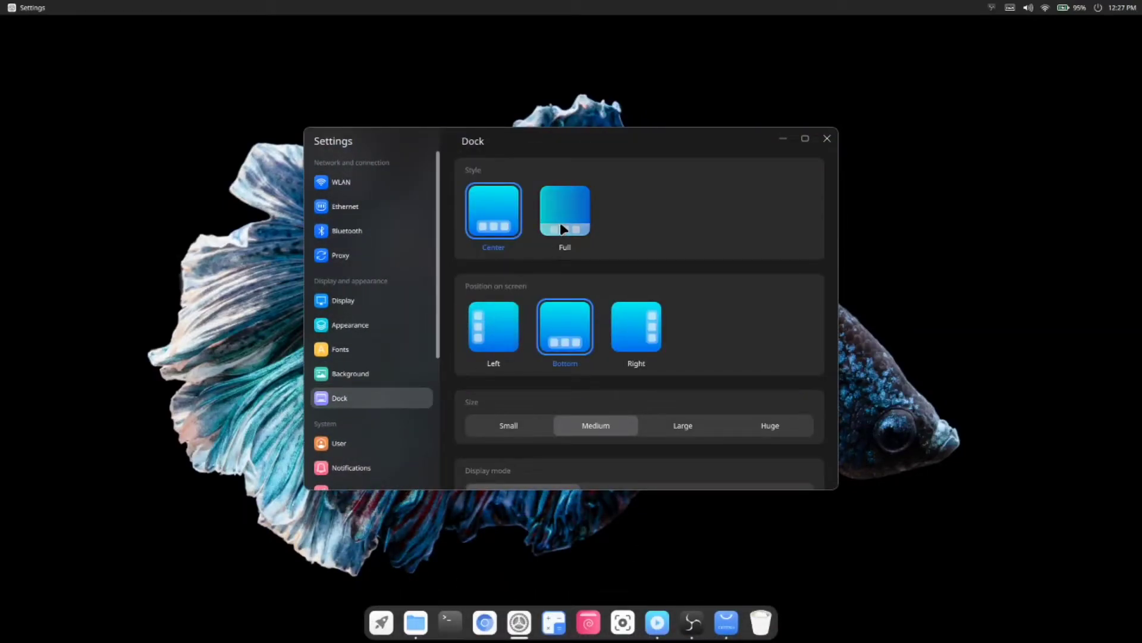
pyautogui.click(493, 212)
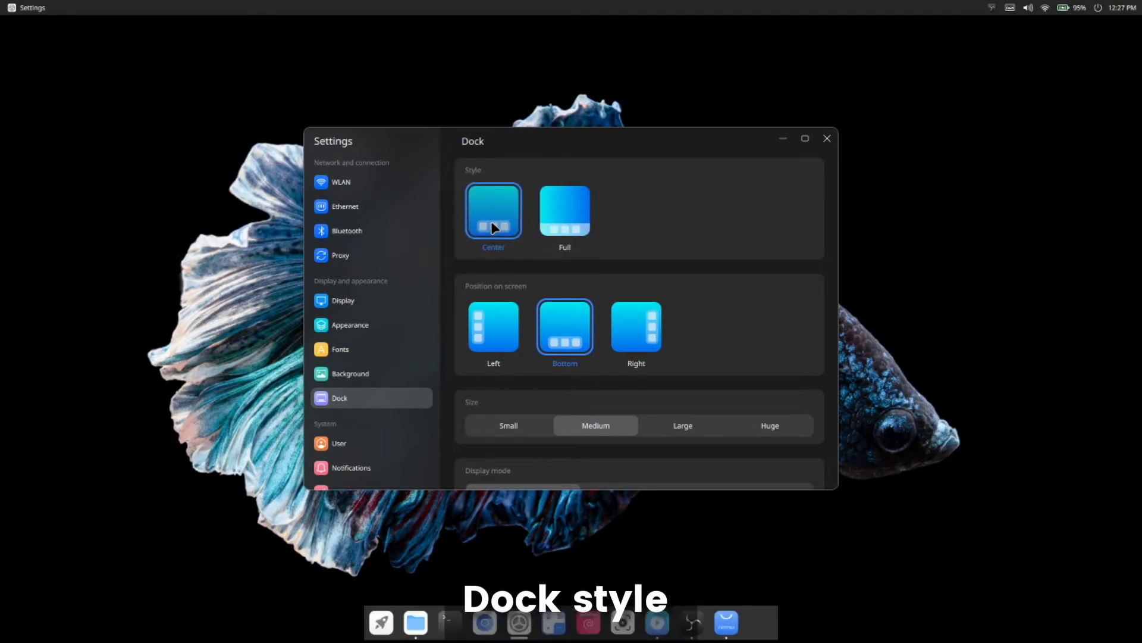
pyautogui.scroll(-3)
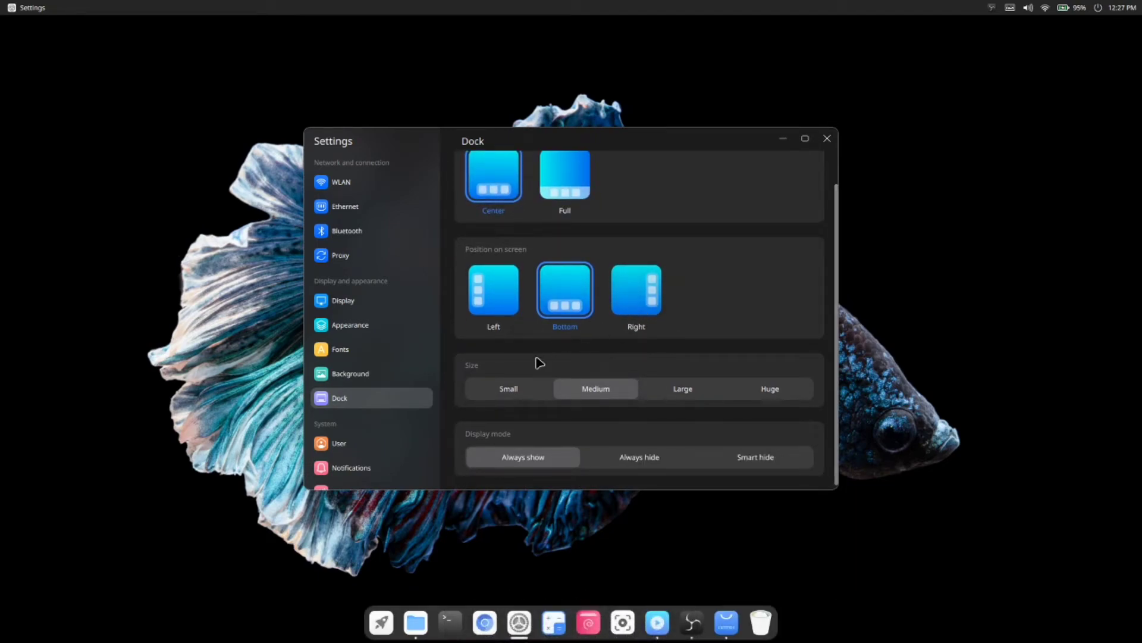
pyautogui.scroll(-3)
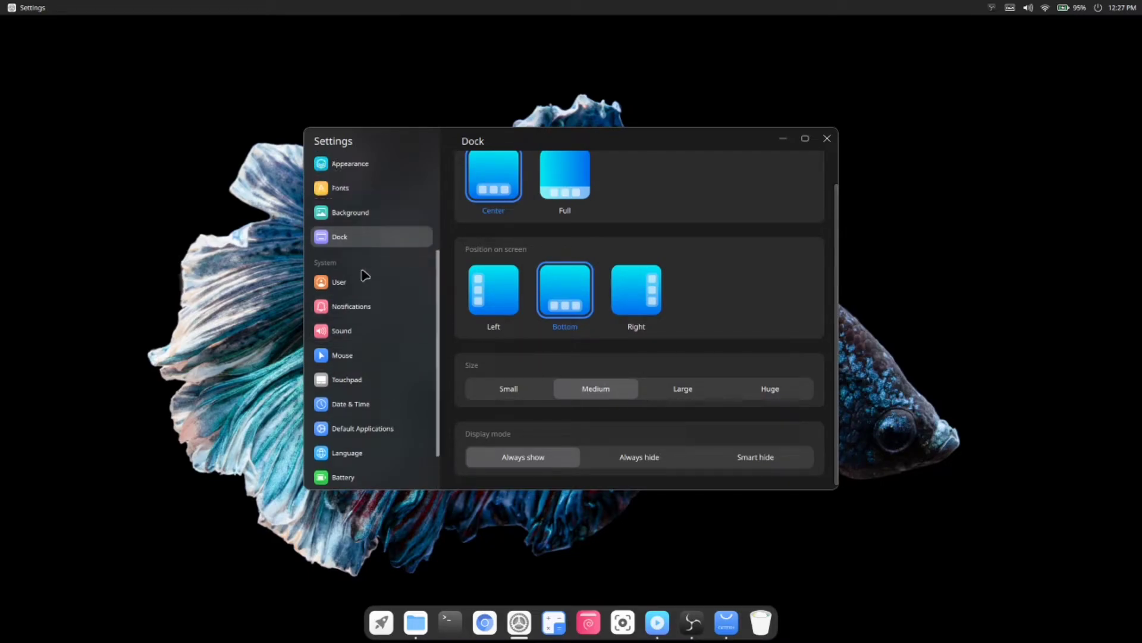
pyautogui.click(350, 190)
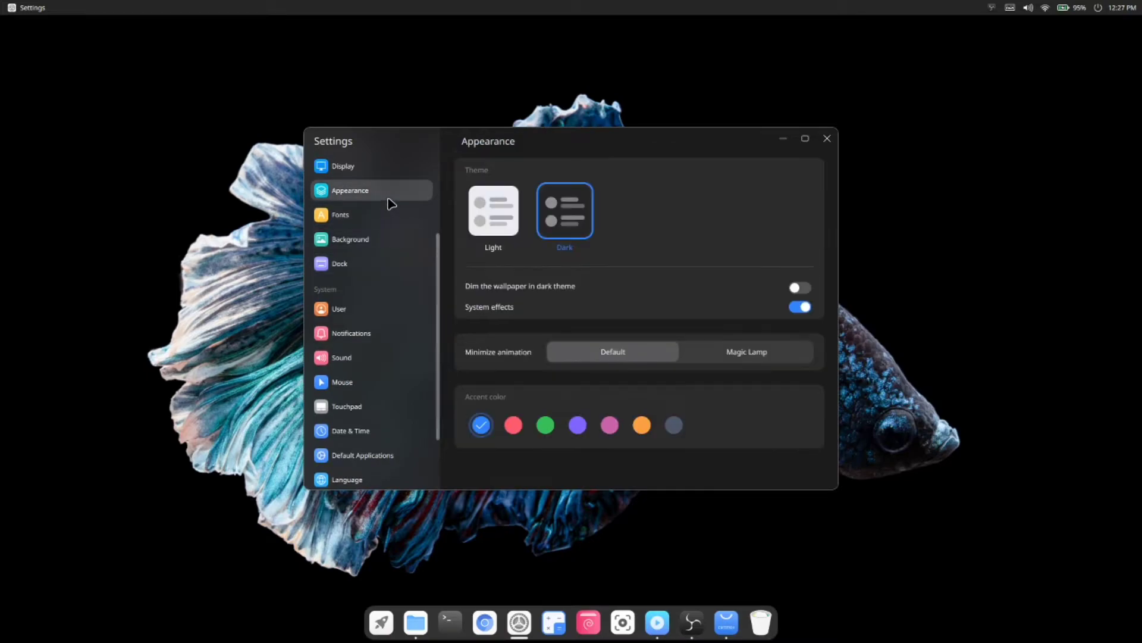
pyautogui.moveTo(781, 142)
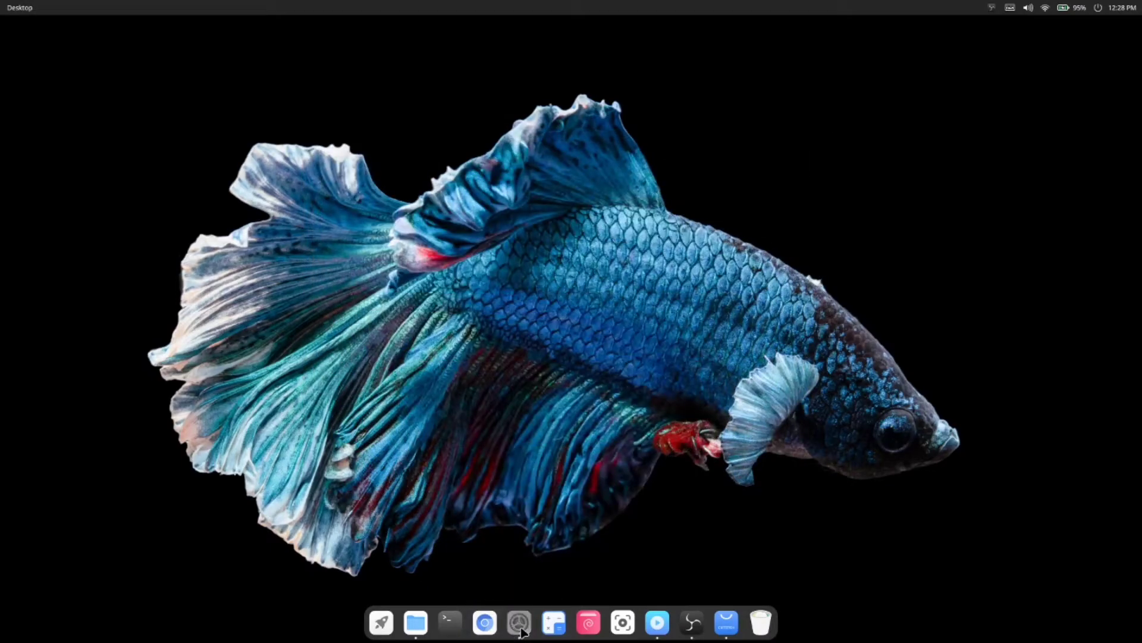
# Reopen Settings from the dock and show the Battery page at 95% charge
pyautogui.click(519, 622)
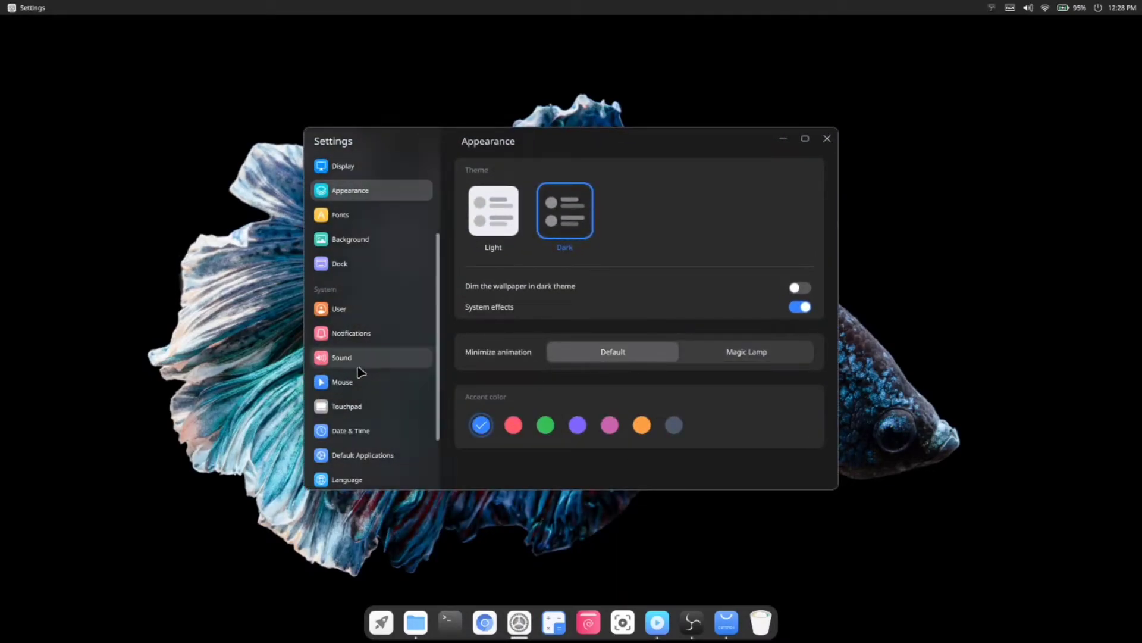
pyautogui.scroll(-3)
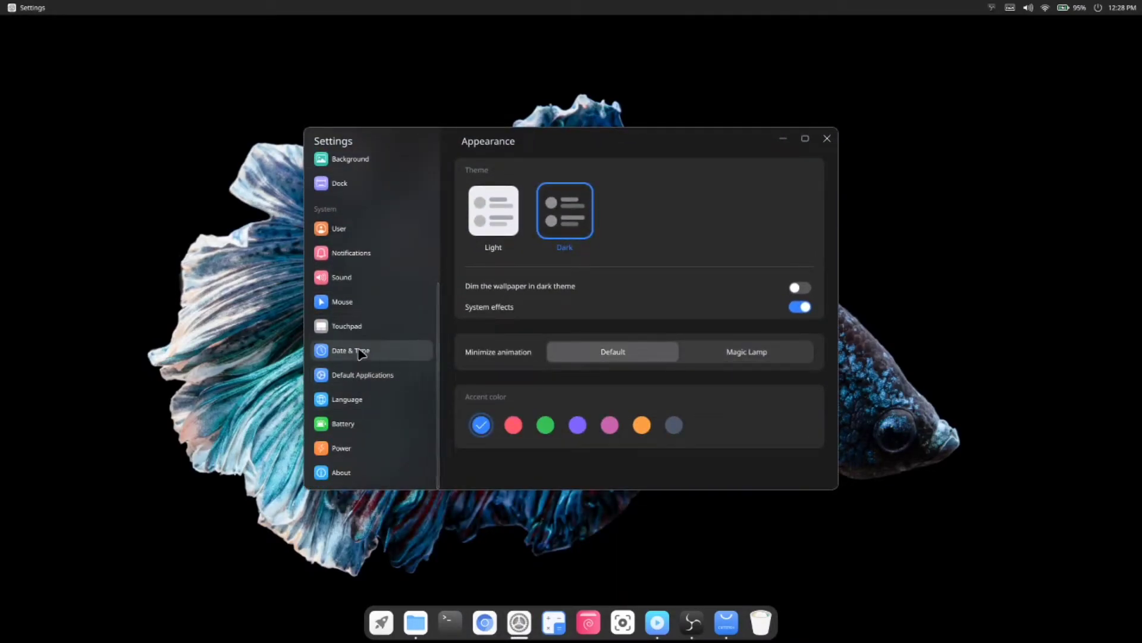
pyautogui.click(343, 423)
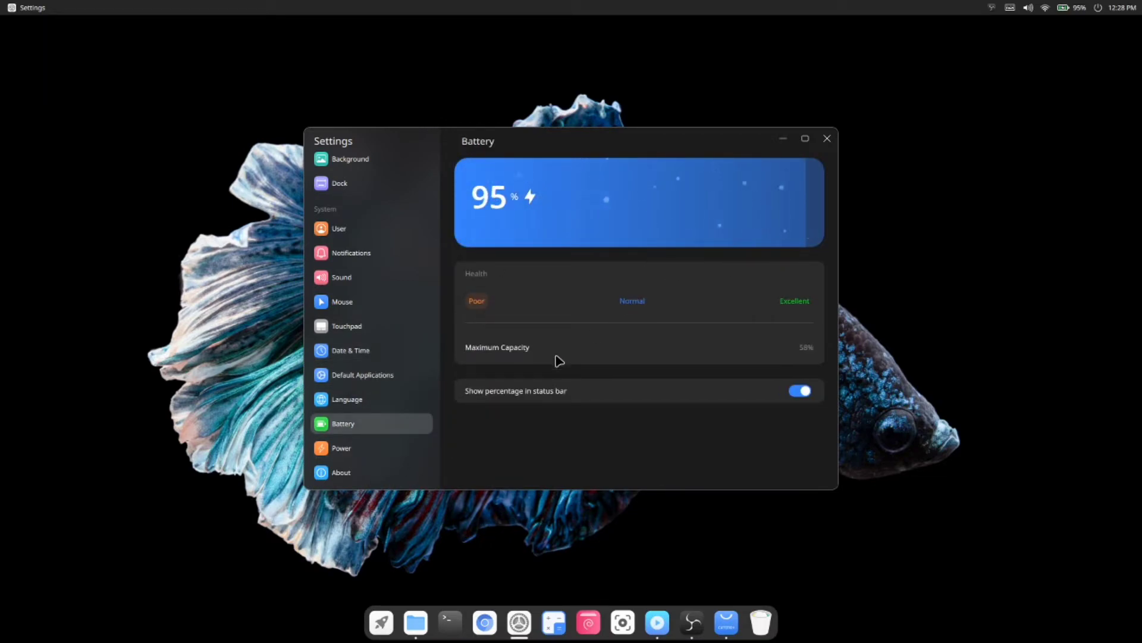
pyautogui.moveTo(1009, 21)
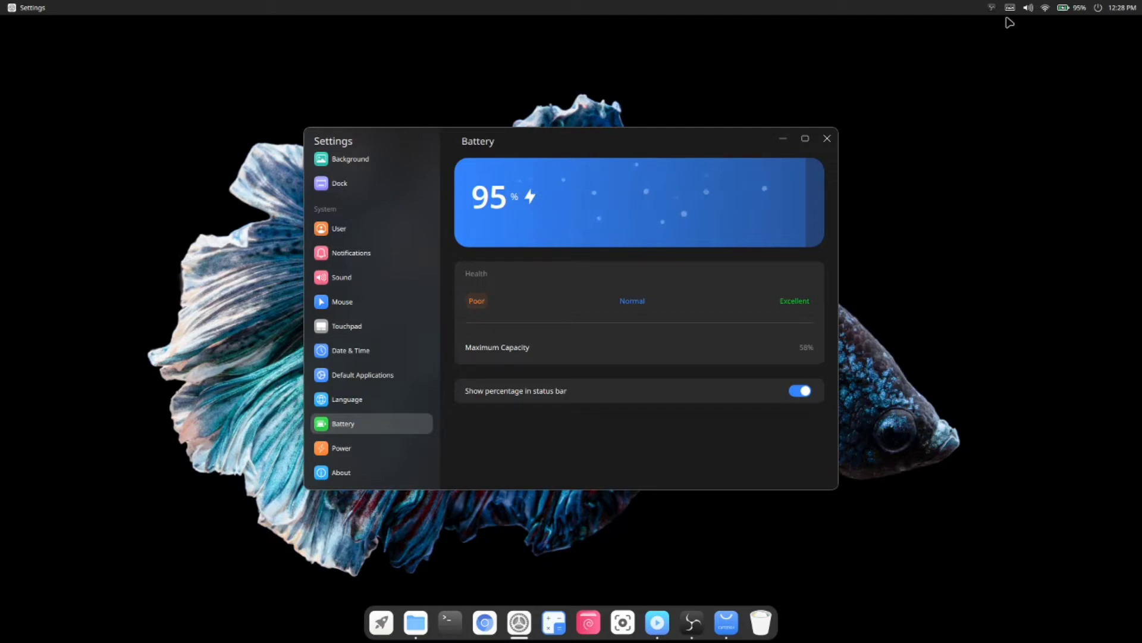
# Check the quick toggles, the Power page's Performance mode and About details, then close Settings
pyautogui.click(1080, 7)
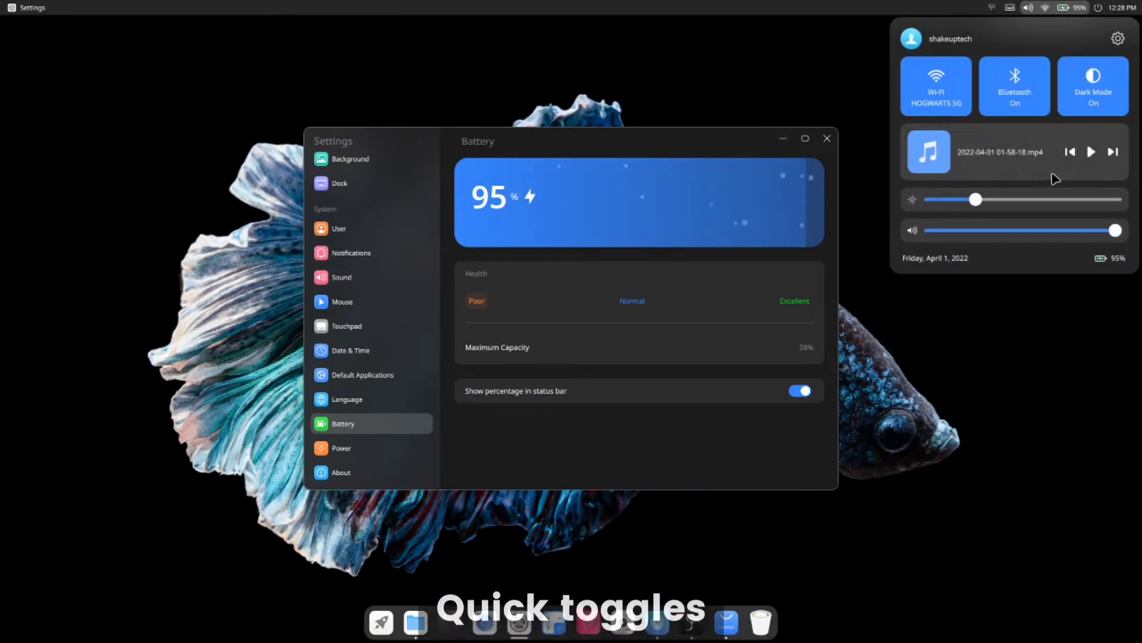
pyautogui.moveTo(1025, 304)
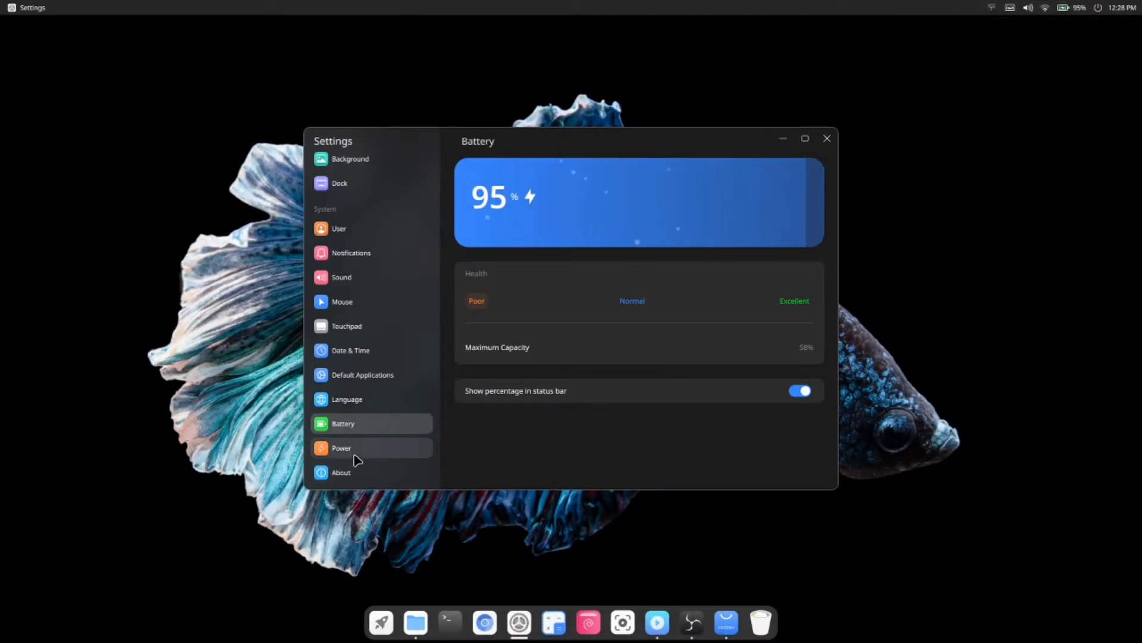
pyautogui.click(342, 448)
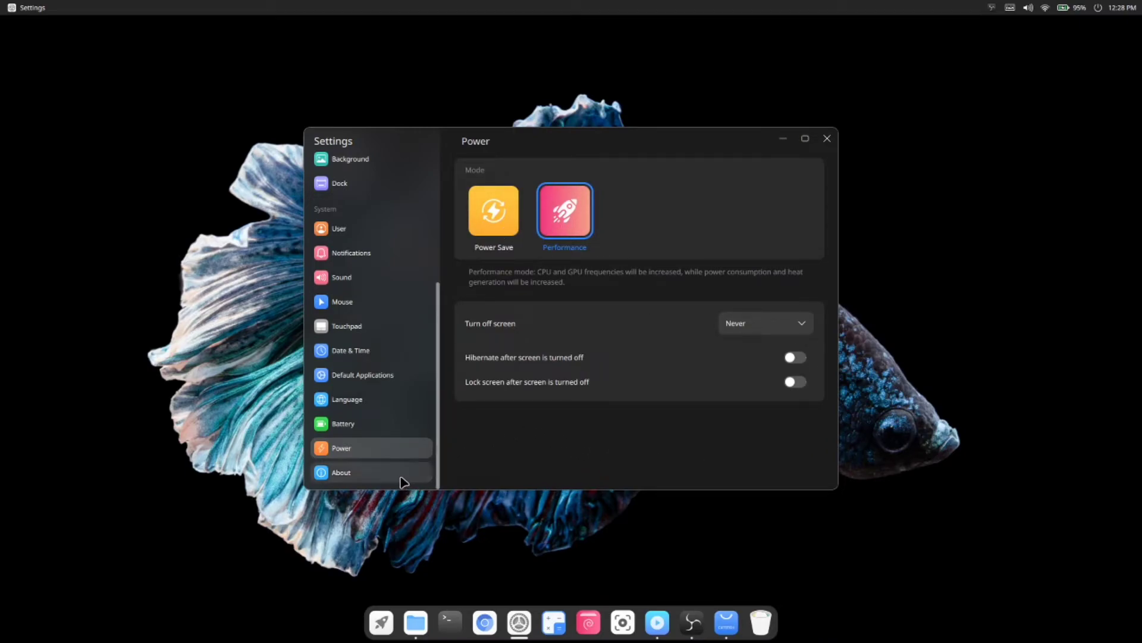
pyautogui.click(340, 471)
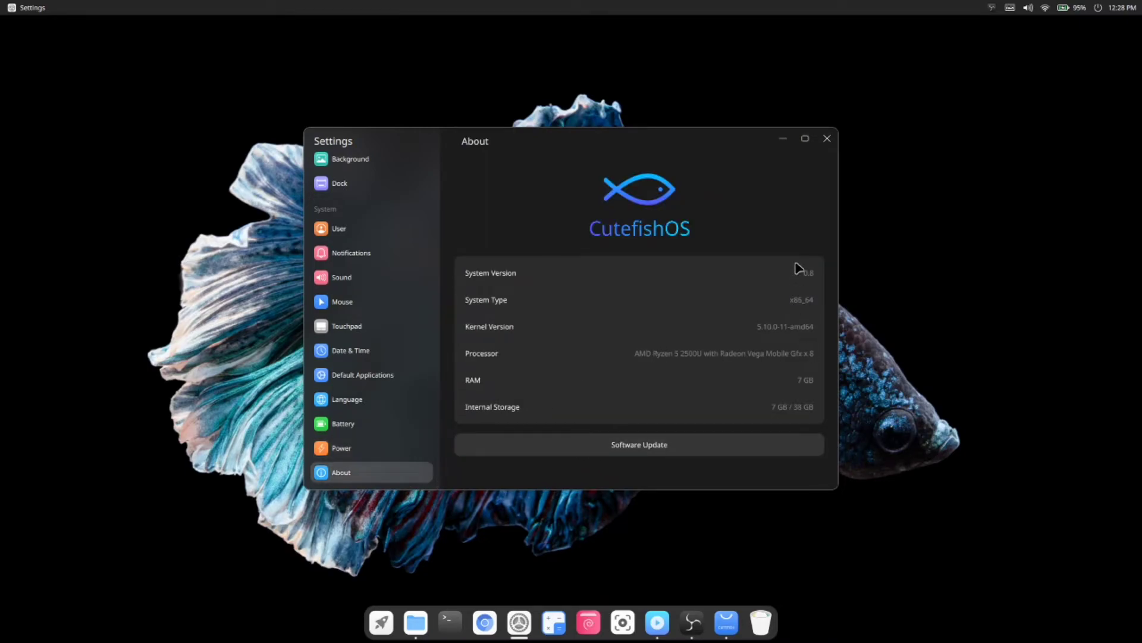
pyautogui.click(827, 138)
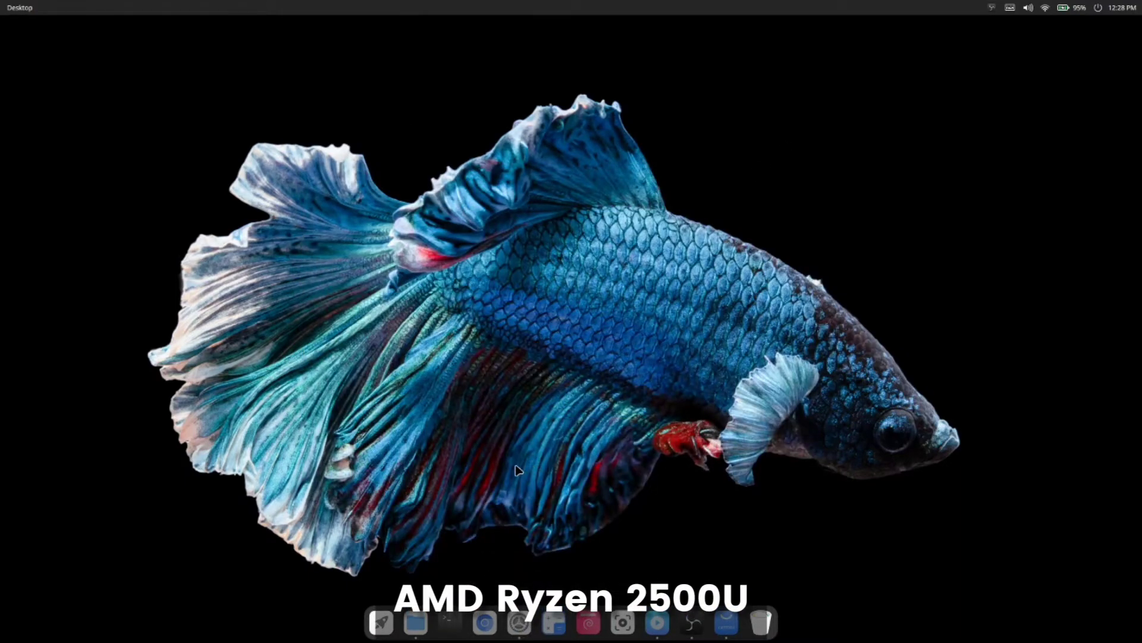
# Launch the File Manager from the dock and browse Documents and home
pyautogui.click(415, 621)
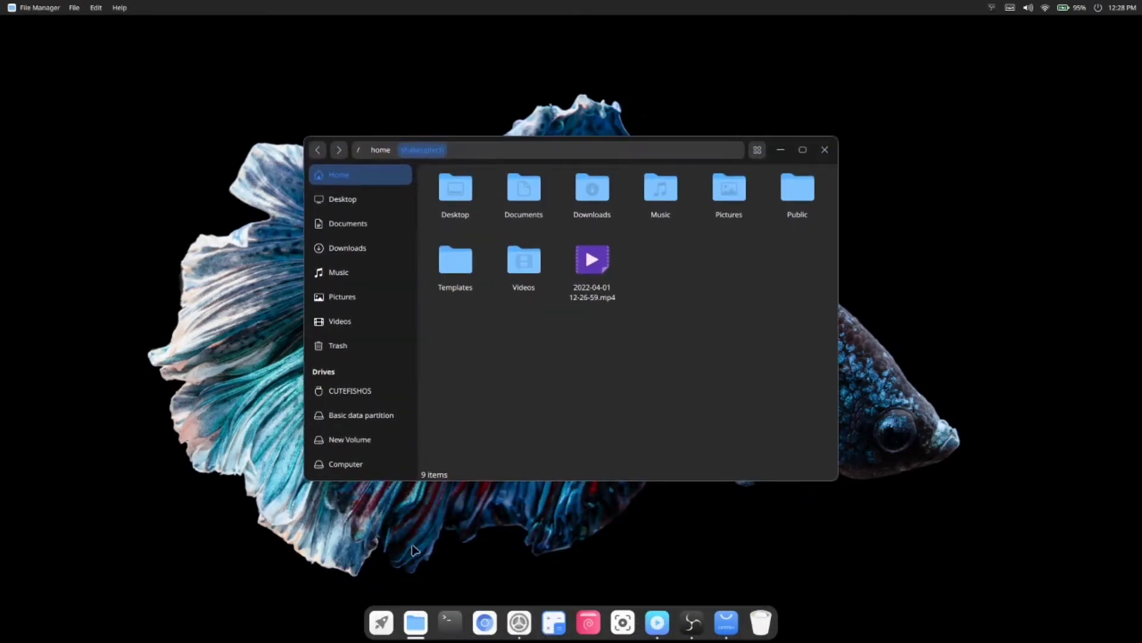
pyautogui.click(348, 222)
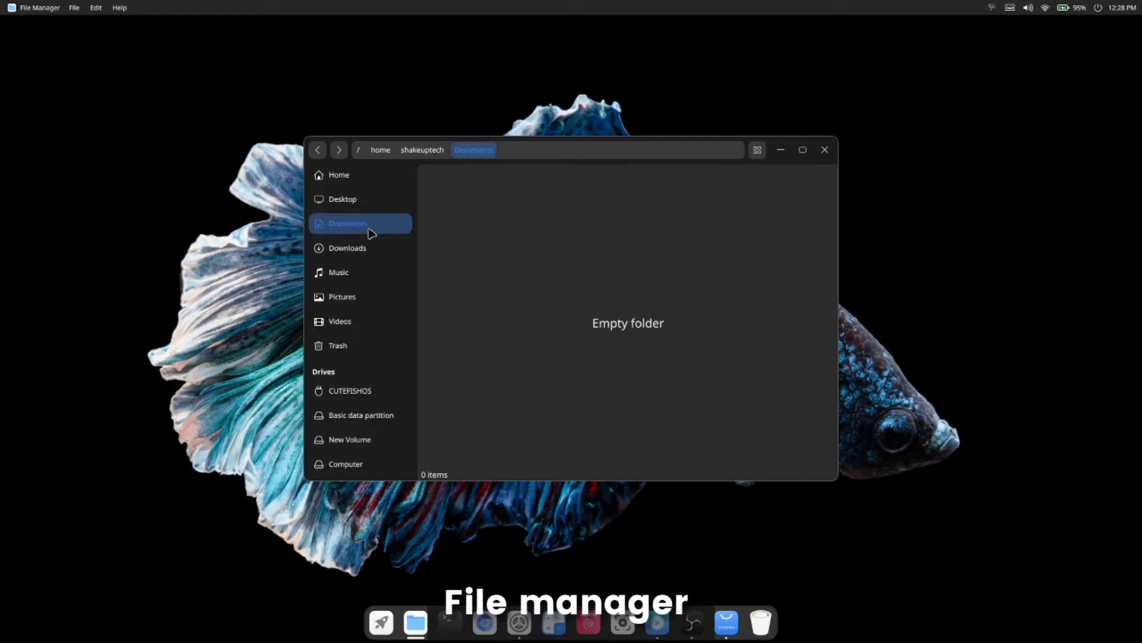
pyautogui.click(338, 175)
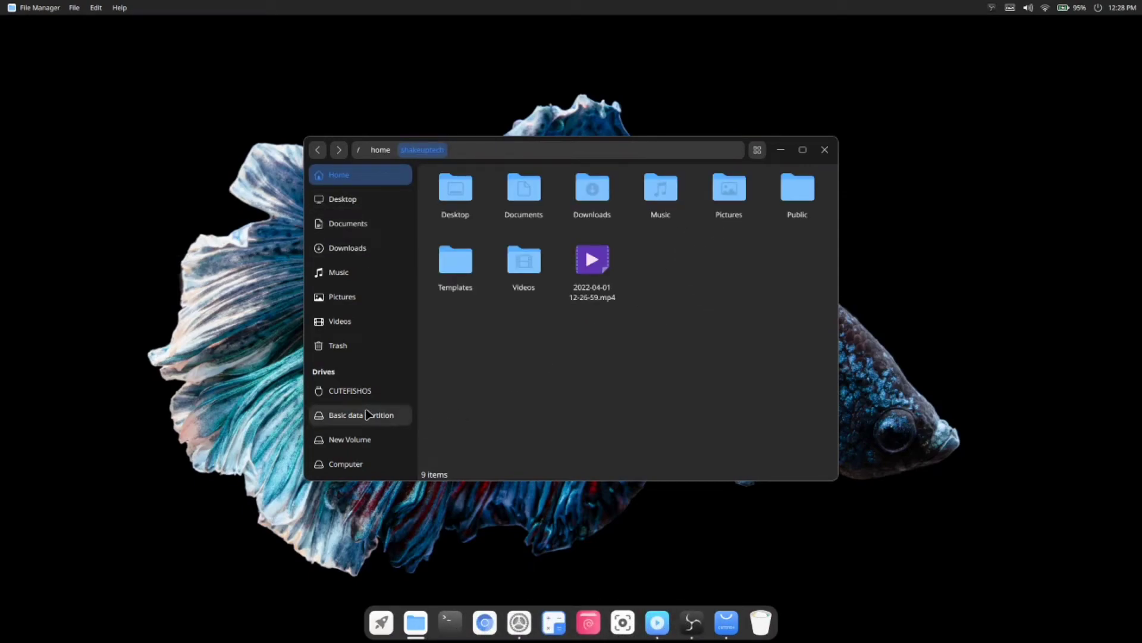
# Mount the Windows drive after authenticating, browse New Volume, then close the file manager
pyautogui.click(359, 414)
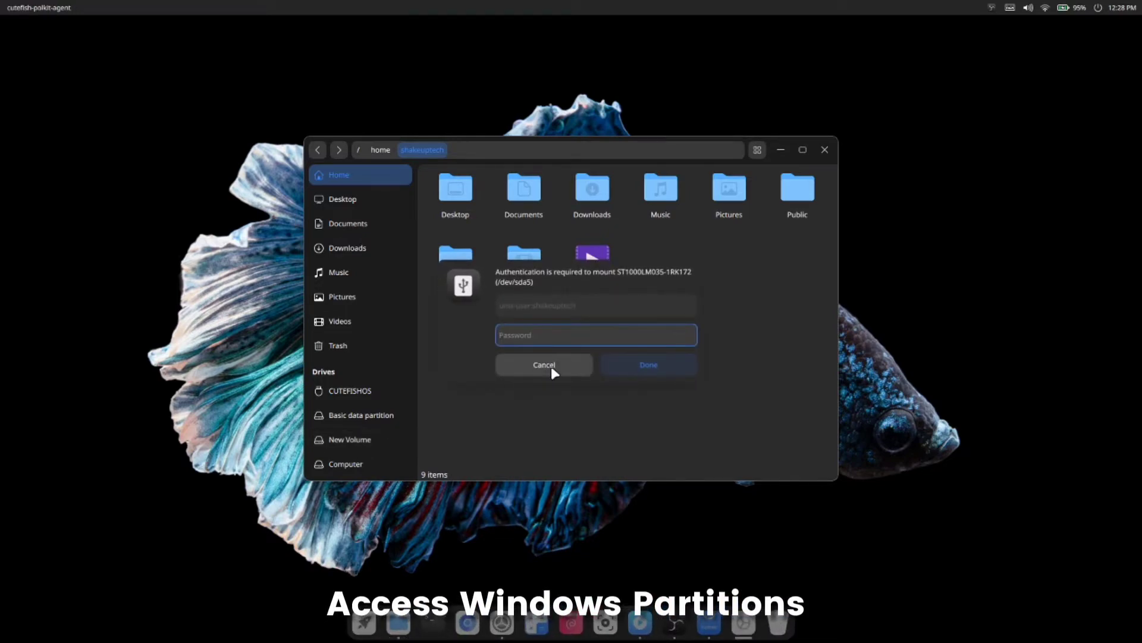
pyautogui.click(544, 364)
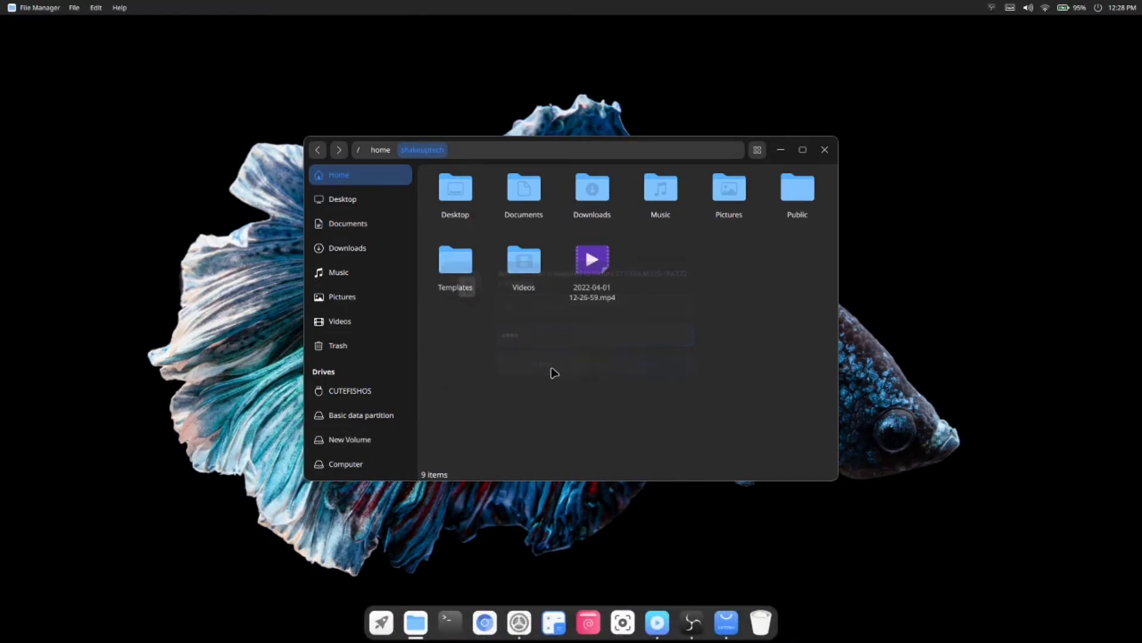
pyautogui.click(350, 439)
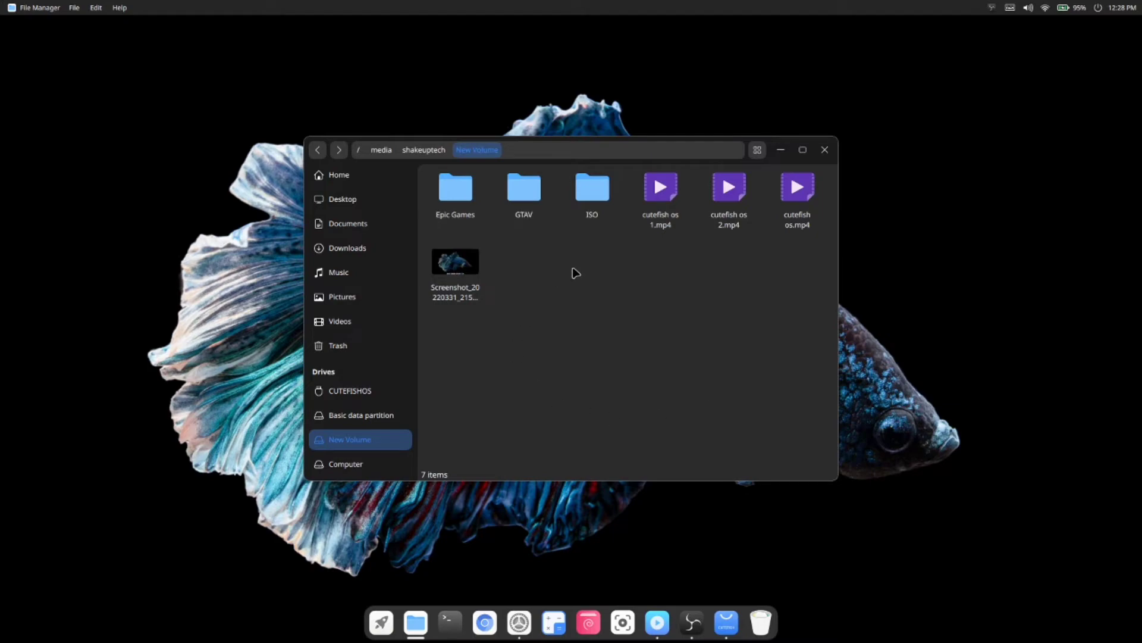
pyautogui.click(824, 150)
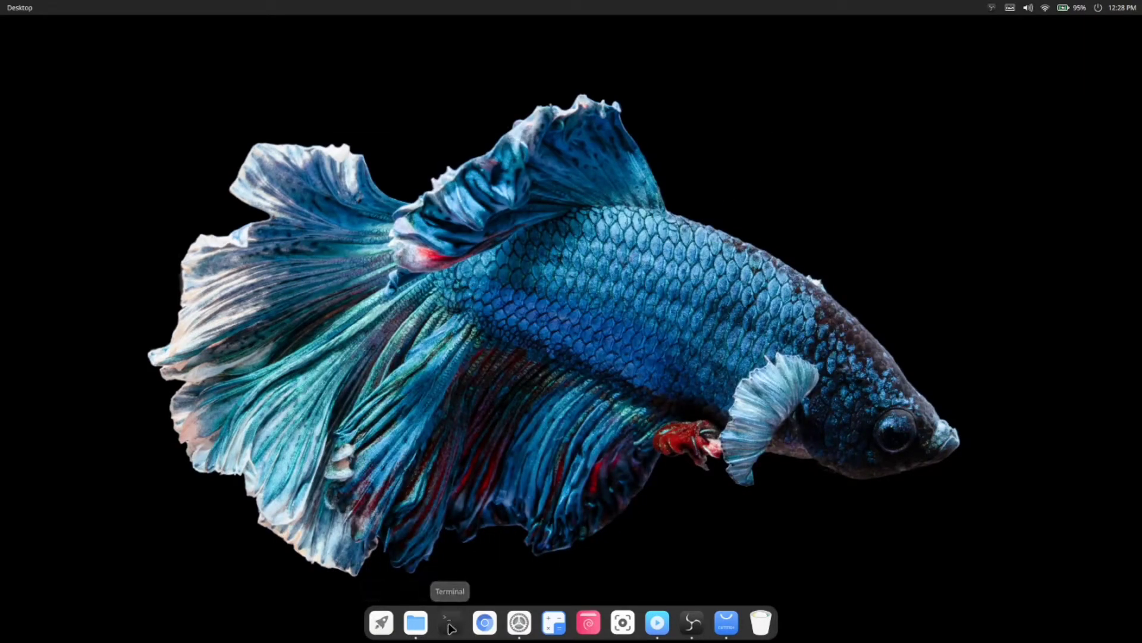
pyautogui.click(450, 623)
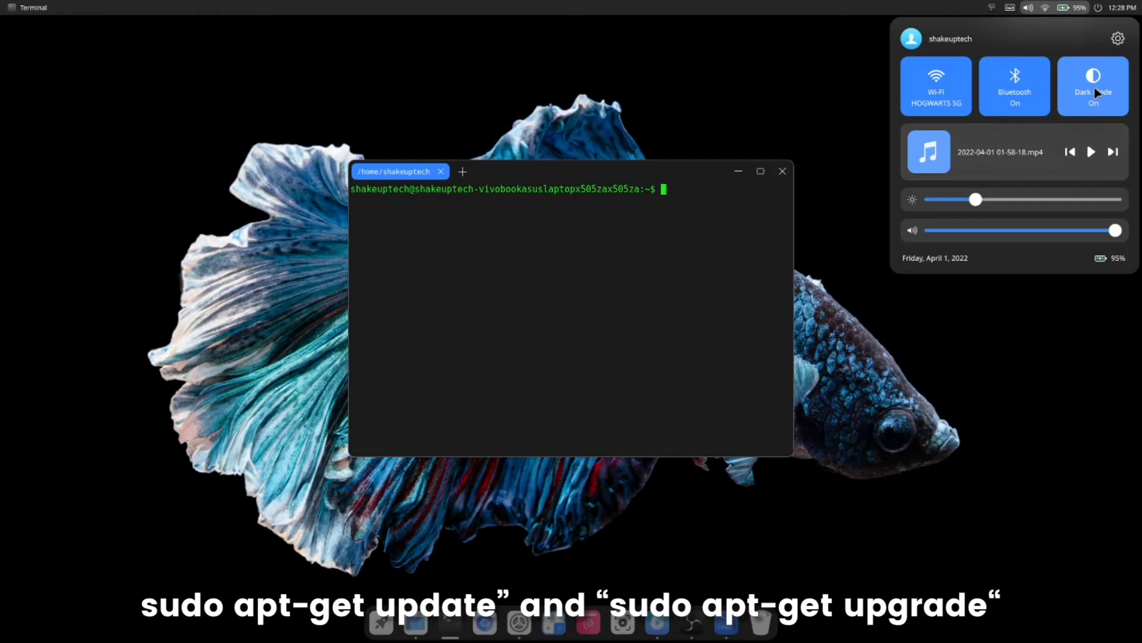
pyautogui.click(1092, 86)
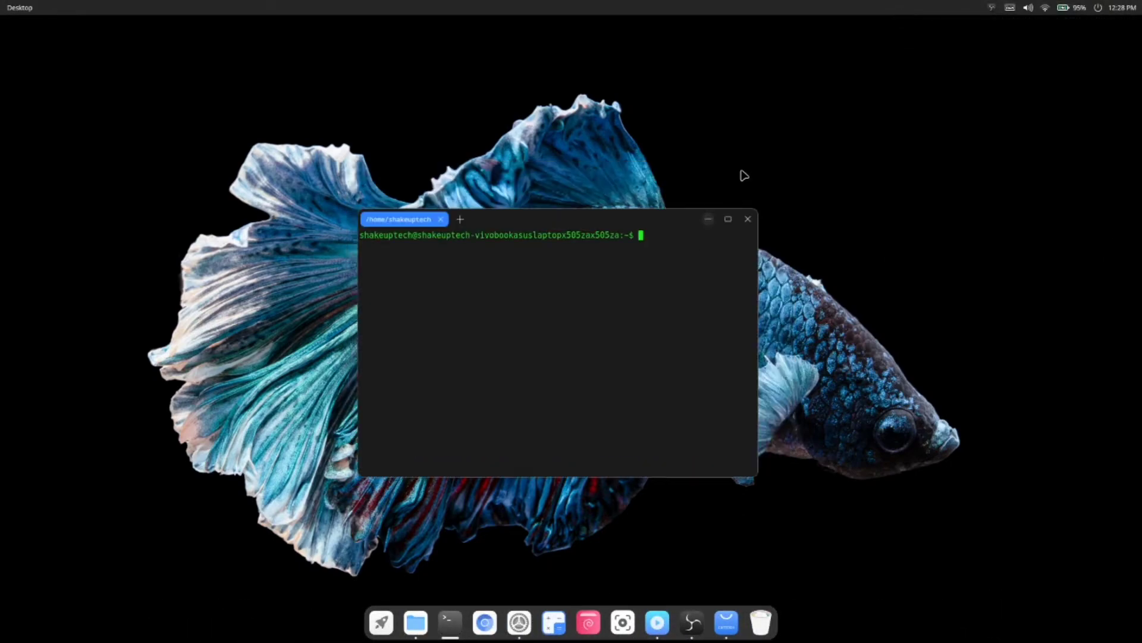
pyautogui.click(748, 219)
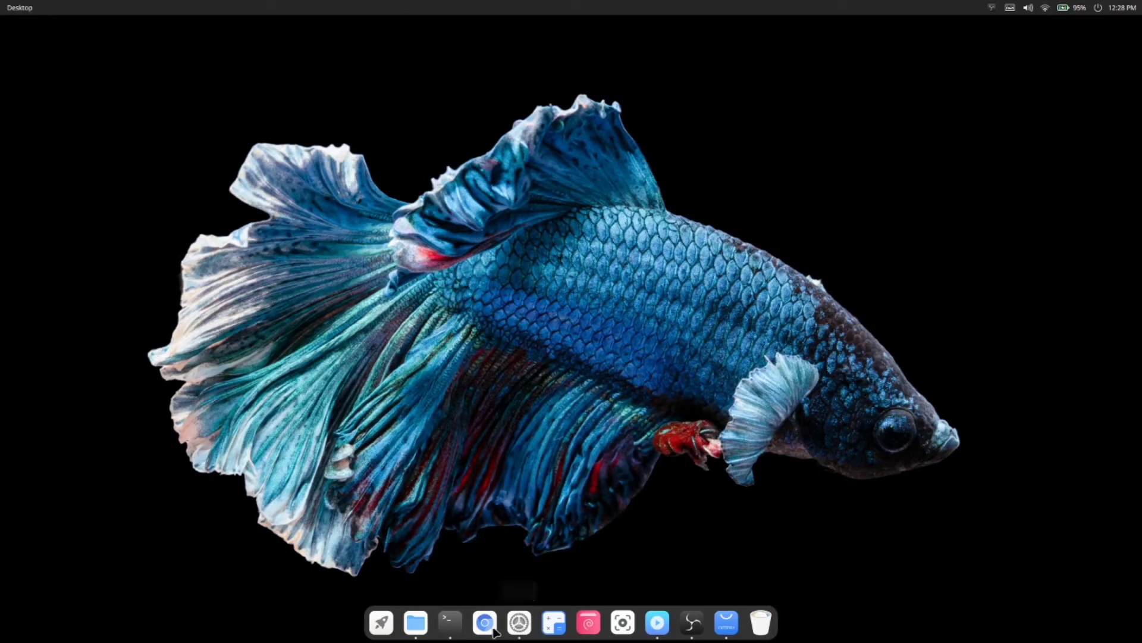
pyautogui.click(484, 622)
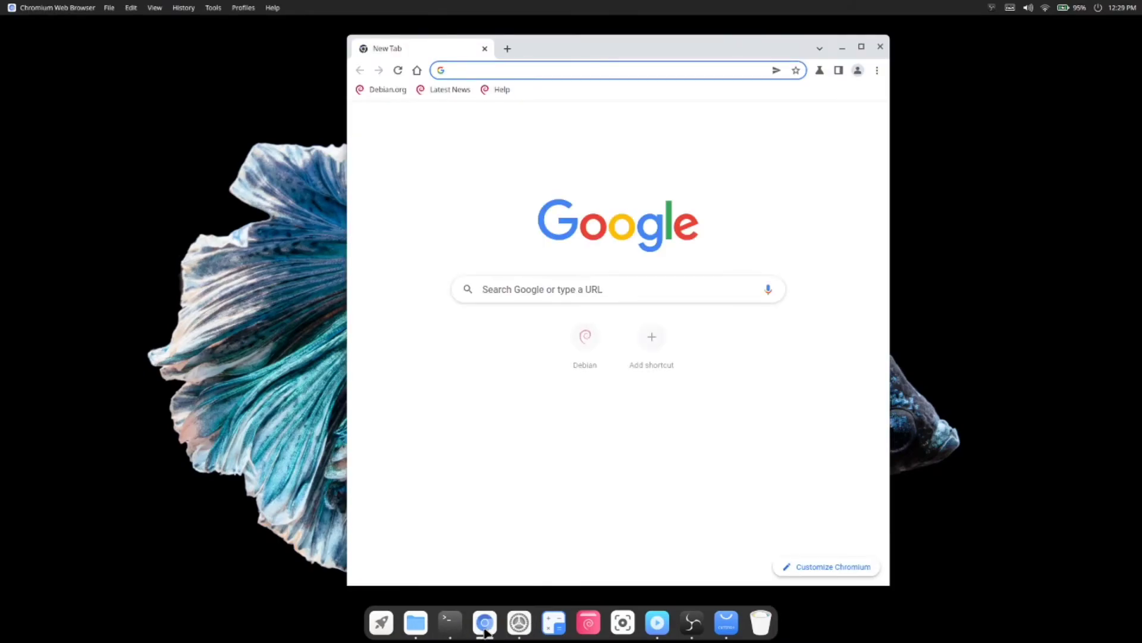
pyautogui.click(877, 70)
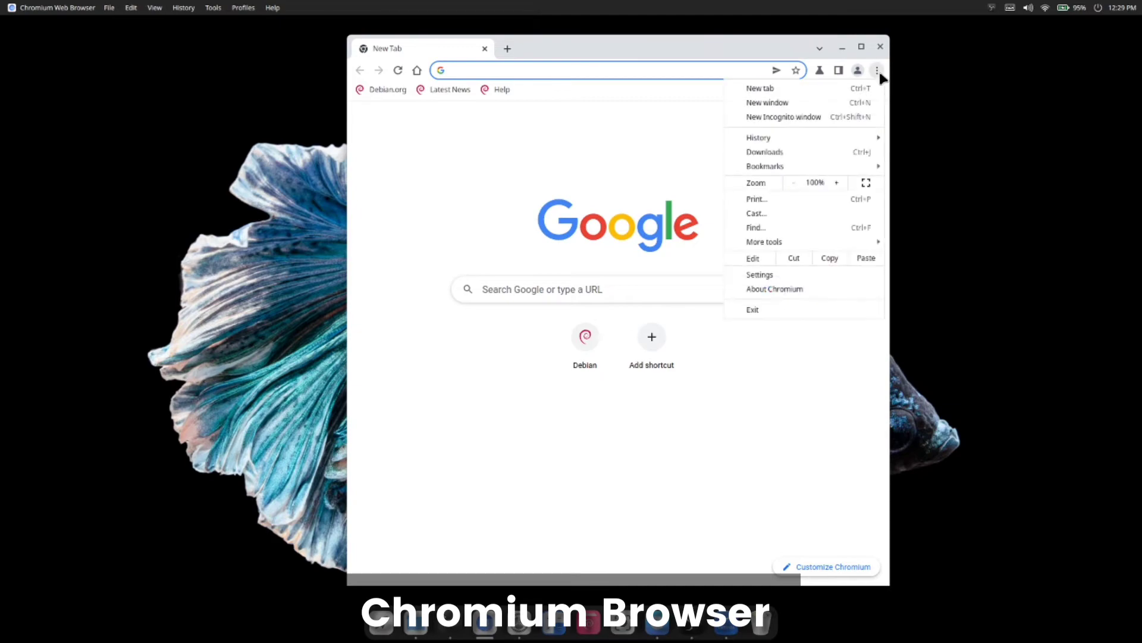
pyautogui.click(775, 288)
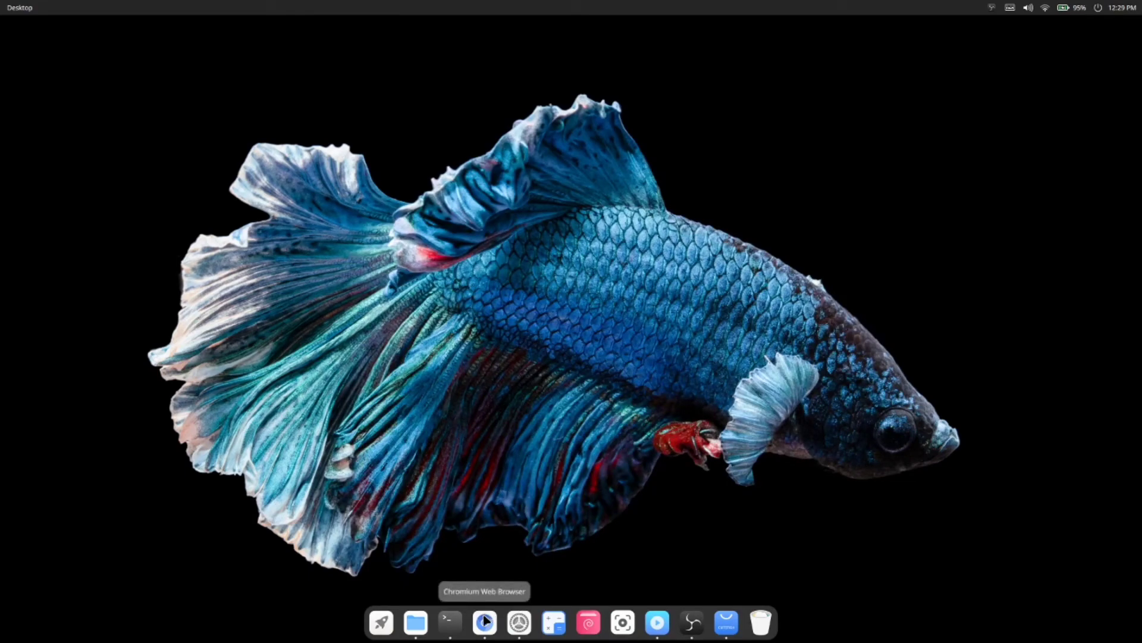
pyautogui.rightClick(485, 621)
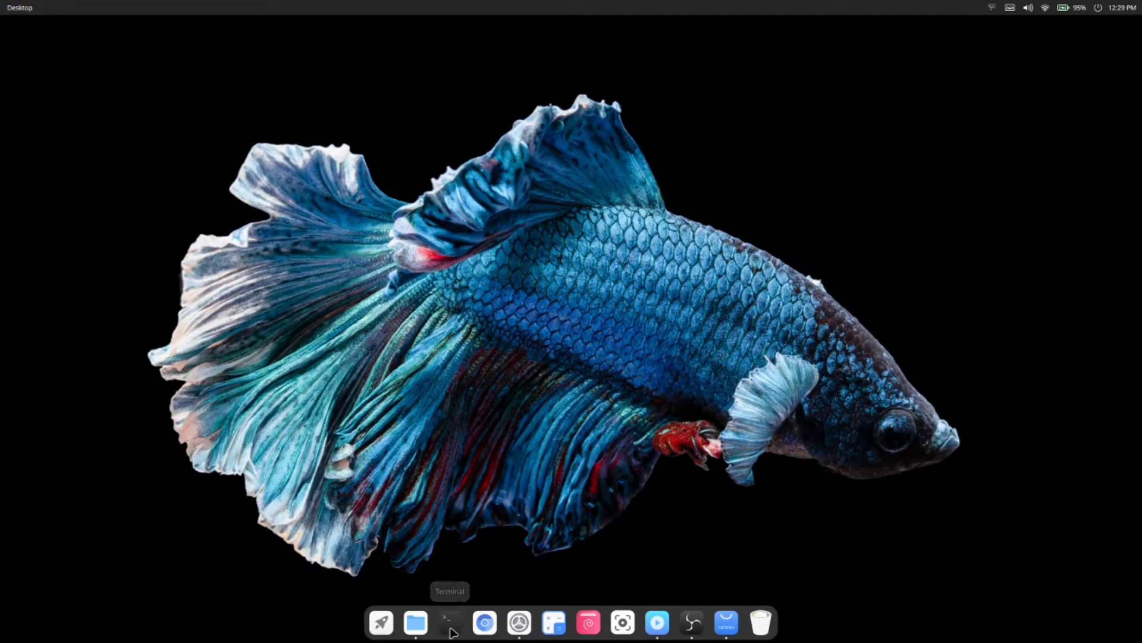
pyautogui.moveTo(654, 622)
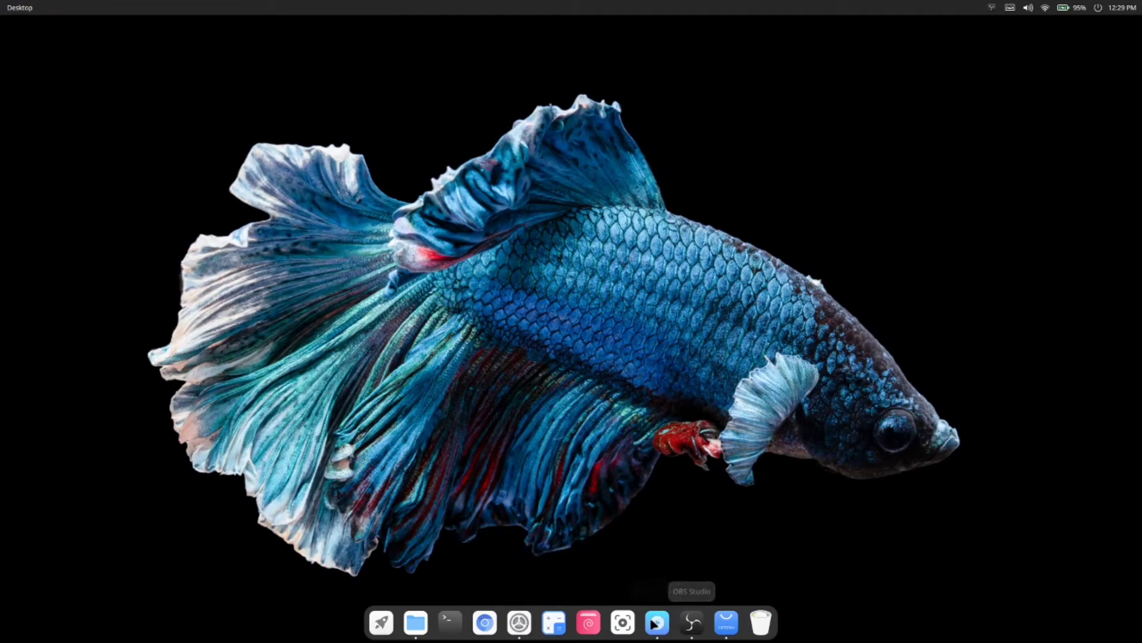
pyautogui.moveTo(657, 622)
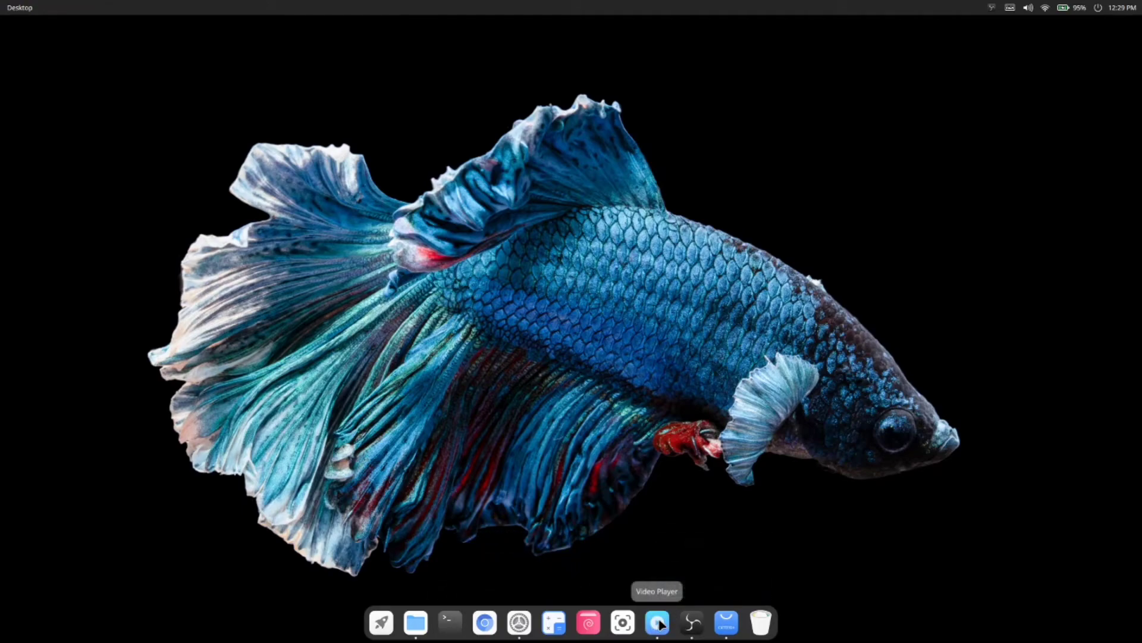
# Browse the Development, Tools and Graphics categories in Cutefish Store, then minimize the store
pyautogui.click(657, 622)
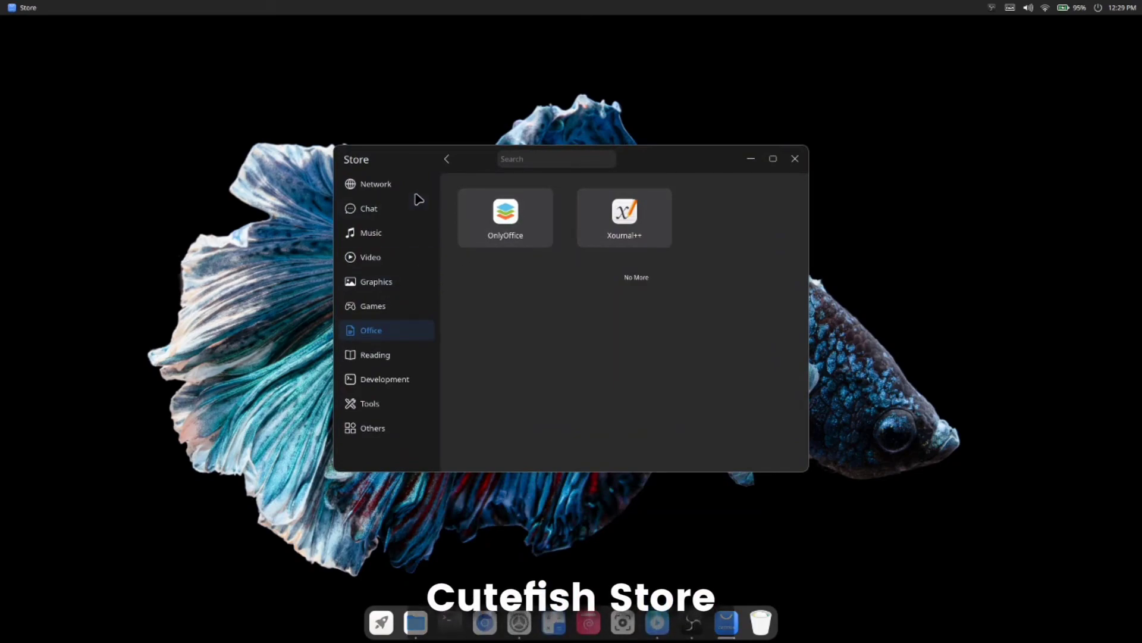
pyautogui.moveTo(425, 399)
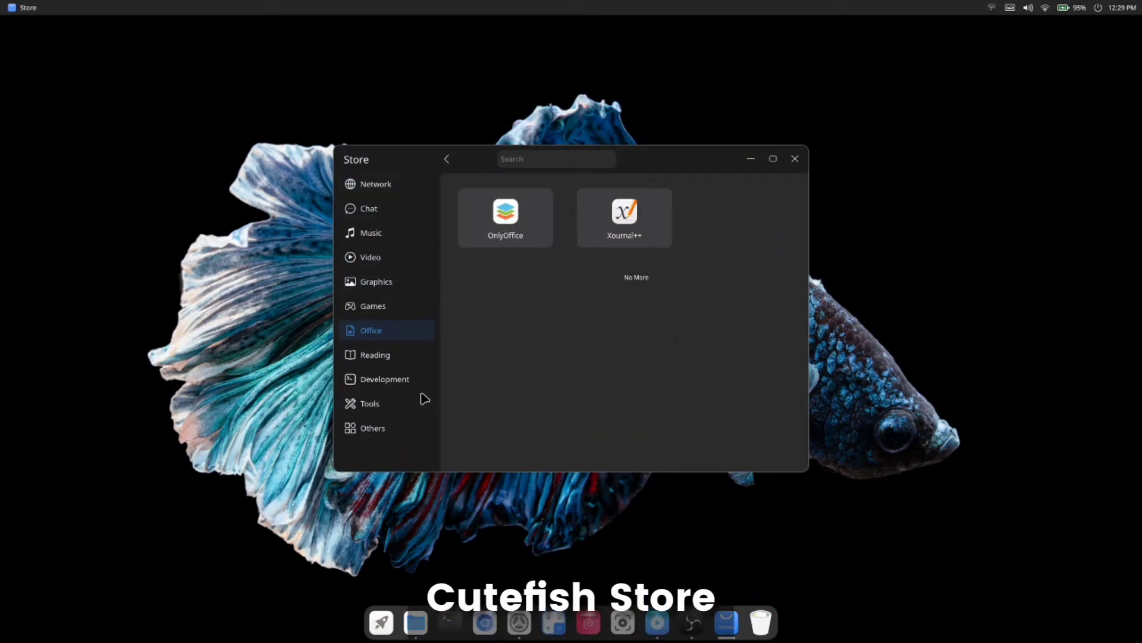
pyautogui.click(384, 379)
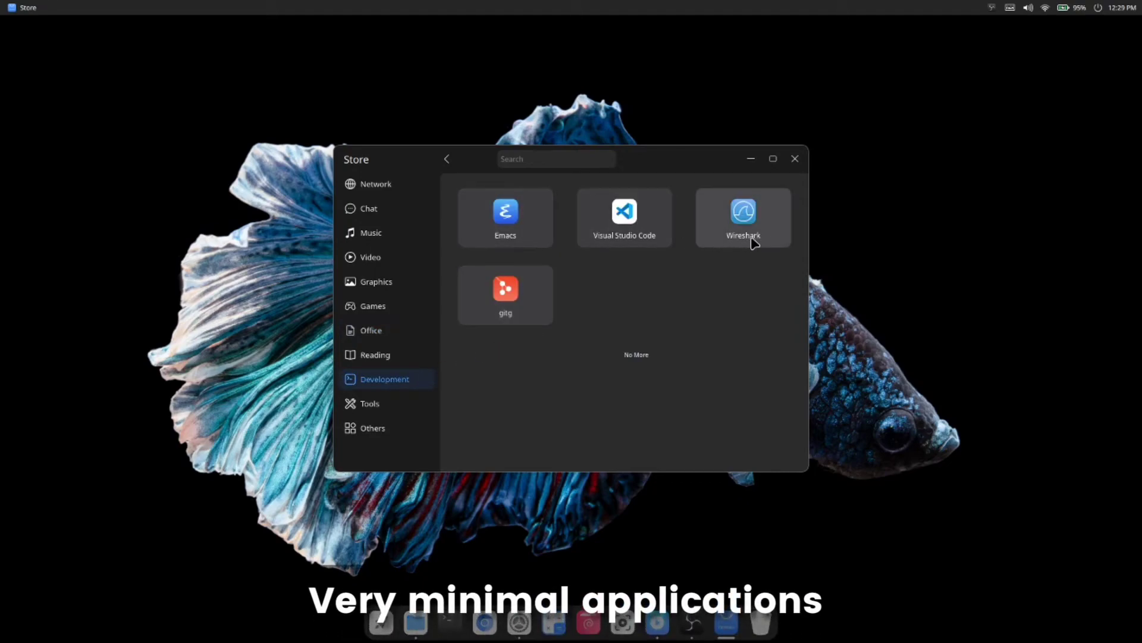
pyautogui.click(369, 403)
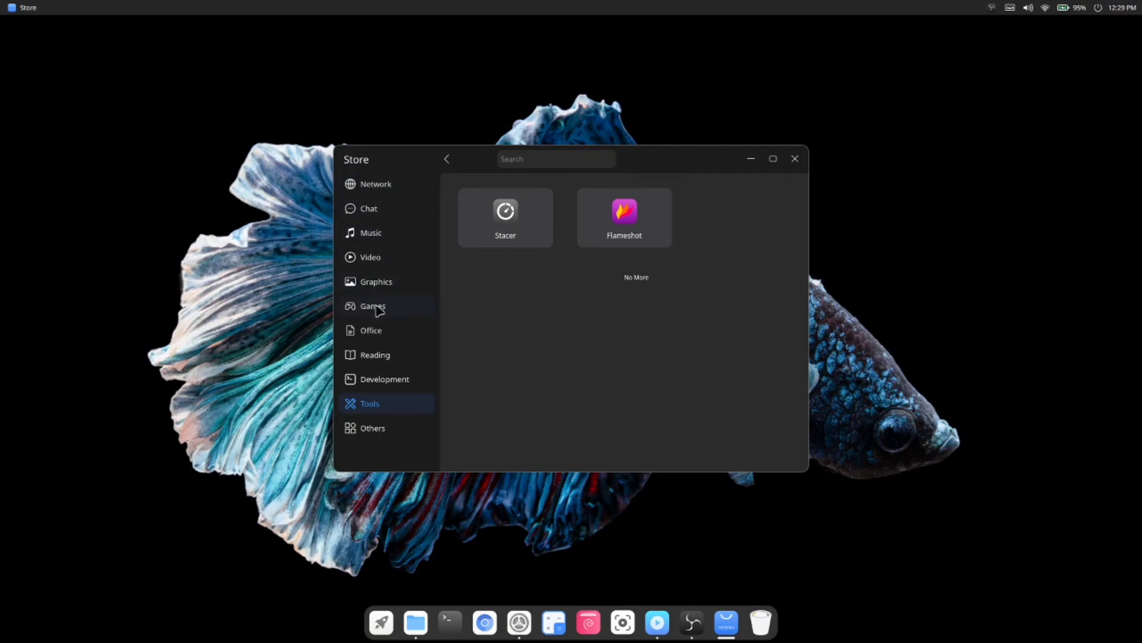
pyautogui.click(376, 282)
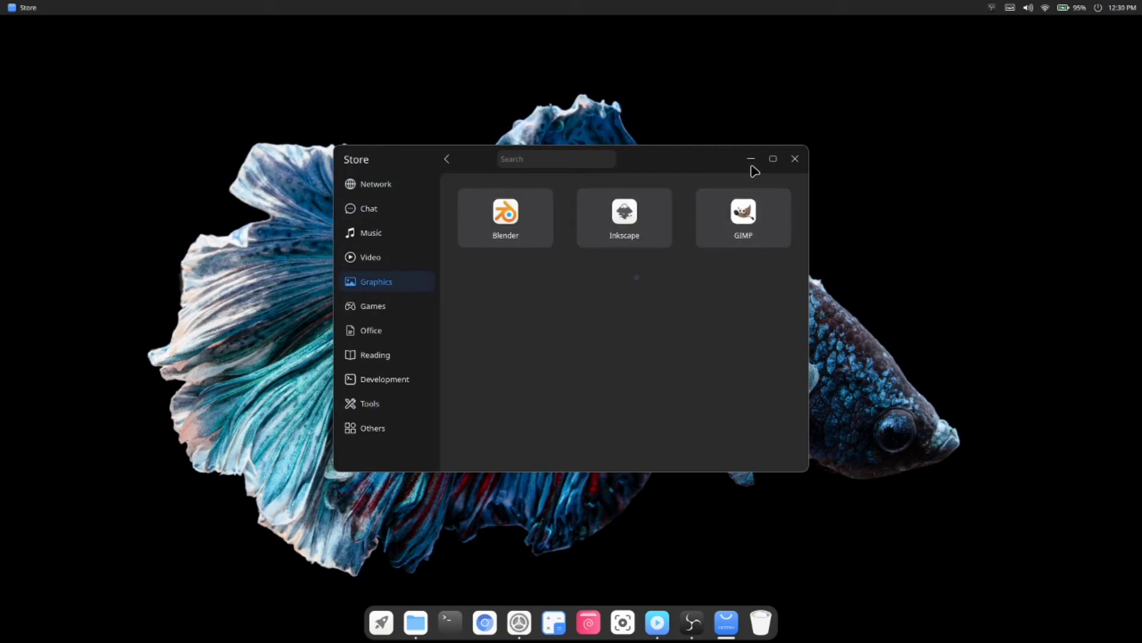
pyautogui.click(794, 158)
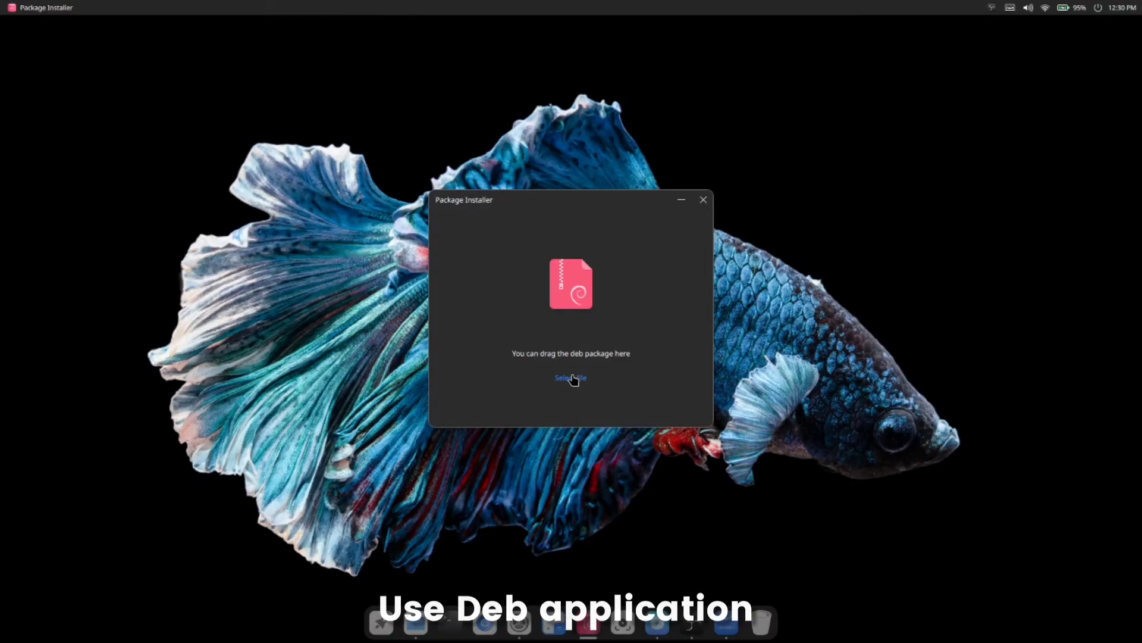
# Browse for a deb package, cancel the file chooser, and close the Package Installer
pyautogui.click(570, 377)
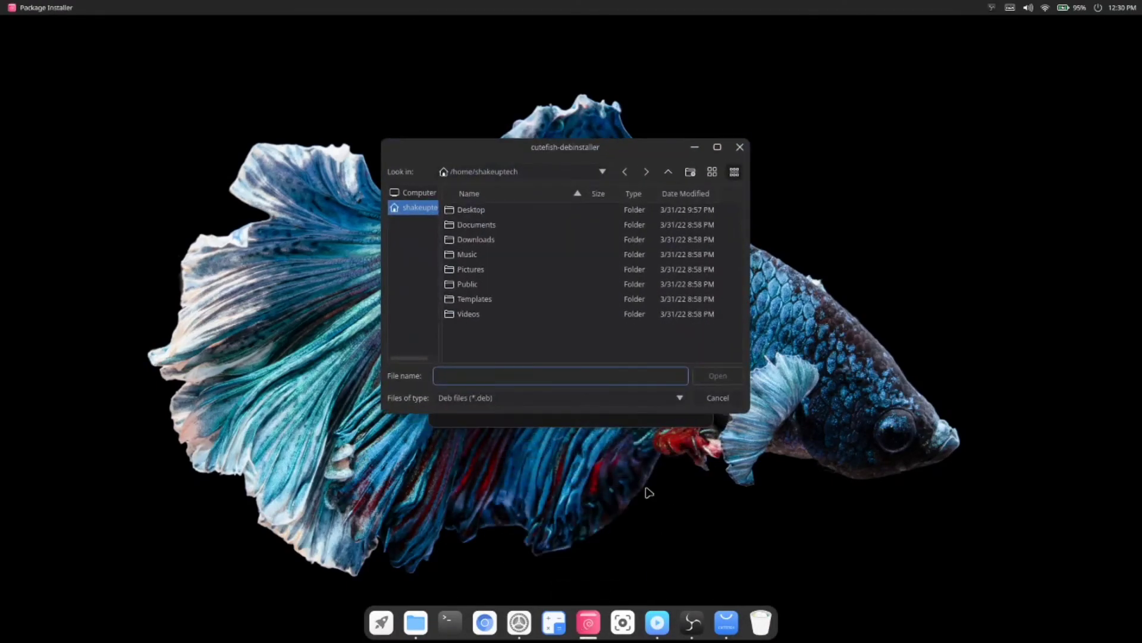
pyautogui.click(716, 397)
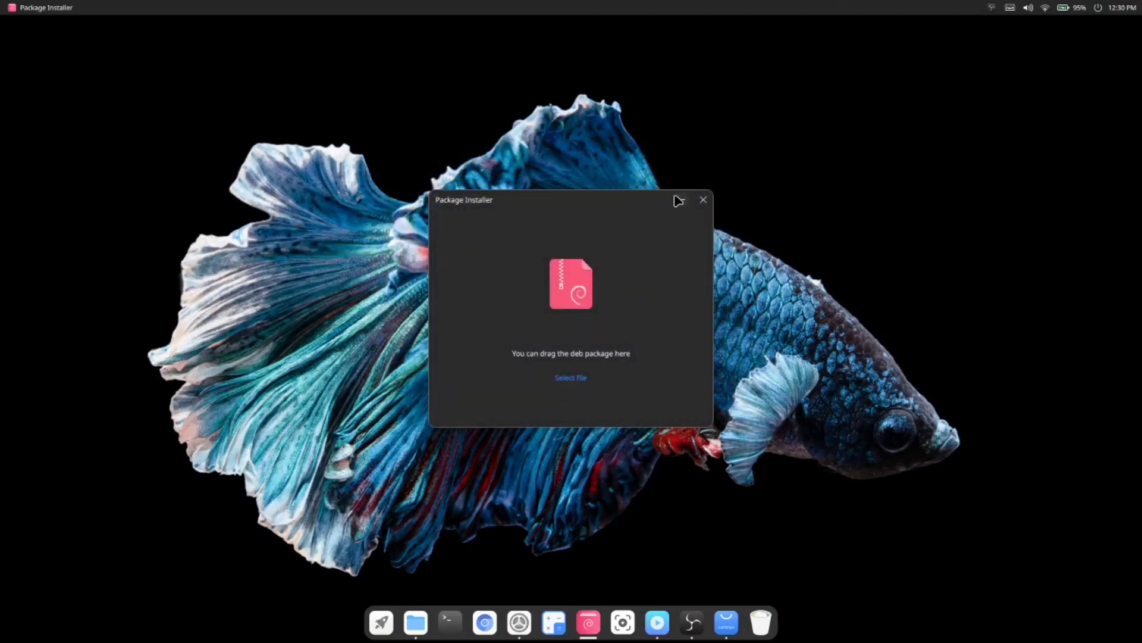
pyautogui.click(702, 200)
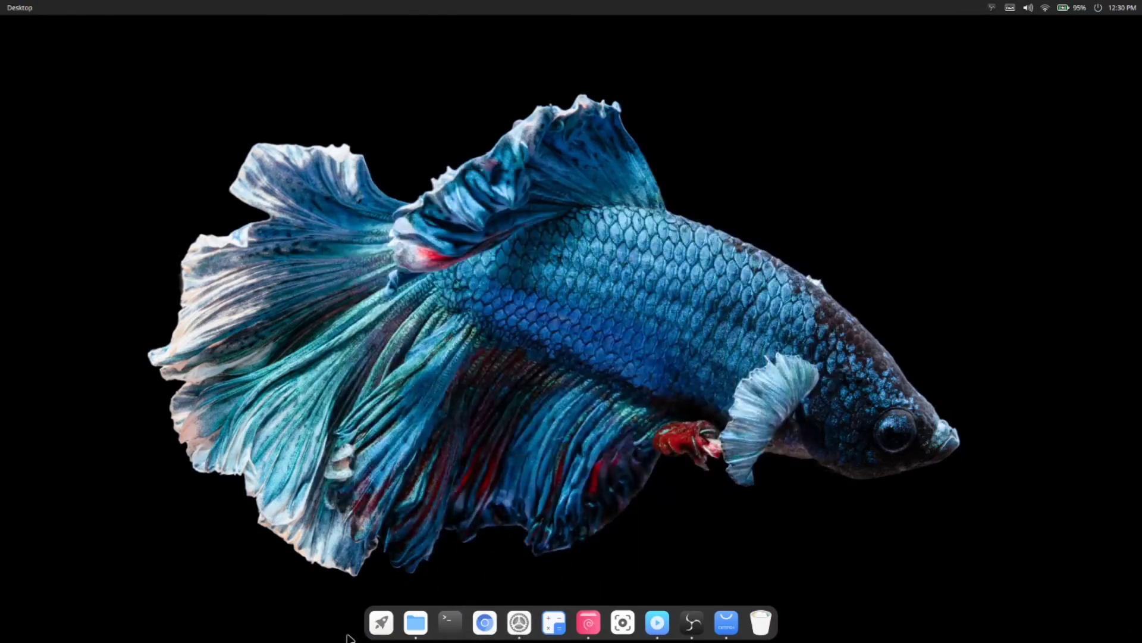
pyautogui.click(381, 623)
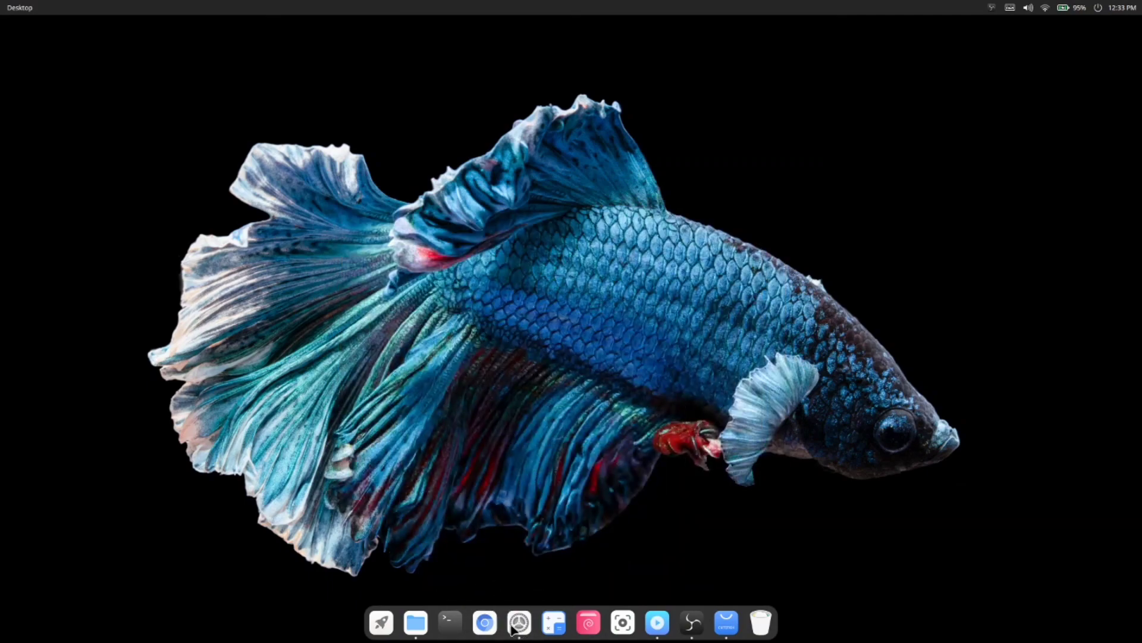
pyautogui.click(657, 622)
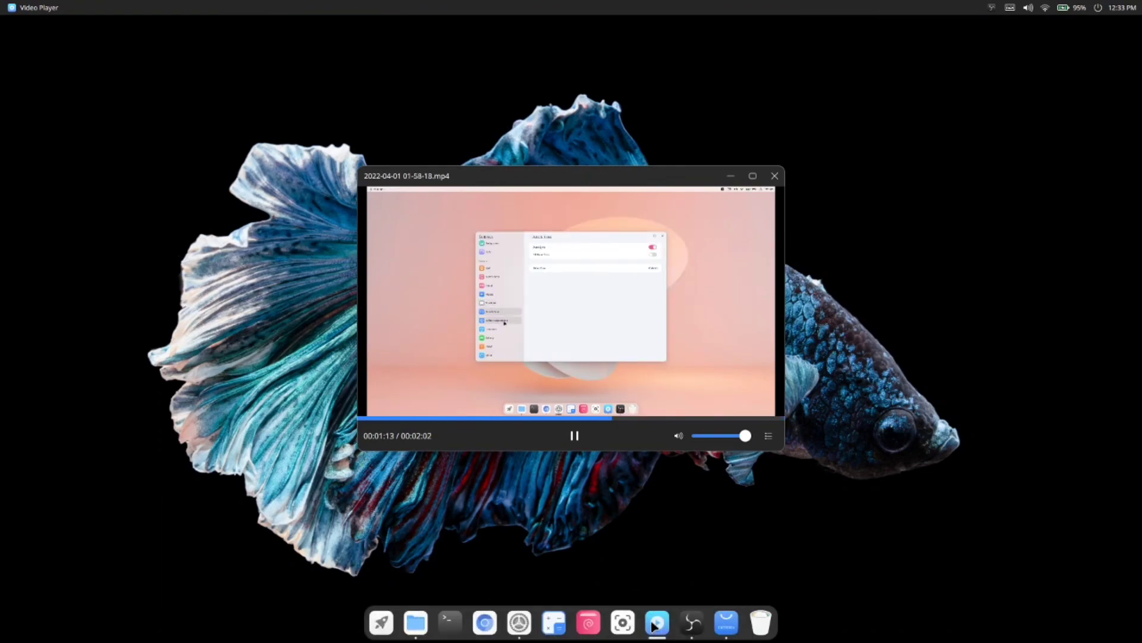
pyautogui.click(775, 176)
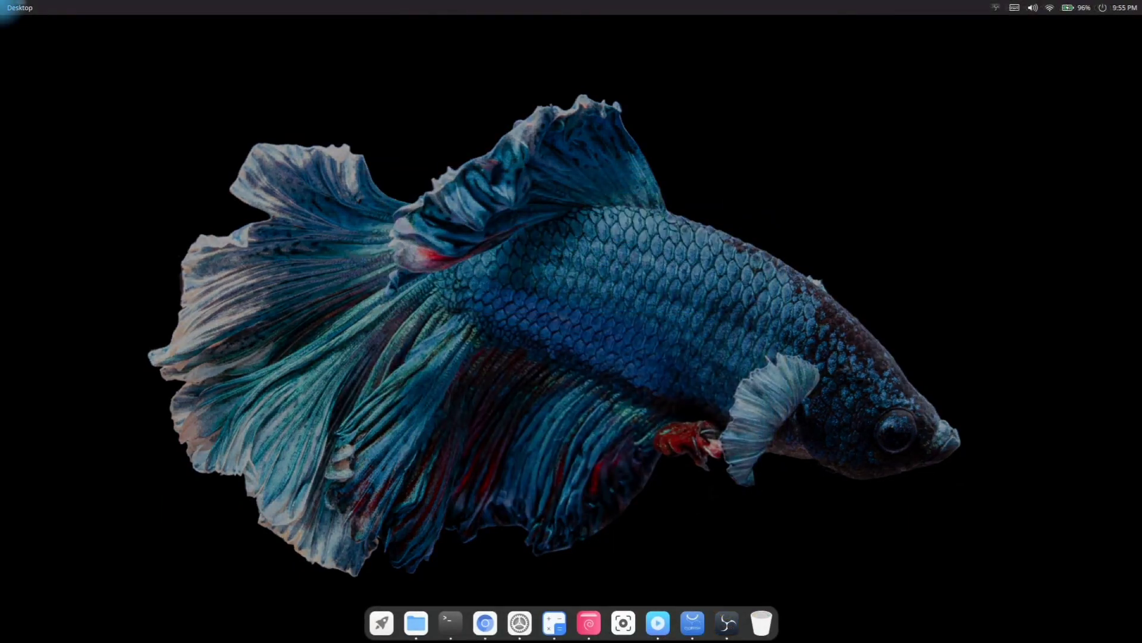